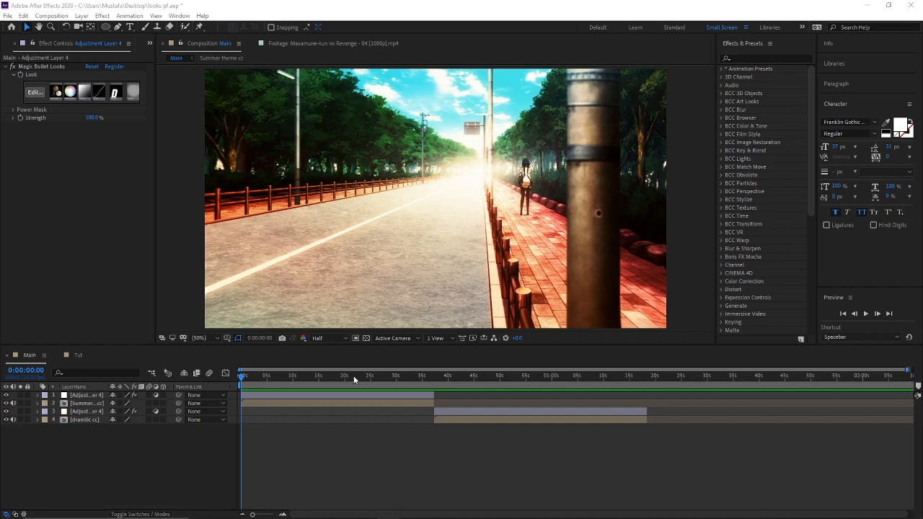
Step: Scrub the Main timeline between the orange-graded and dramatic sections, selecting the later adjustment layer
left_click(358, 375)
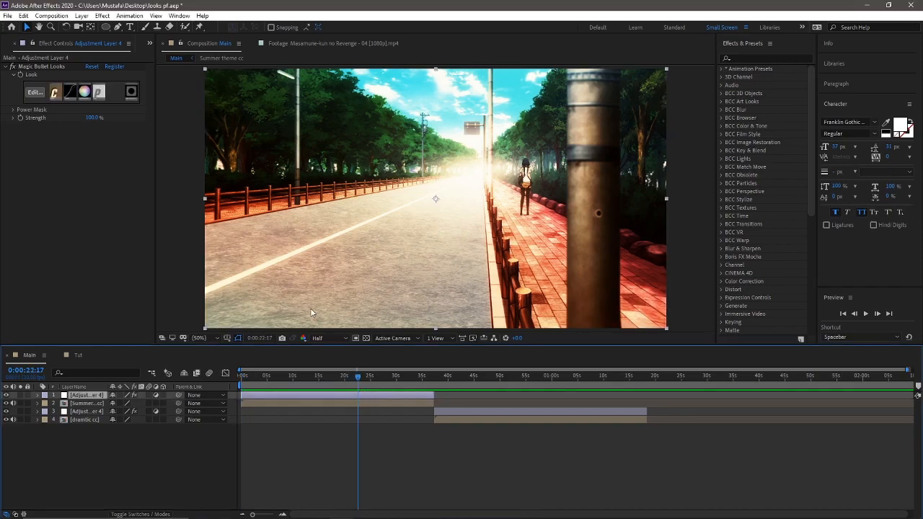
mouse_move(141, 324)
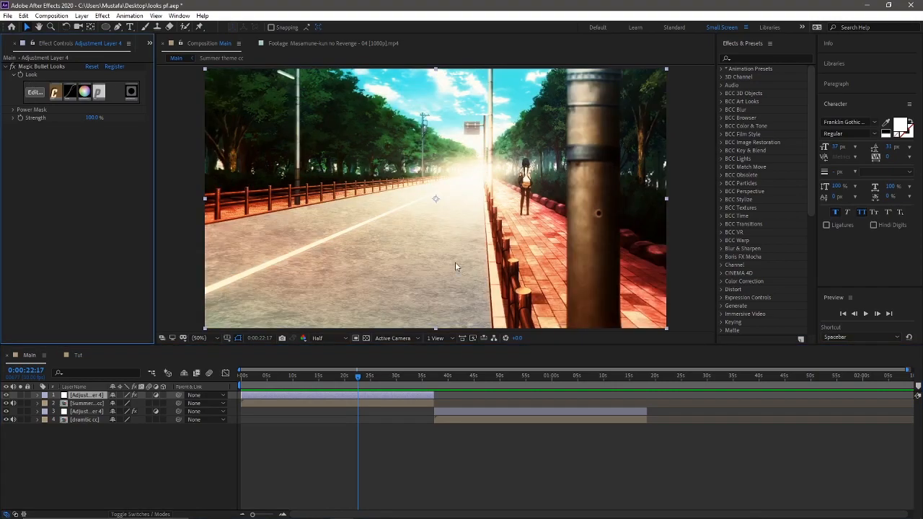
left_click(335, 377)
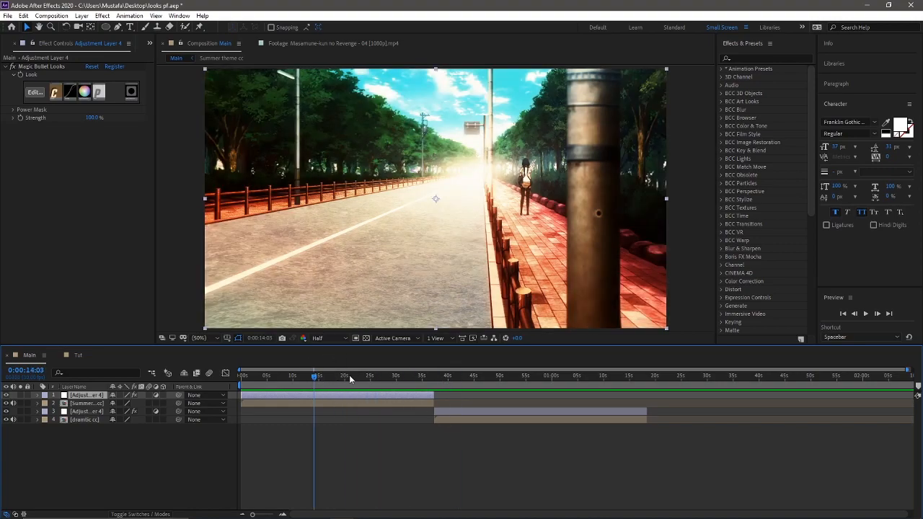
left_click(589, 375)
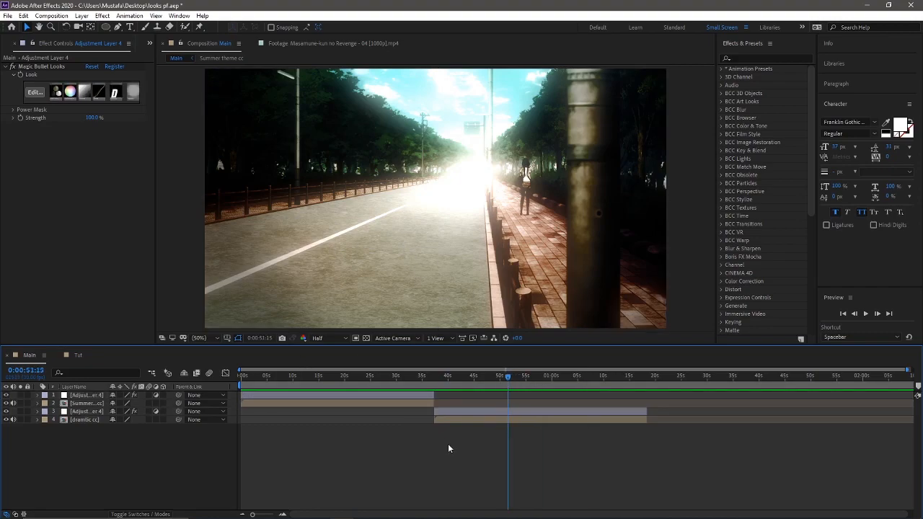
left_click(85, 411)
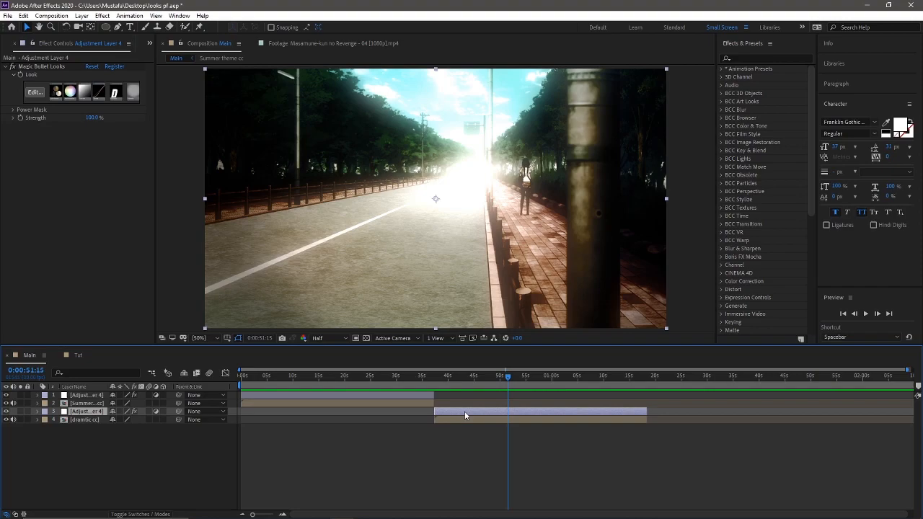
left_click(389, 375)
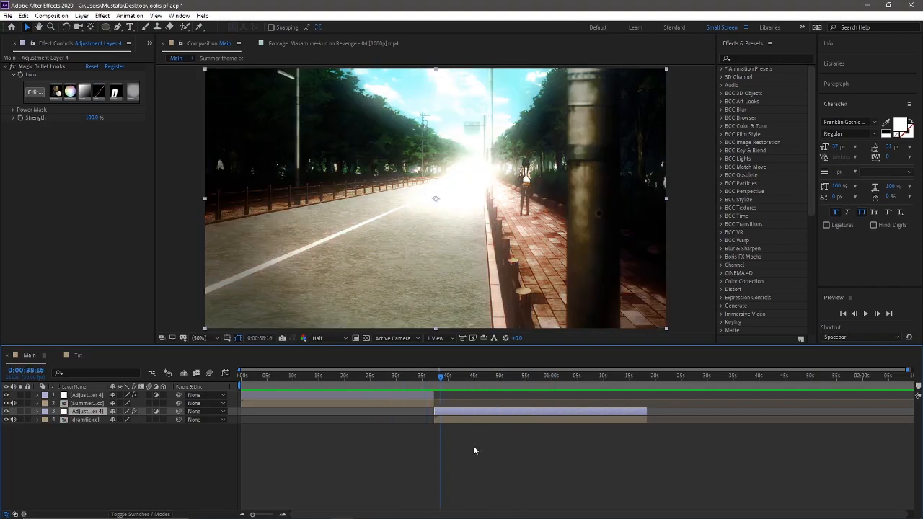
left_click(345, 375)
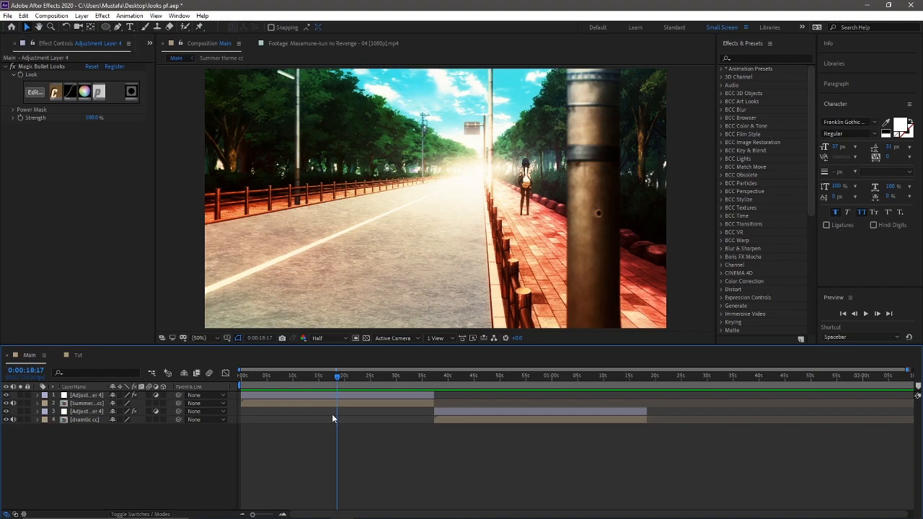
Step: Scrub from the start to about 19 seconds, then switch to the Tut composition
left_click(84, 395)
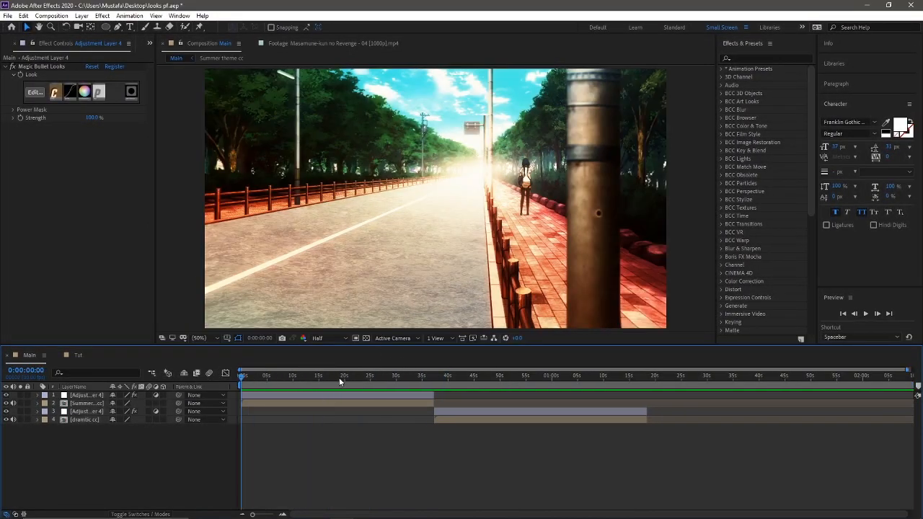
left_click(325, 375)
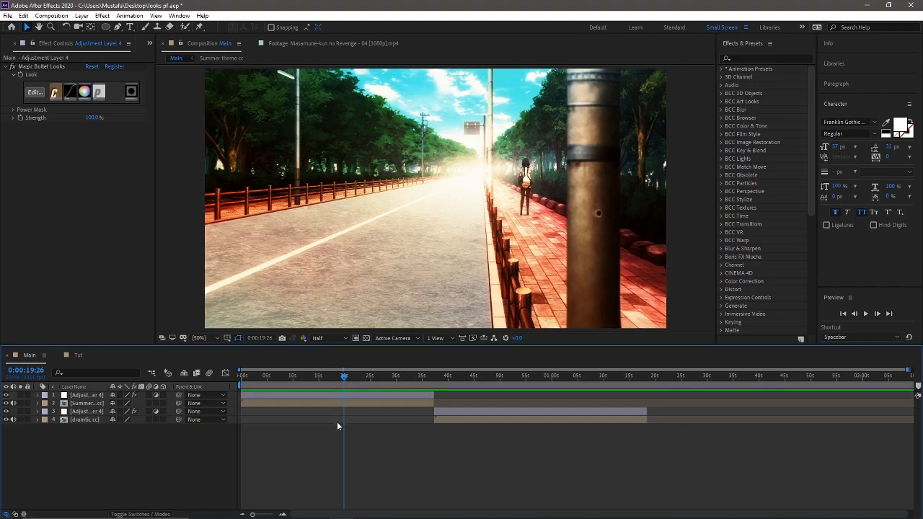
left_click(362, 375)
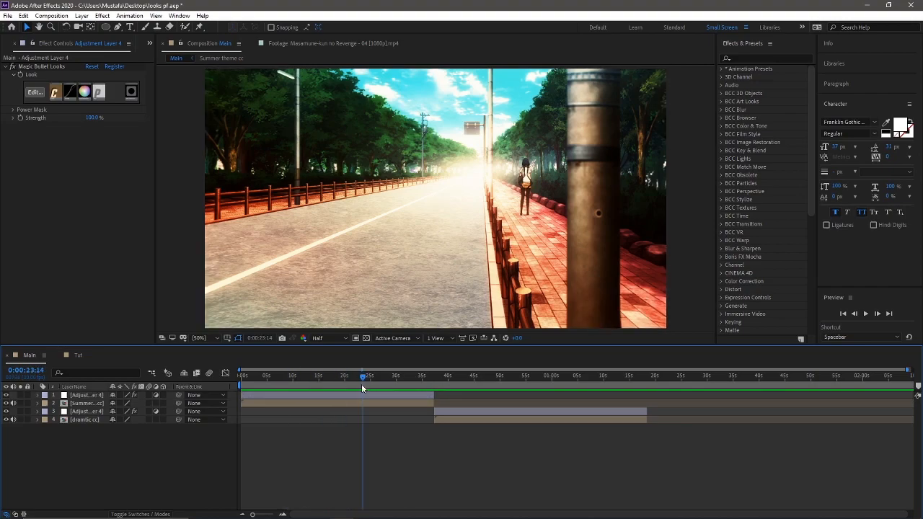
left_click(78, 355)
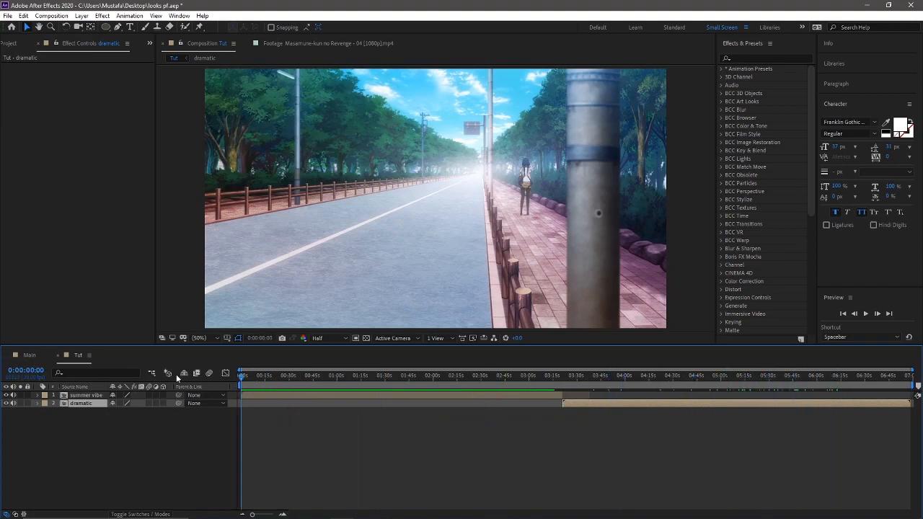
Step: Select the summer vibe layer and browse to the Magic Bullet Looks effect
left_click(87, 395)
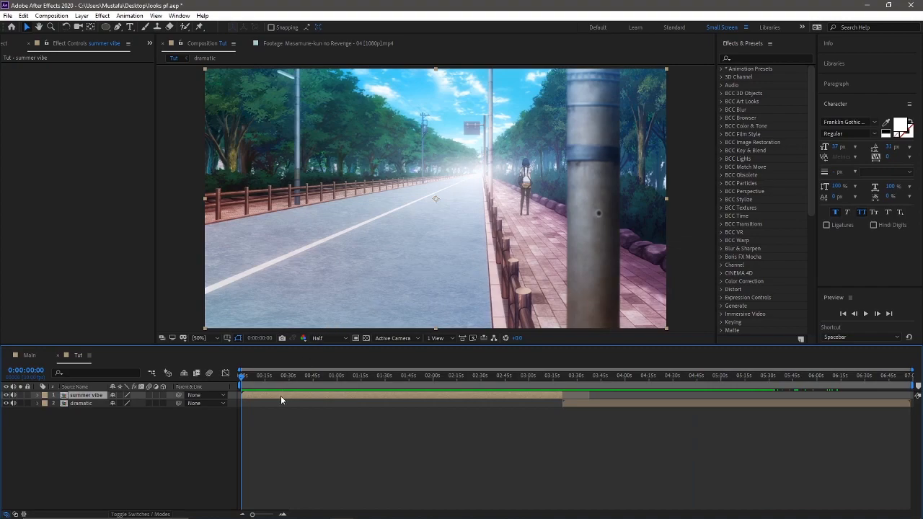
mouse_move(147, 375)
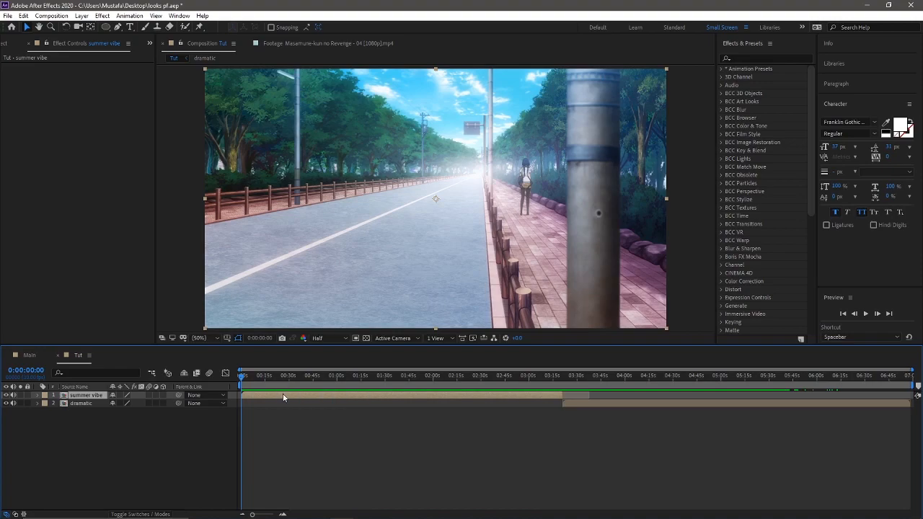
left_click(345, 375)
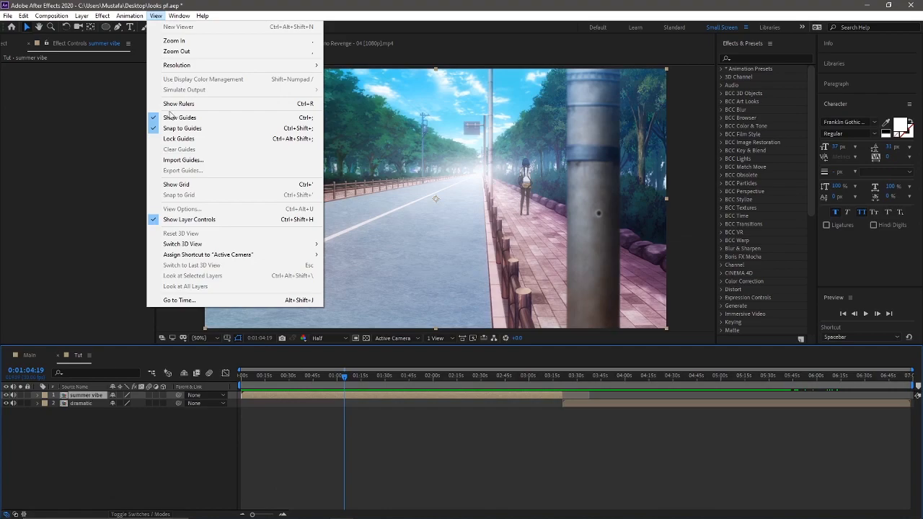
left_click(101, 15)
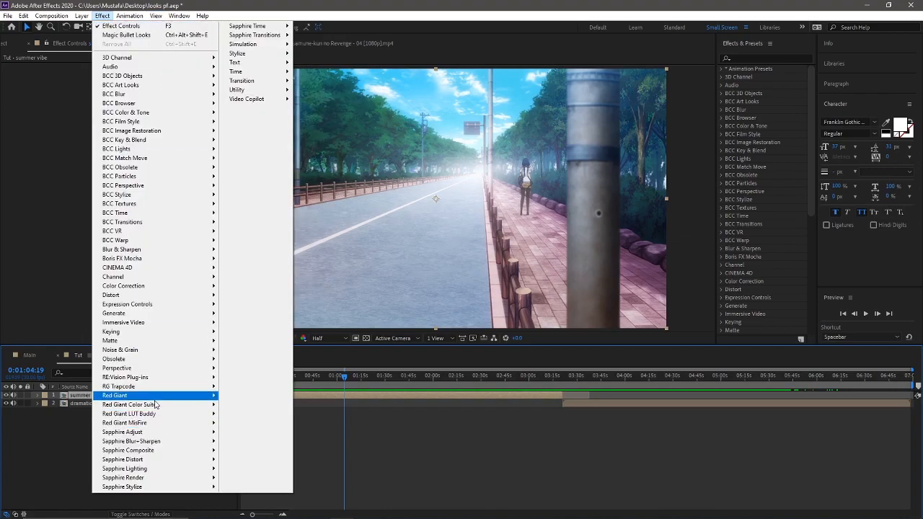
mouse_move(128, 404)
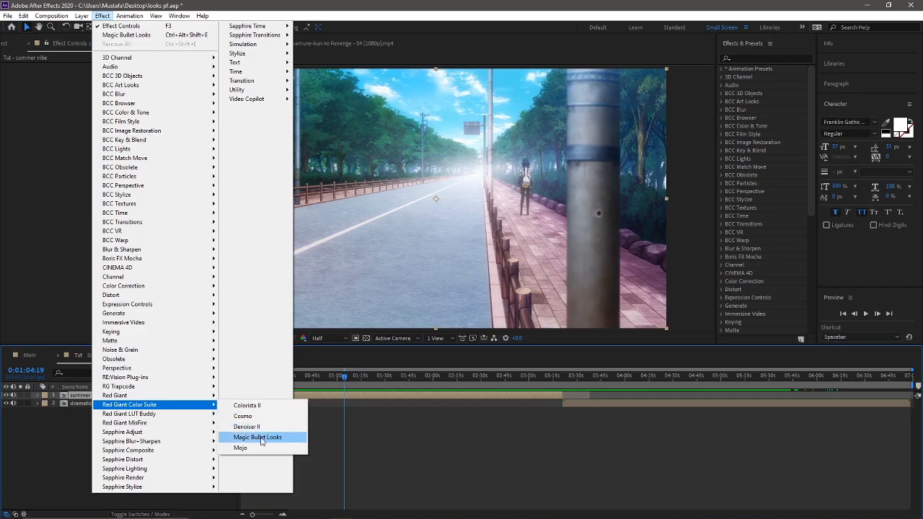
left_click(257, 437)
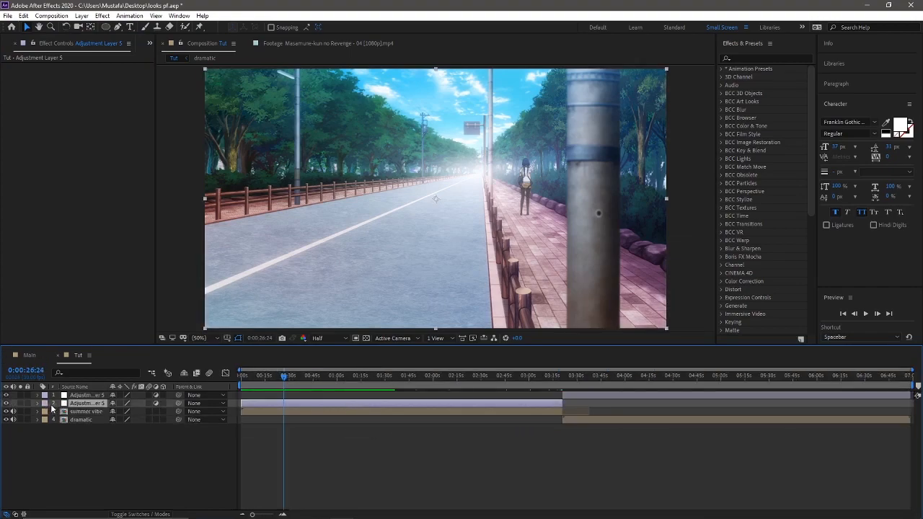
Step: Select the summer vibe layer and browse the Layer and Effect menus
left_click(349, 375)
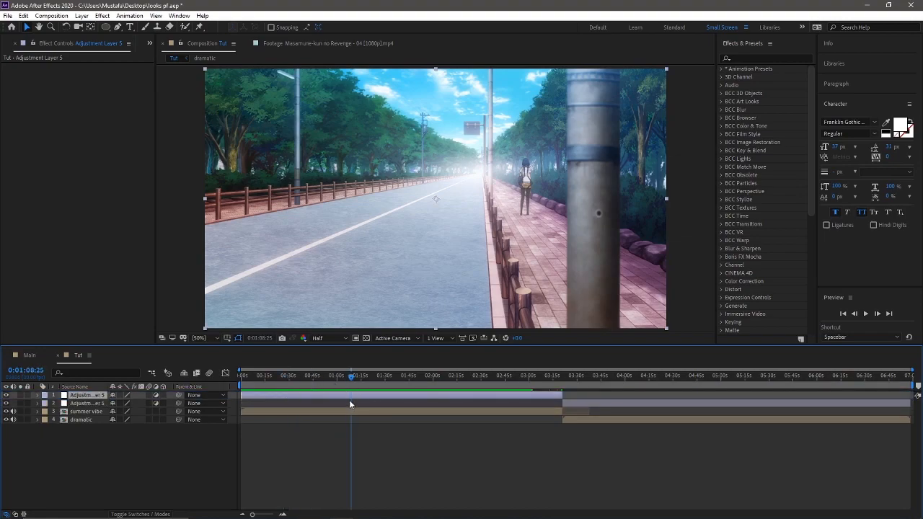
mouse_move(323, 388)
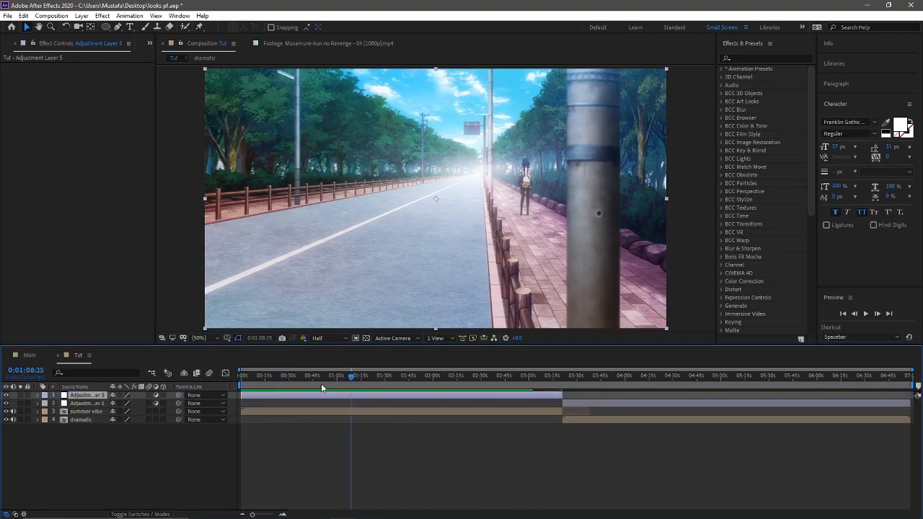
left_click(86, 411)
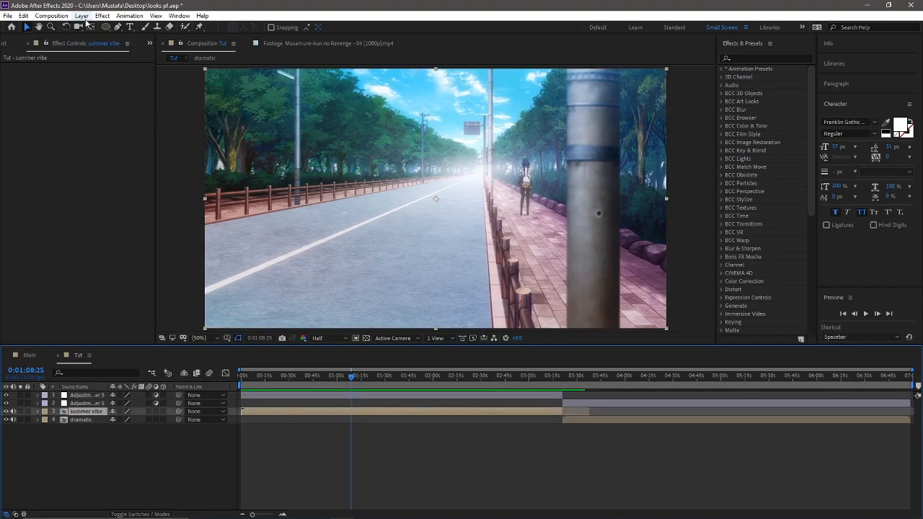
left_click(80, 15)
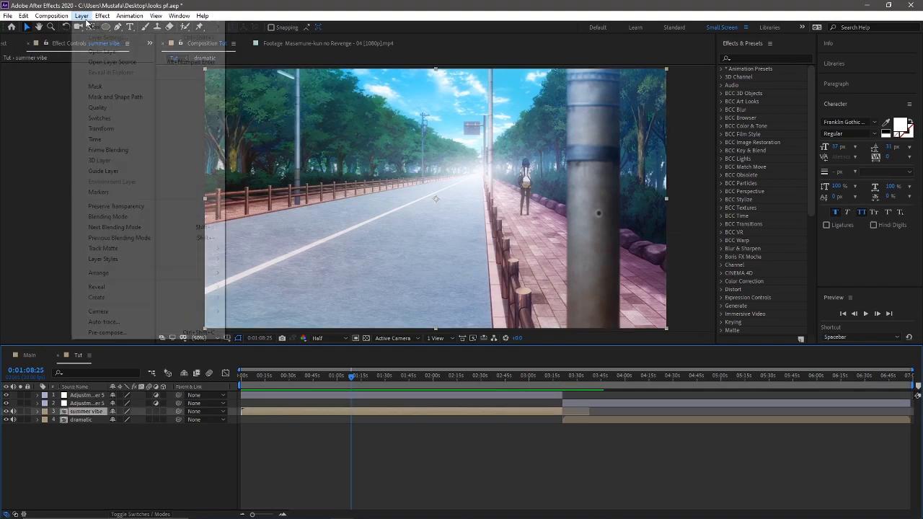
left_click(101, 14)
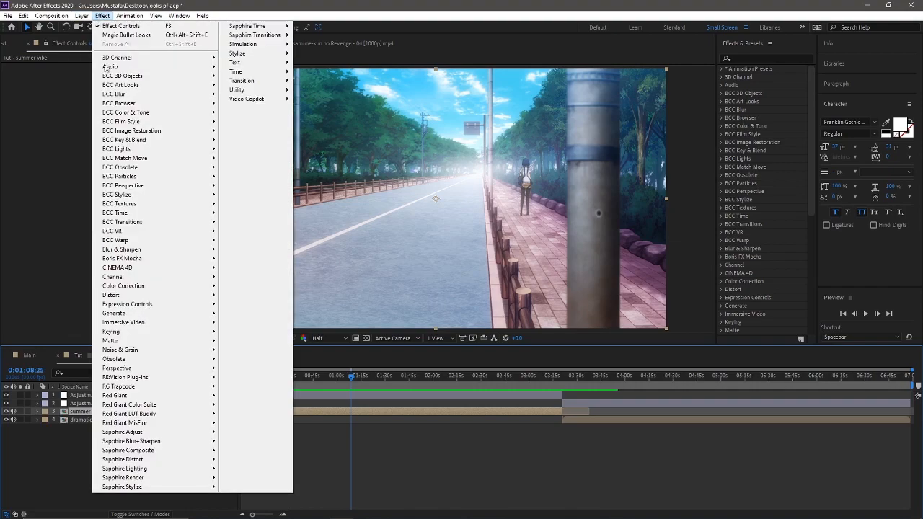
mouse_move(130, 403)
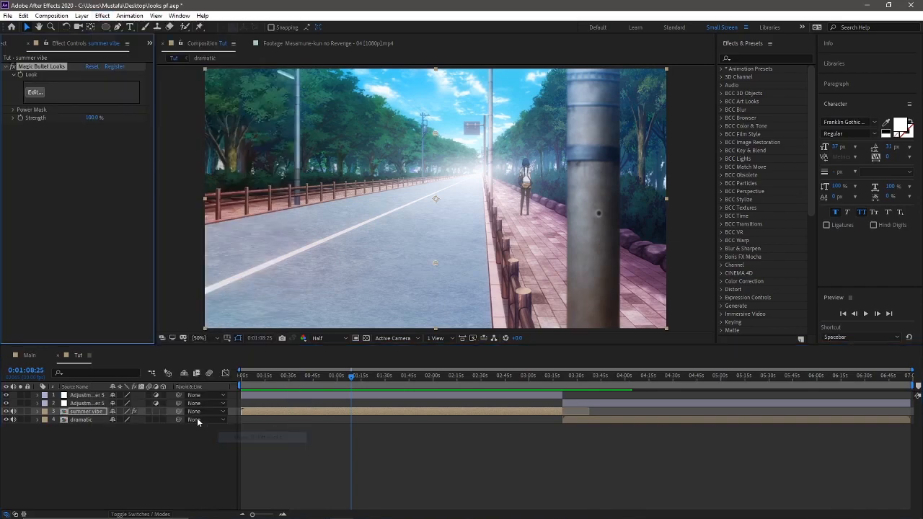
Step: Apply Magic Bullet Looks to Adjustment Layer 5 and launch its editor
left_click(81, 395)
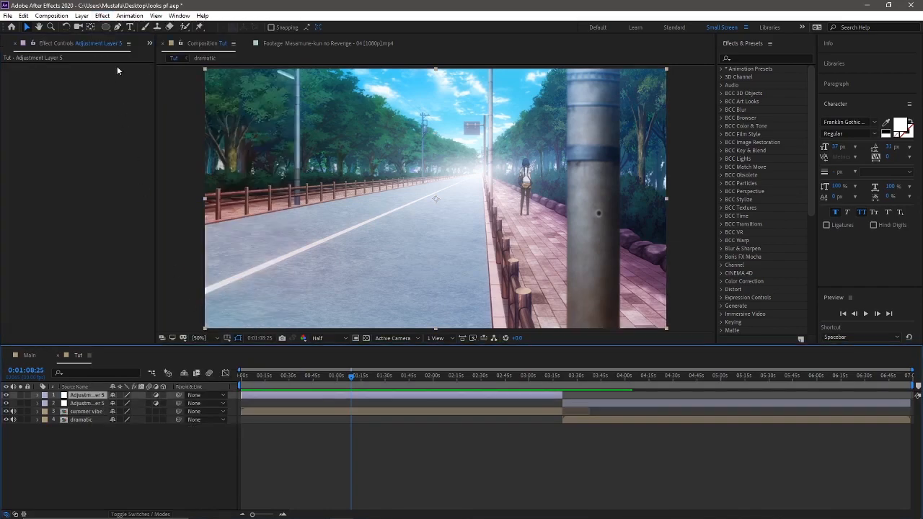
left_click(101, 14)
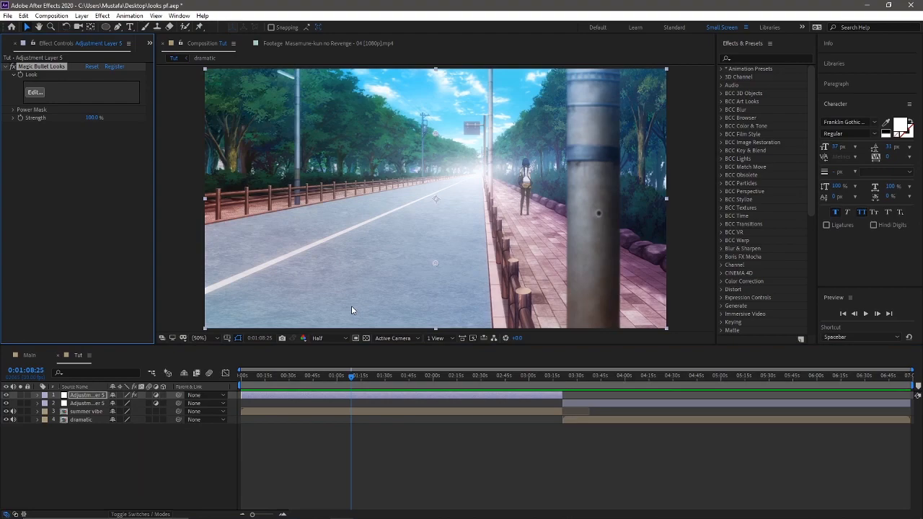
mouse_move(31, 104)
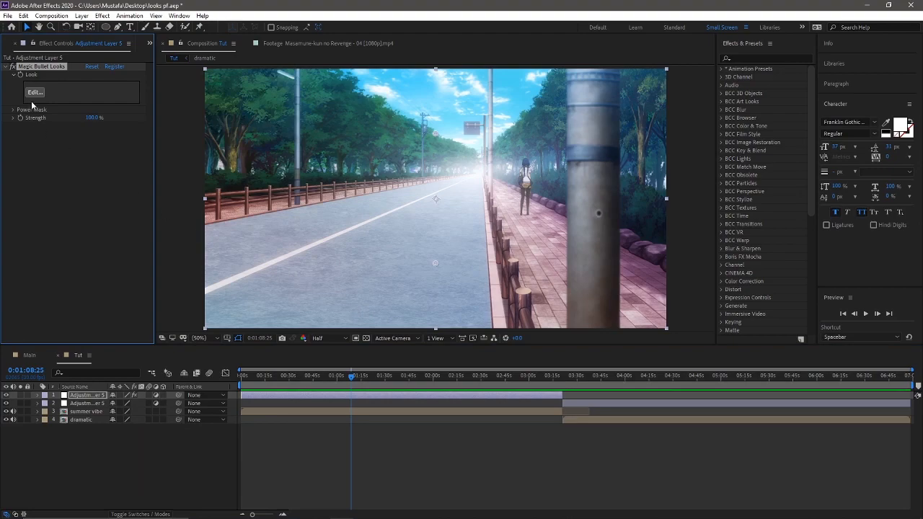
left_click(29, 355)
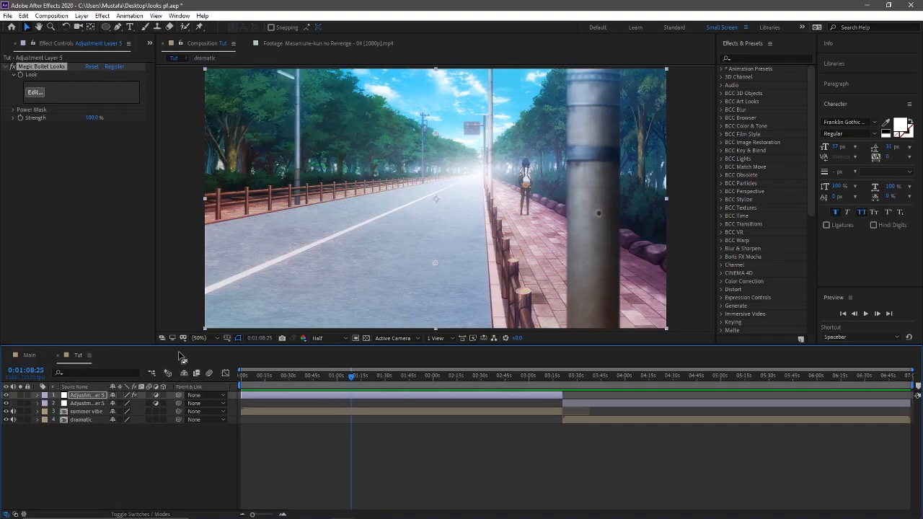
Step: Bring up the Magic Bullet Looks tool library for the new look
left_click(34, 92)
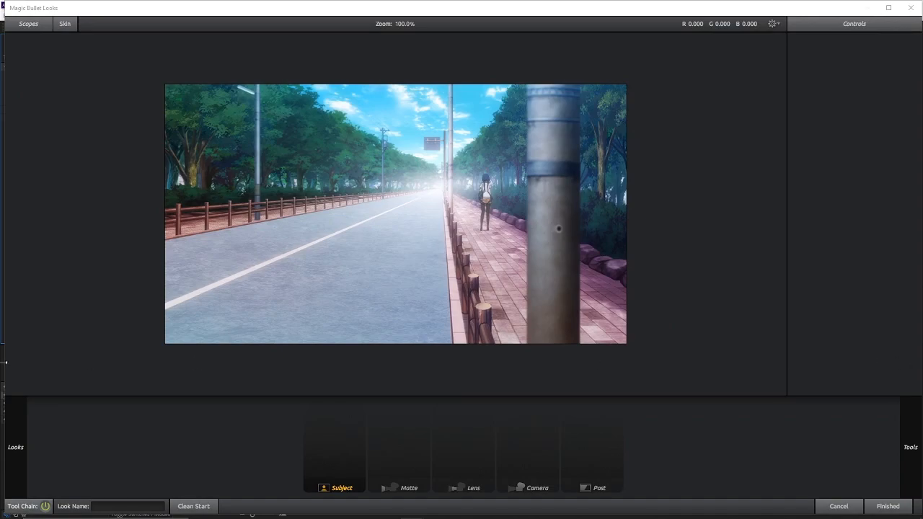
mouse_move(324, 456)
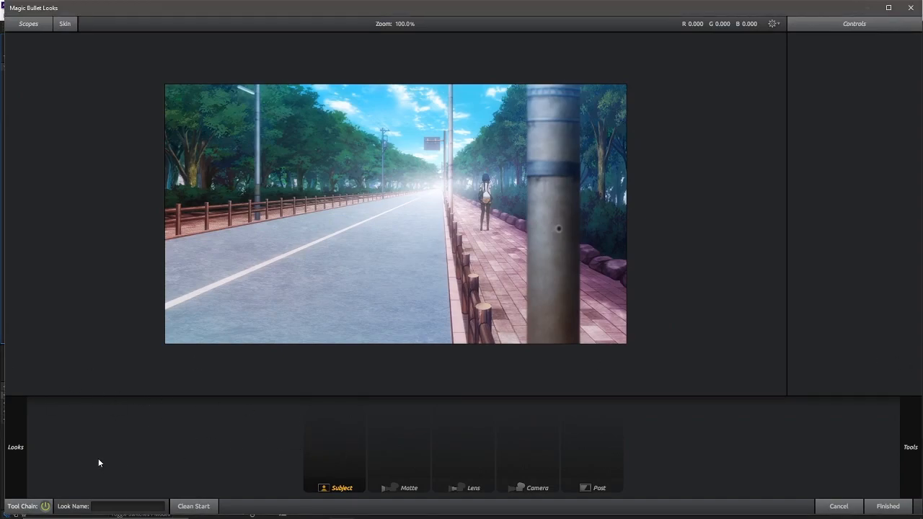
left_click(910, 447)
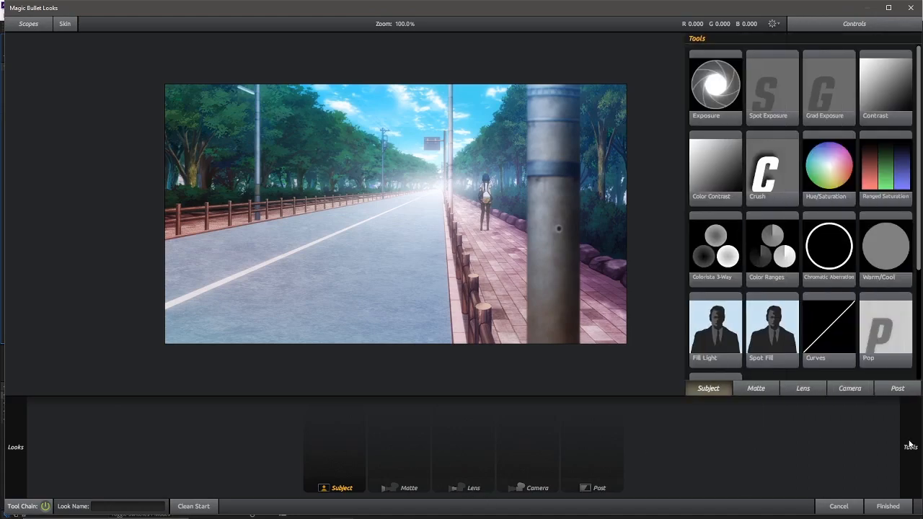
mouse_move(842, 374)
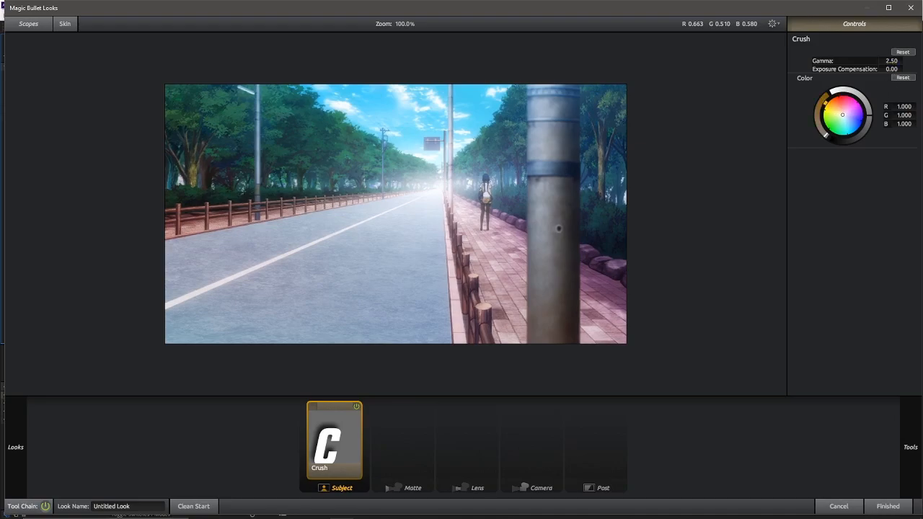
Step: Drag the Crush colour wheel to a moderate warm orange tint
left_click_drag(842, 115, 834, 108)
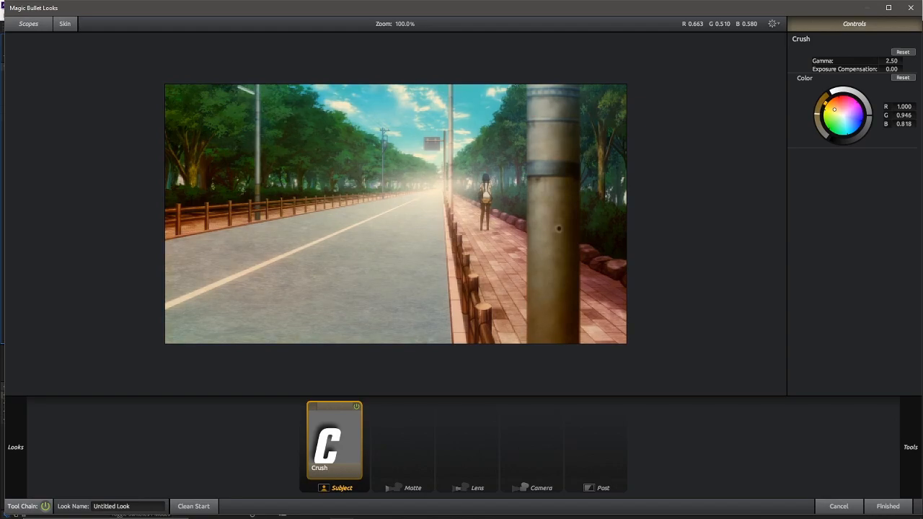
left_click_drag(833, 109, 831, 106)
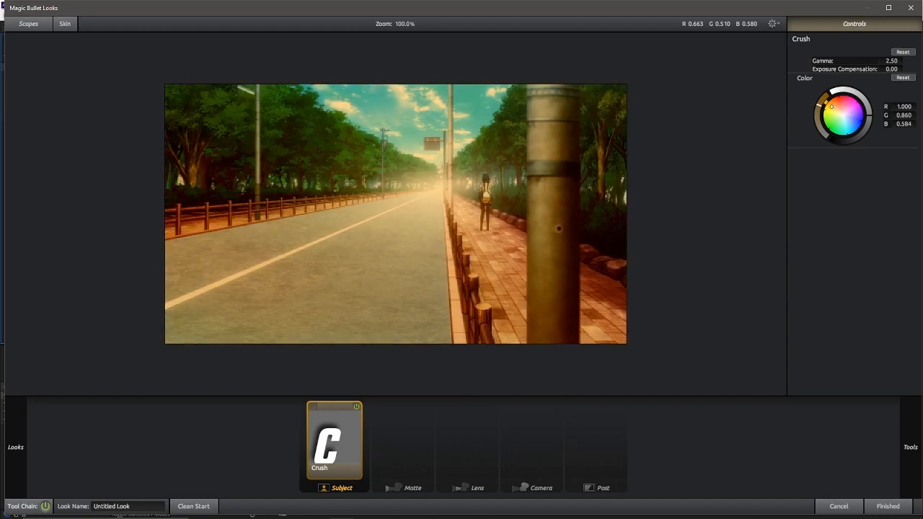
left_click_drag(831, 107, 834, 107)
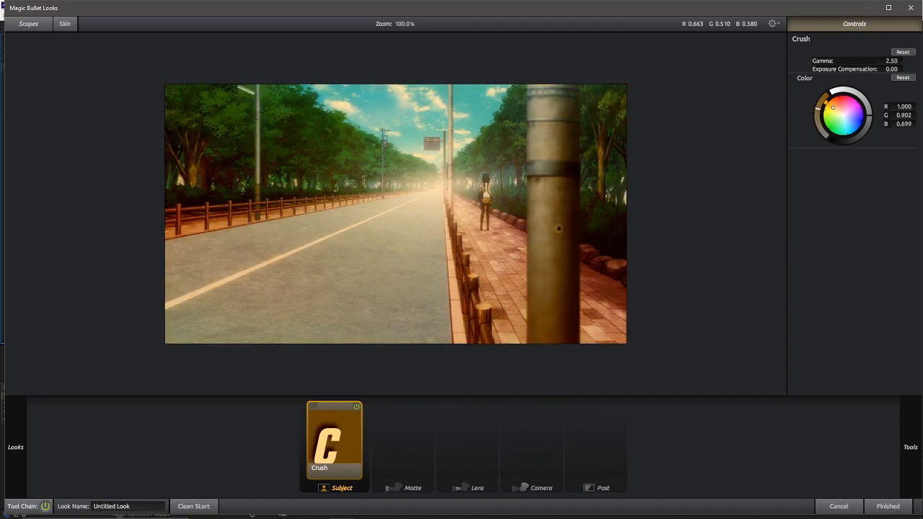
left_click_drag(833, 107, 837, 110)
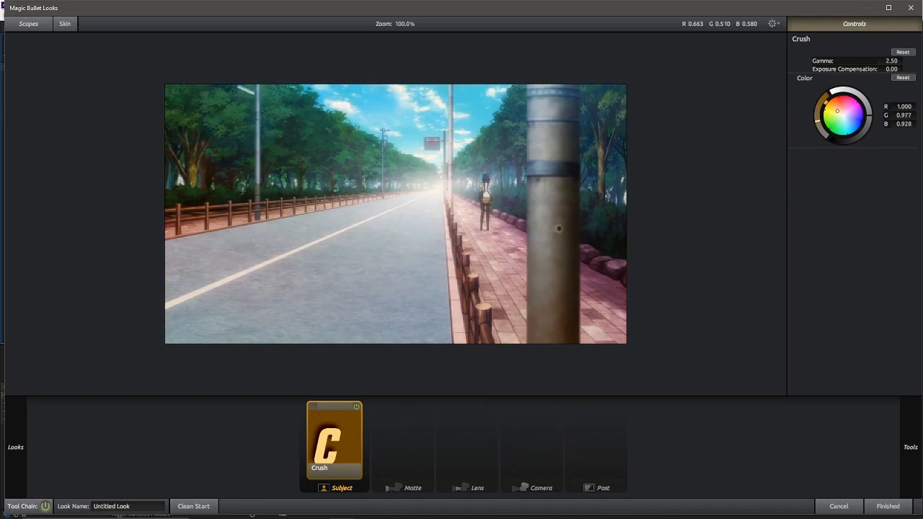
left_click_drag(836, 110, 834, 108)
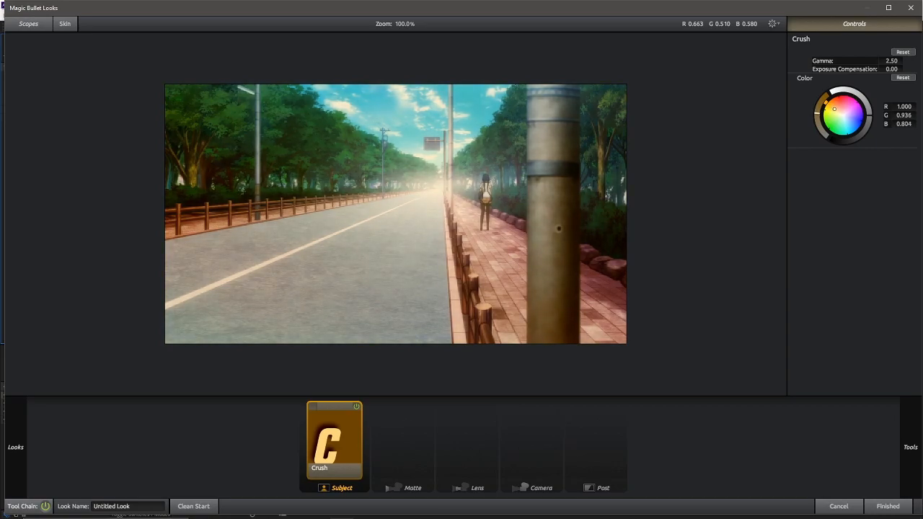
left_click_drag(834, 109, 859, 112)
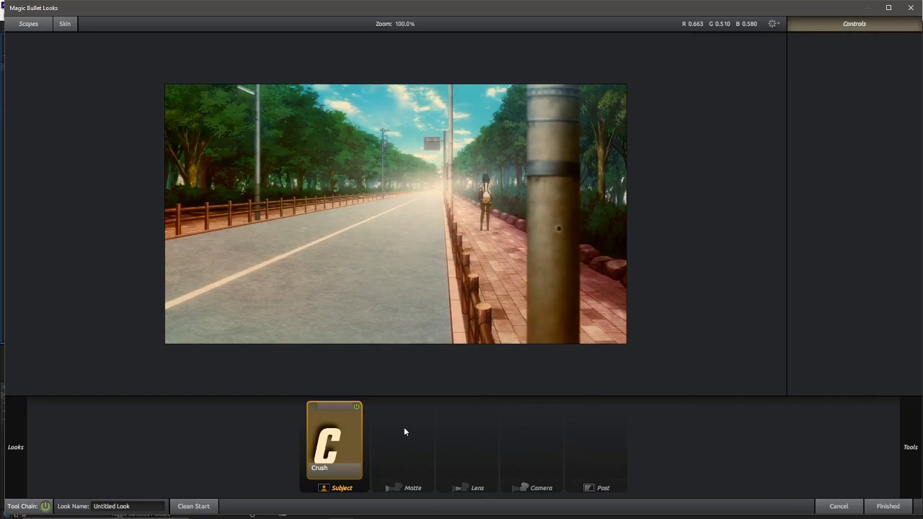
Step: Show the camera-stage tools in the library and scroll down the list
left_click(412, 488)
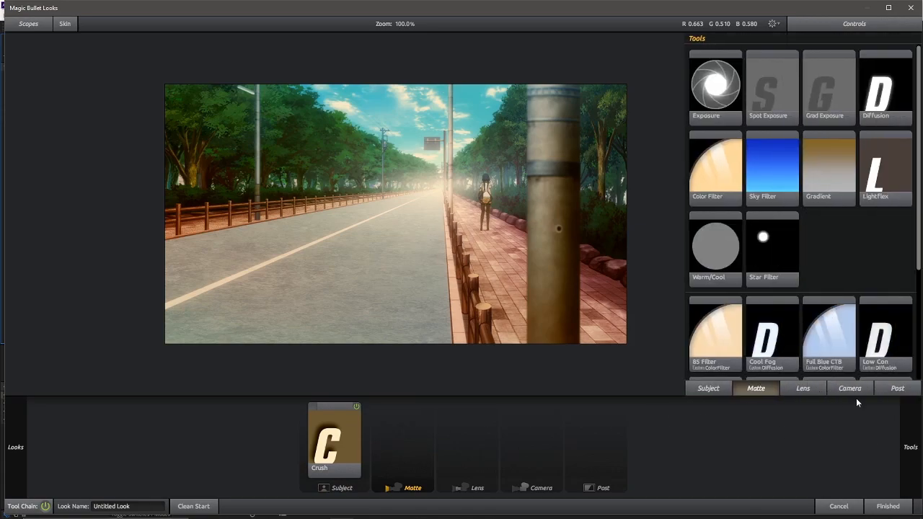
left_click(850, 388)
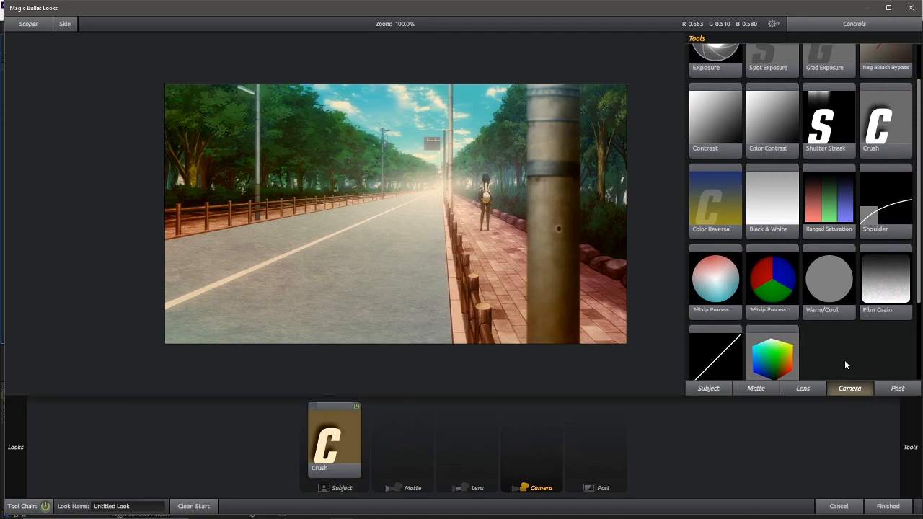
scroll("down", 3)
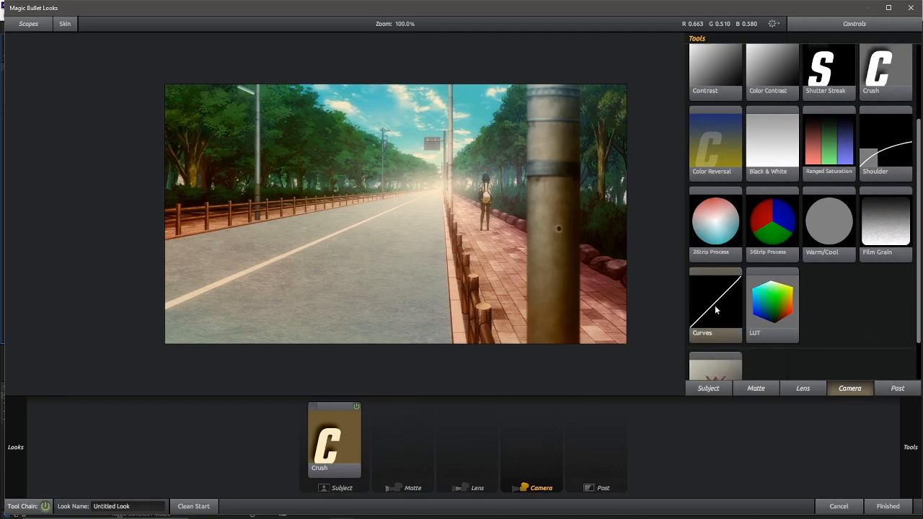
Step: Add Curves at the camera stage and bend the RGB curve into an S for contrast
double_click(716, 299)
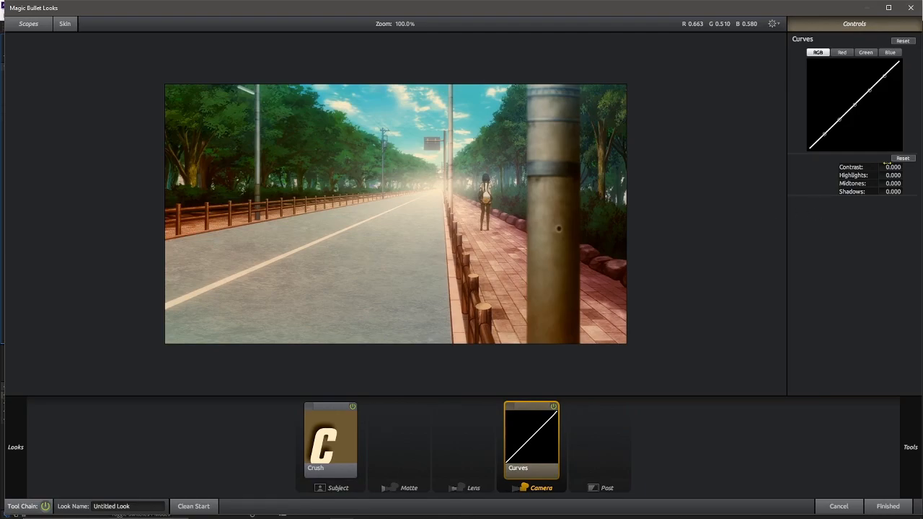
left_click_drag(893, 167, 909, 167)
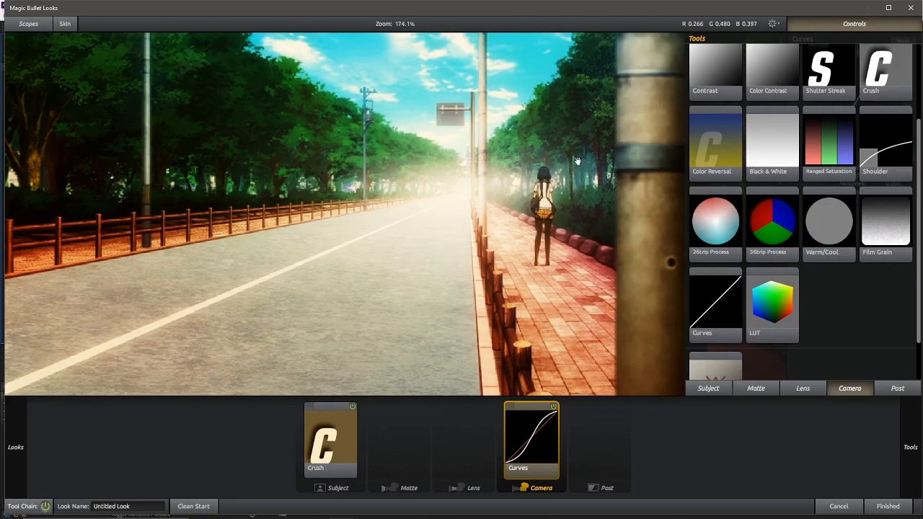
left_click(531, 439)
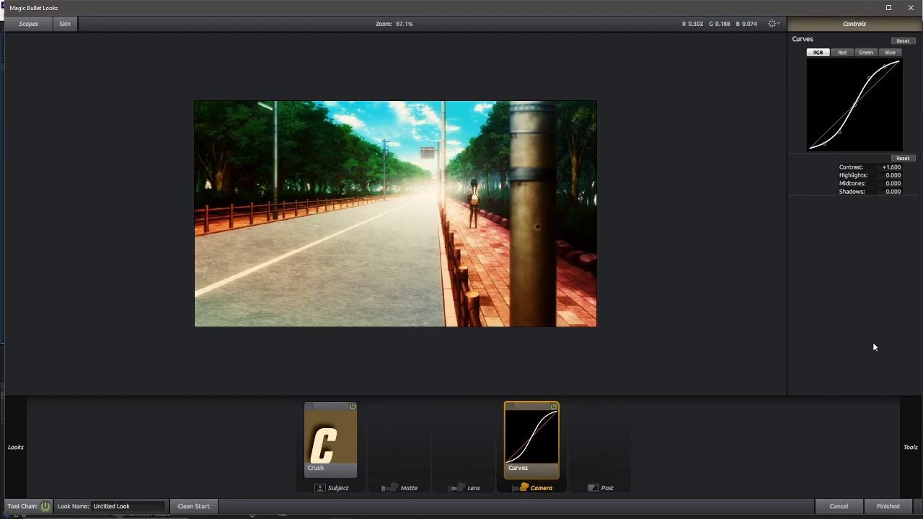
mouse_move(624, 425)
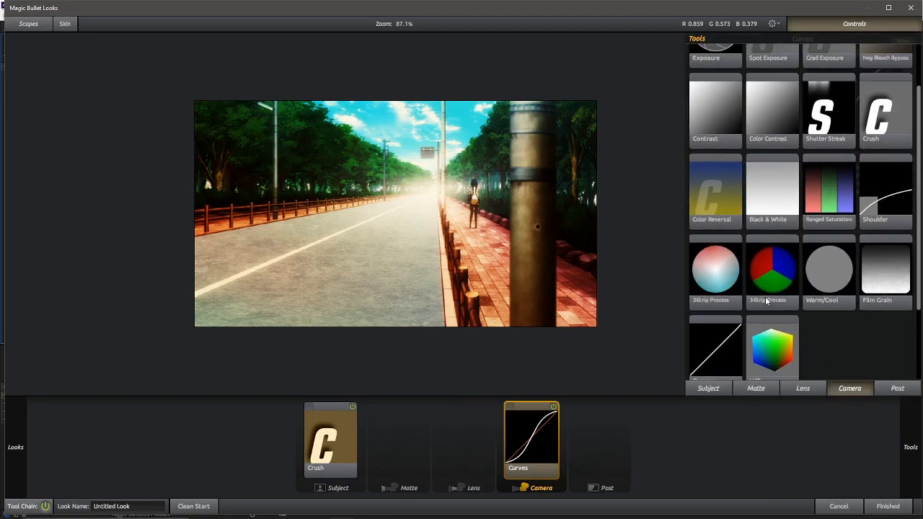
Step: Add Hue/Saturation after Crush in the subject stage
left_click(708, 388)
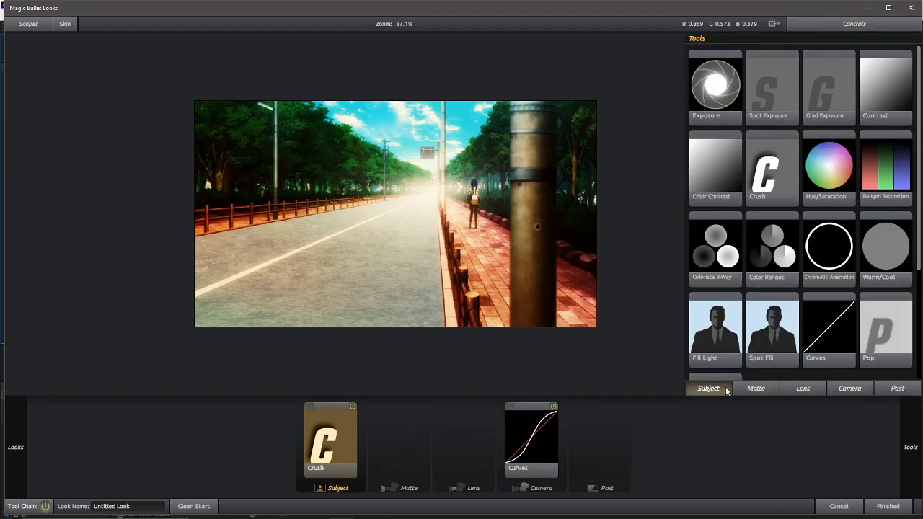
double_click(828, 166)
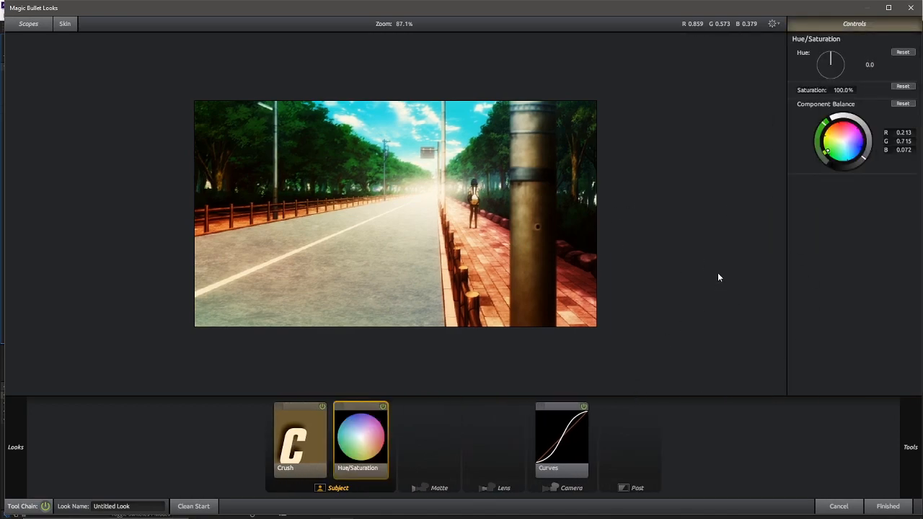
mouse_move(851, 103)
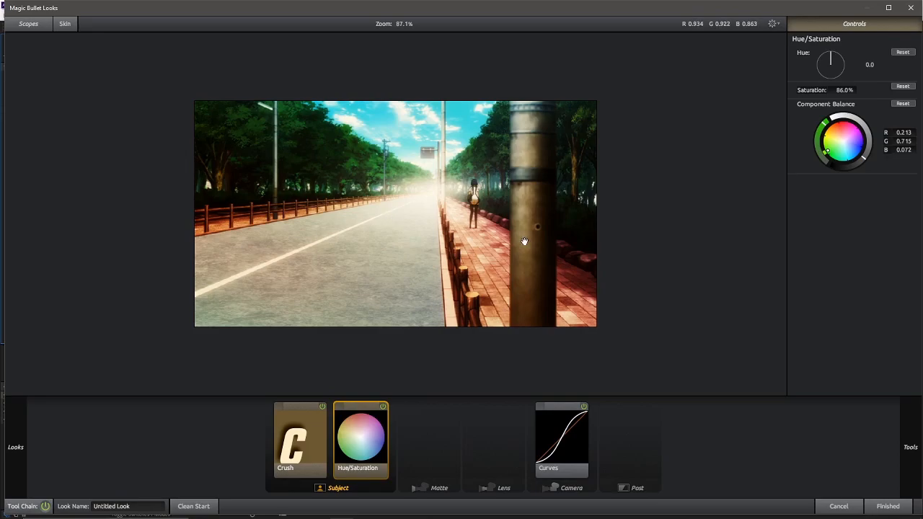
mouse_move(355, 298)
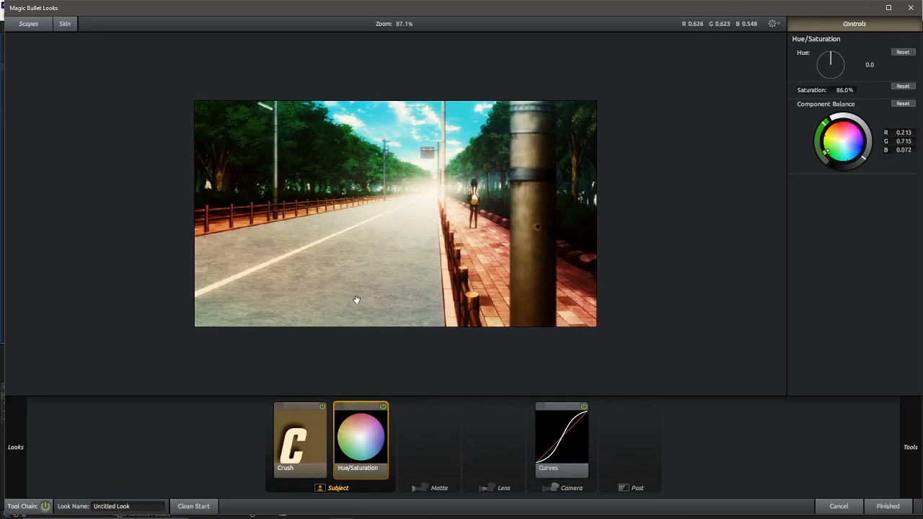
mouse_move(462, 397)
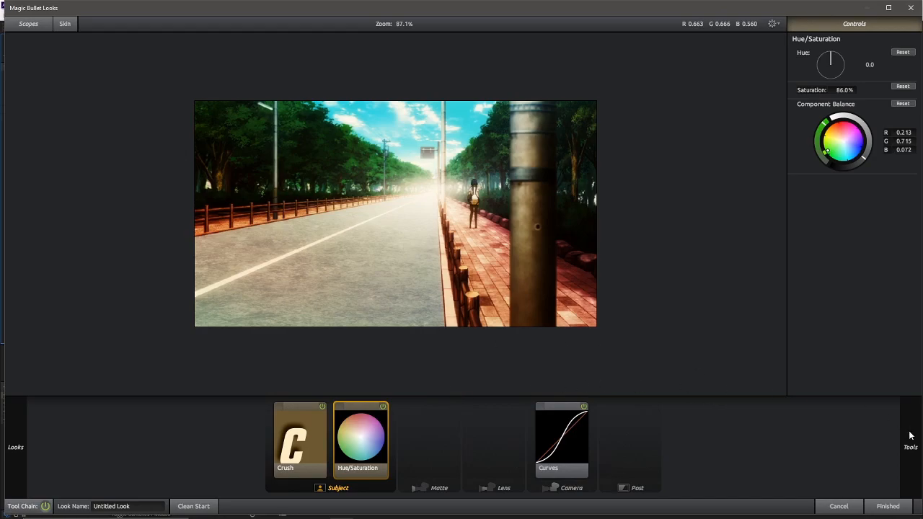
Step: Add a Lens Distortion tool to the lens stage from the library
left_click(910, 447)
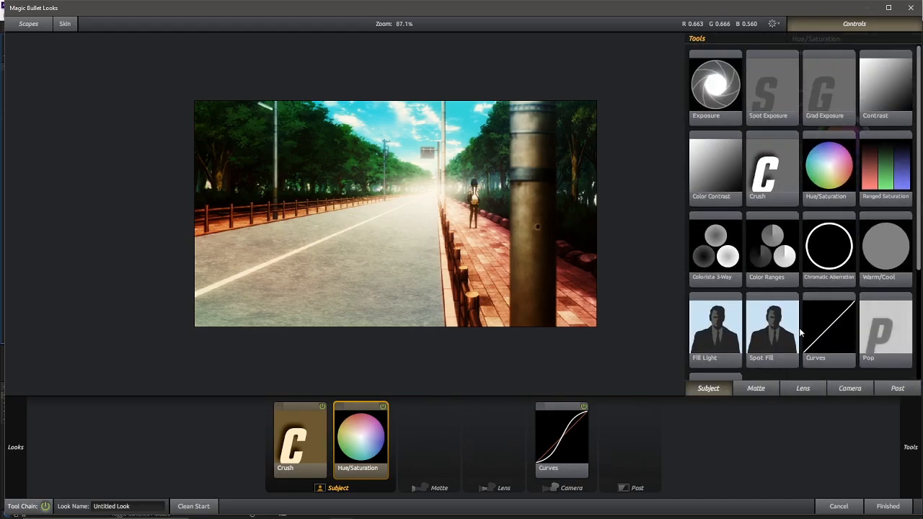
left_click(802, 388)
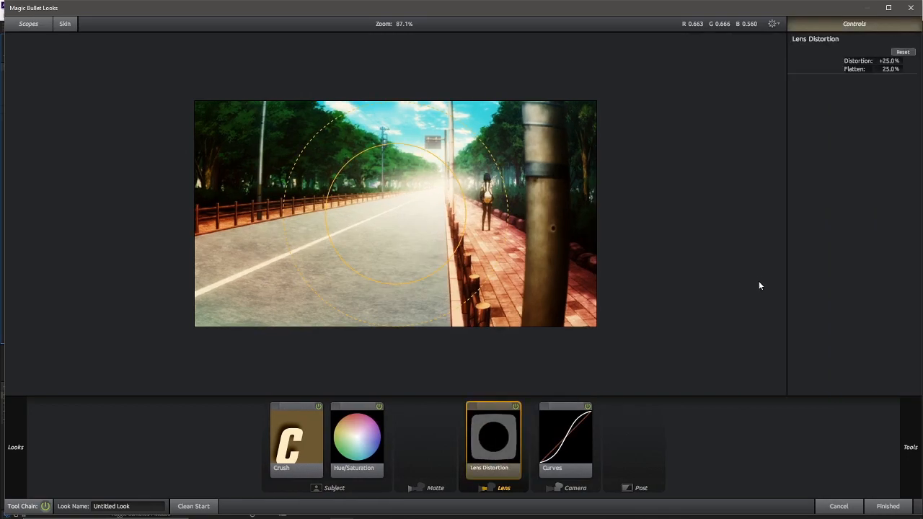
mouse_move(515, 404)
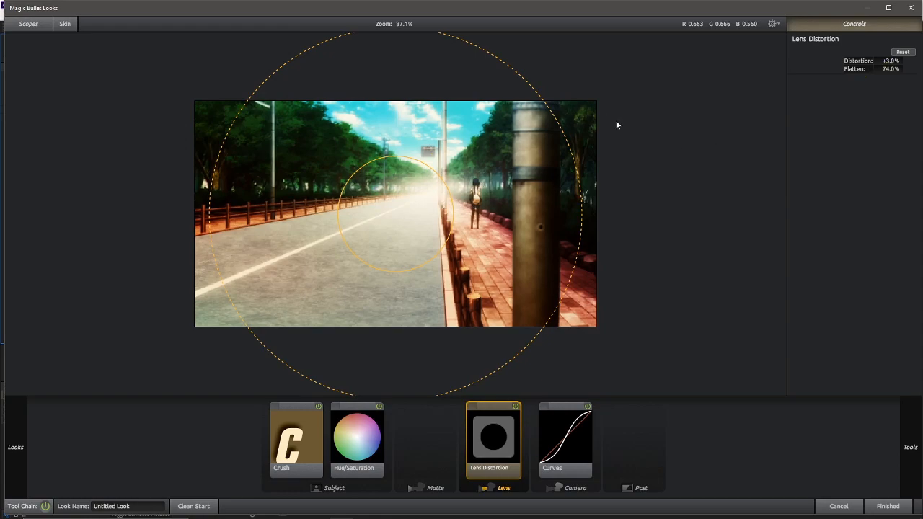
mouse_move(190, 312)
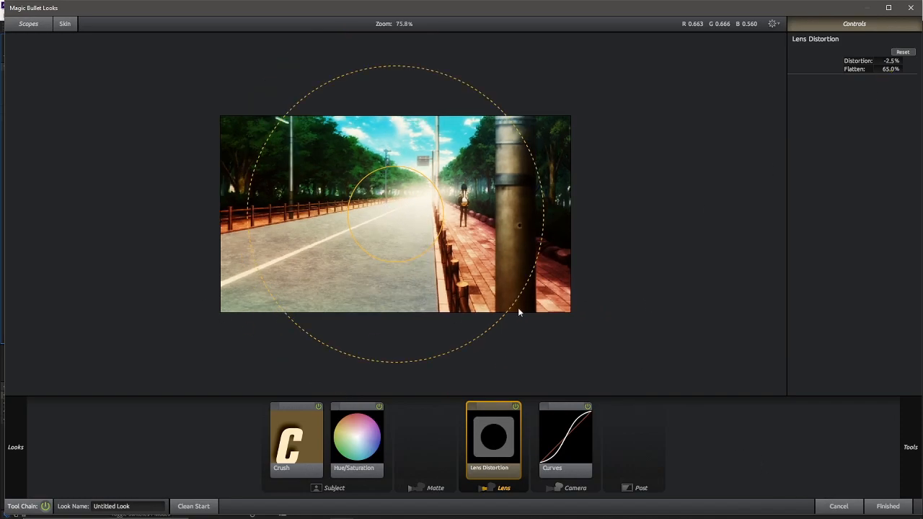
mouse_move(878, 512)
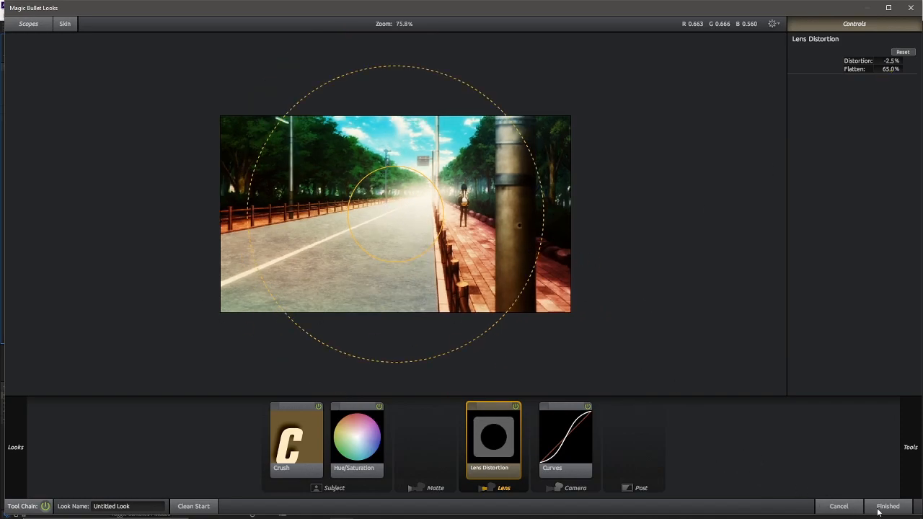
Step: Review the Crush, Hue/Saturation, Curves and Lens Distortion settings, then apply the finished look
left_click(296, 438)
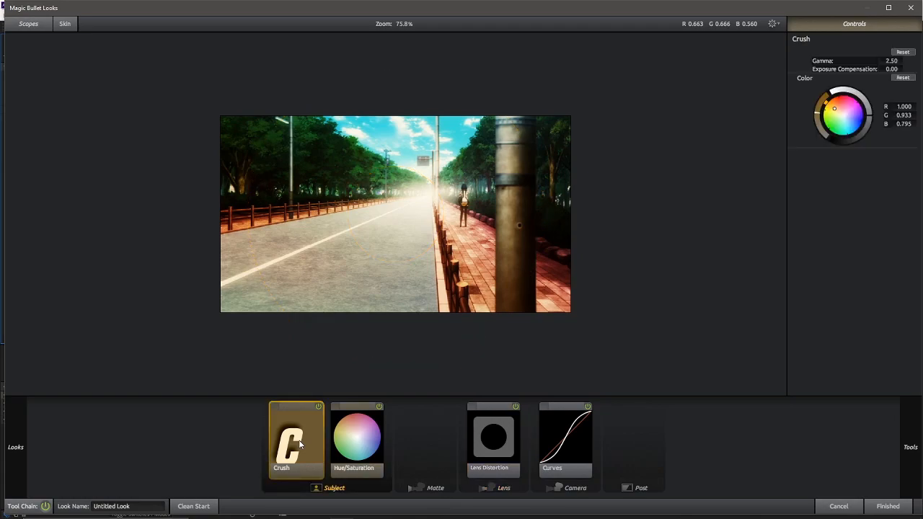
left_click(358, 438)
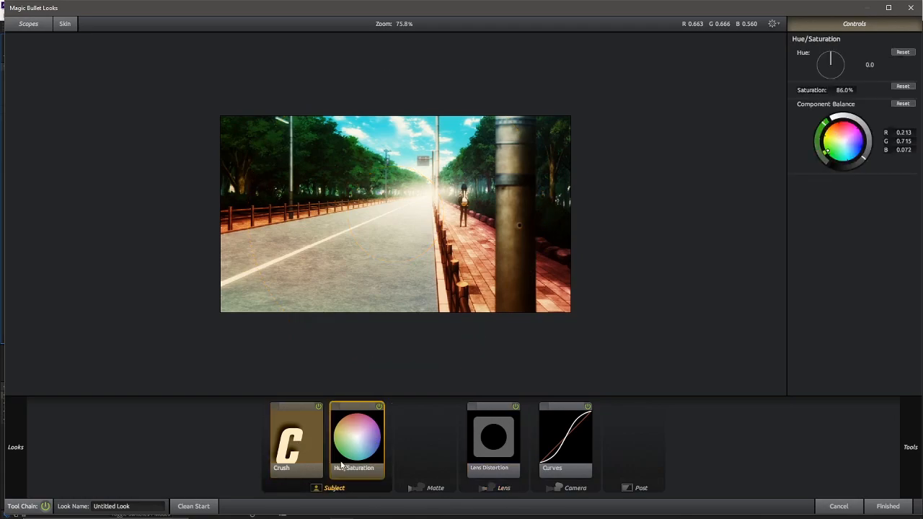
left_click(565, 439)
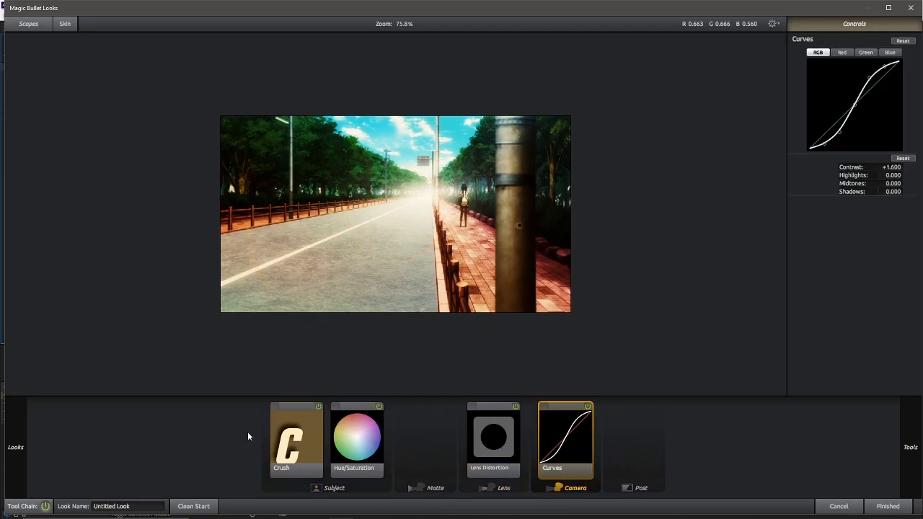
left_click(297, 438)
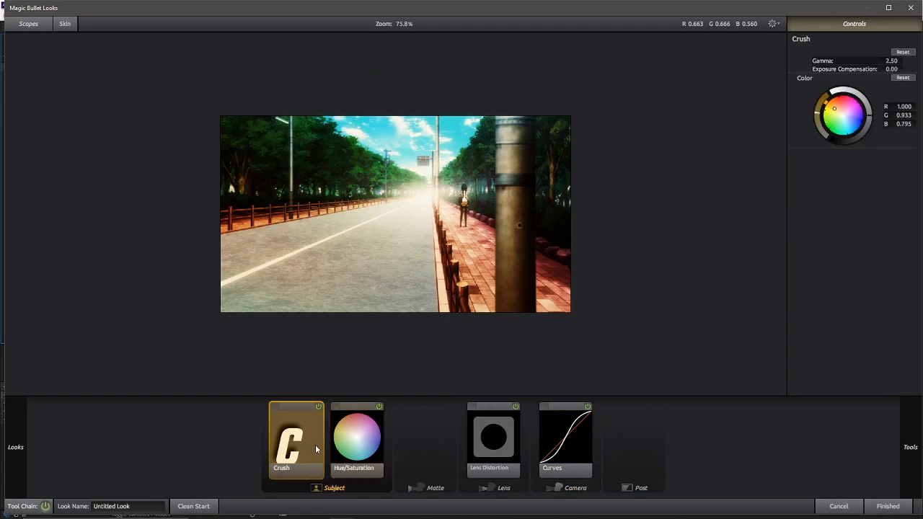
mouse_move(300, 438)
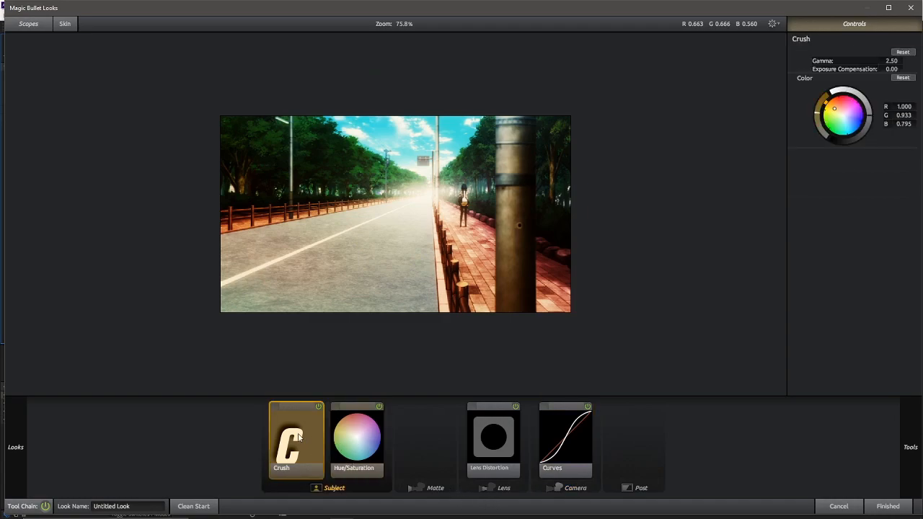
left_click(357, 438)
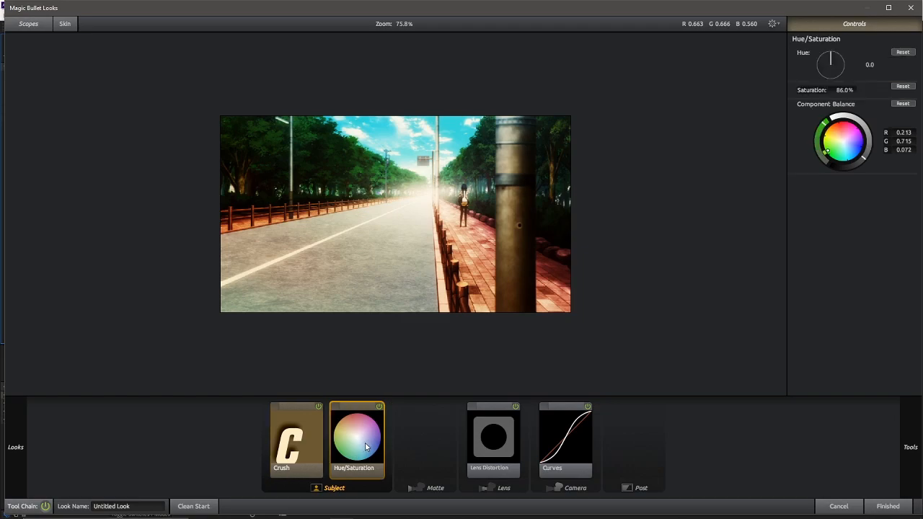
left_click(493, 435)
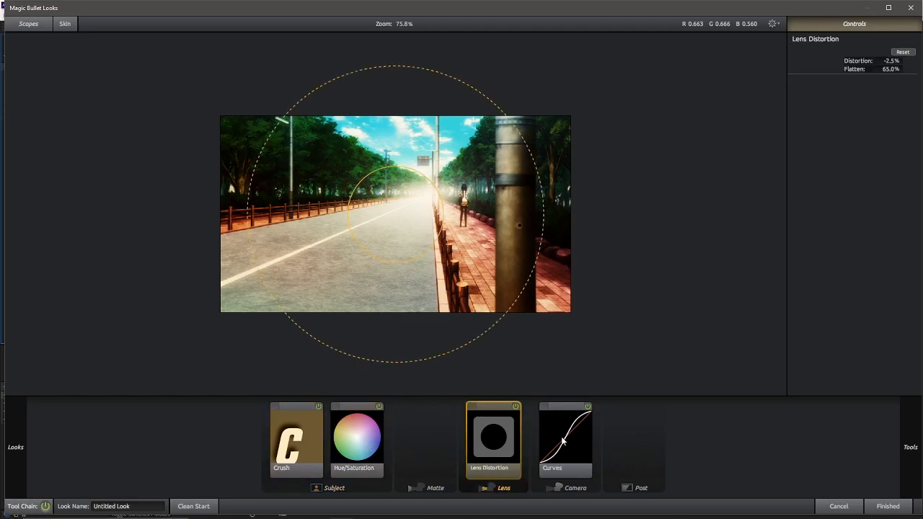
left_click(565, 438)
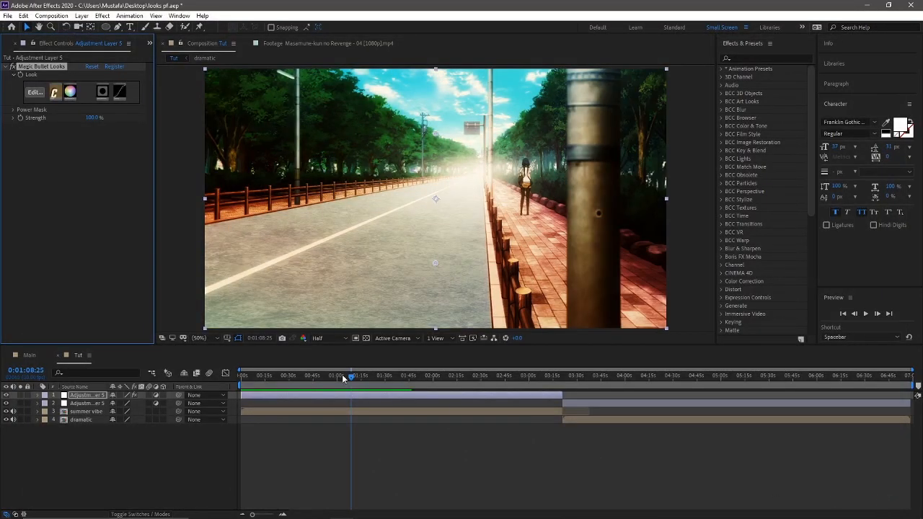
Step: Hide and reshow the top grade layer for a before/after check, then select the later section's adjustment layer
left_click(266, 375)
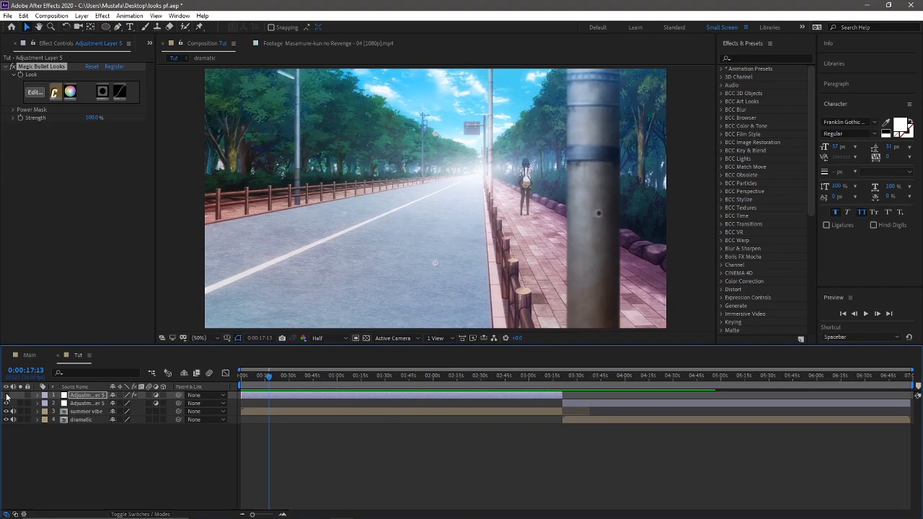
left_click(430, 375)
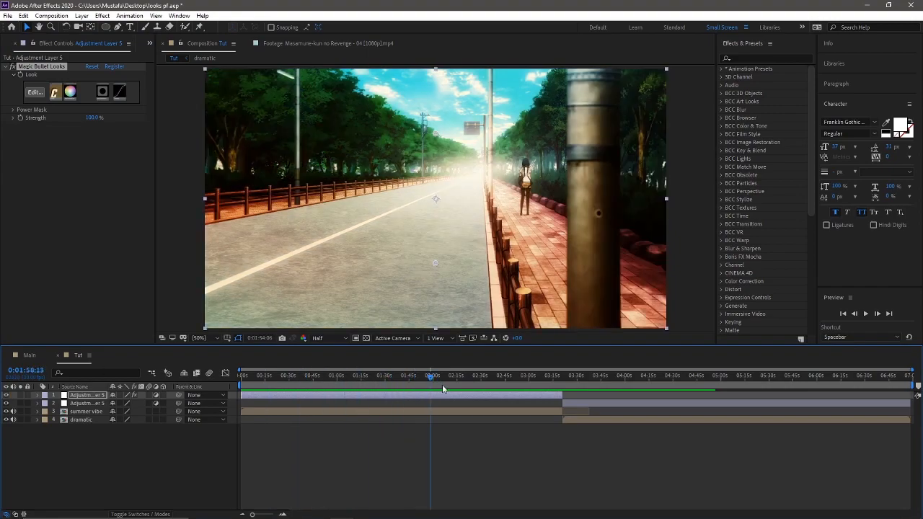
left_click(387, 375)
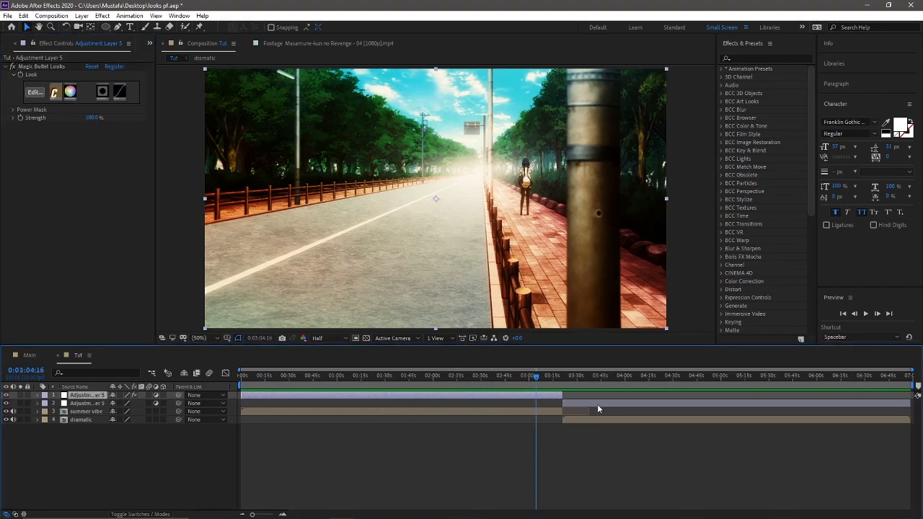
left_click(478, 375)
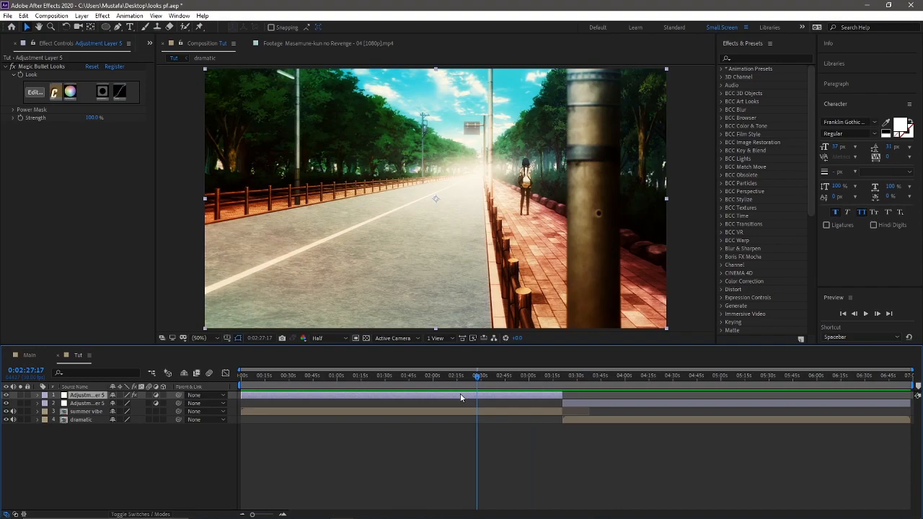
left_click(519, 375)
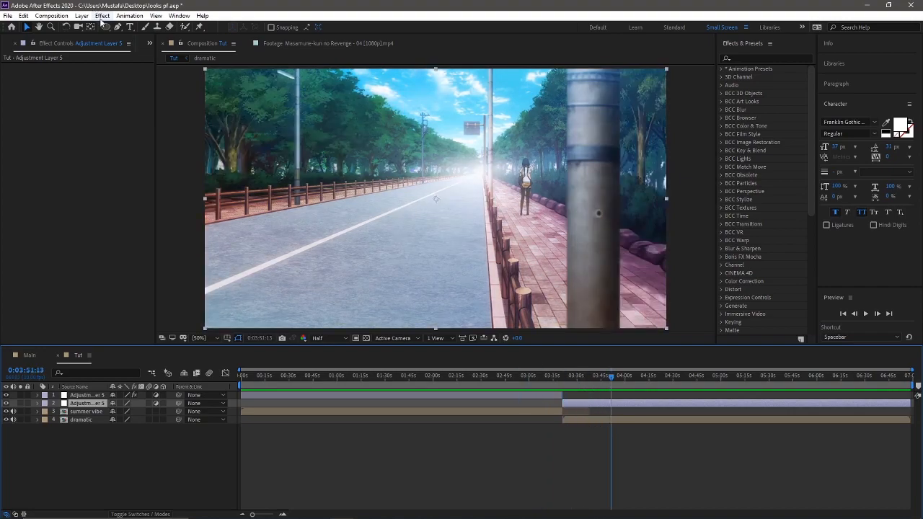
Step: Apply Effect > Red Giant Color Suite > Magic Bullet Looks to the selected adjustment layer
left_click(101, 14)
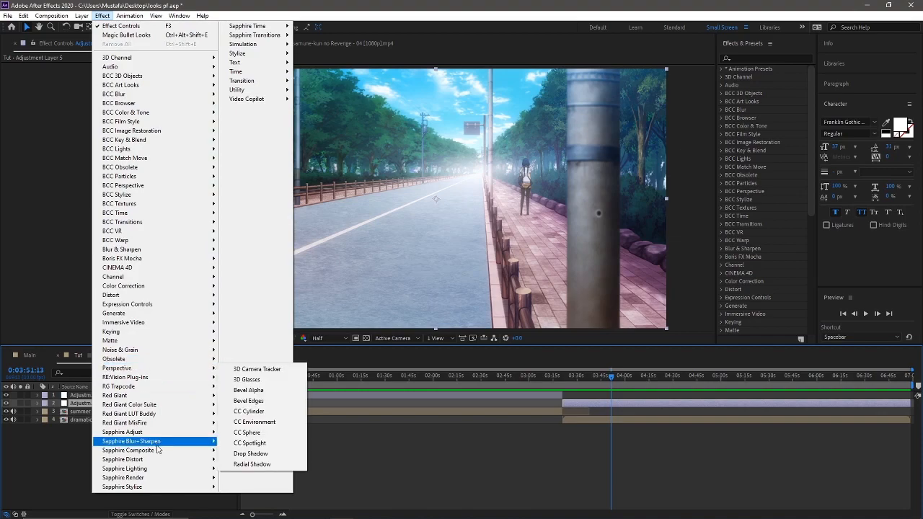
mouse_move(119, 387)
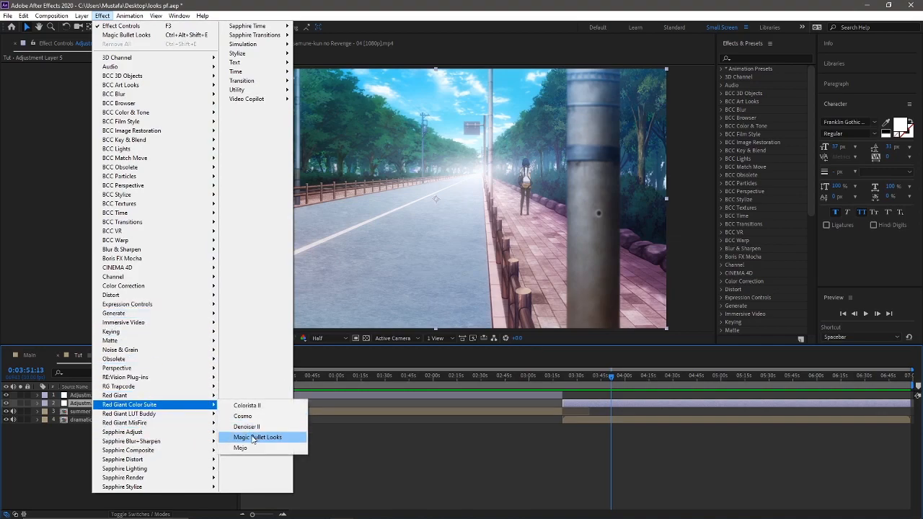
left_click(257, 437)
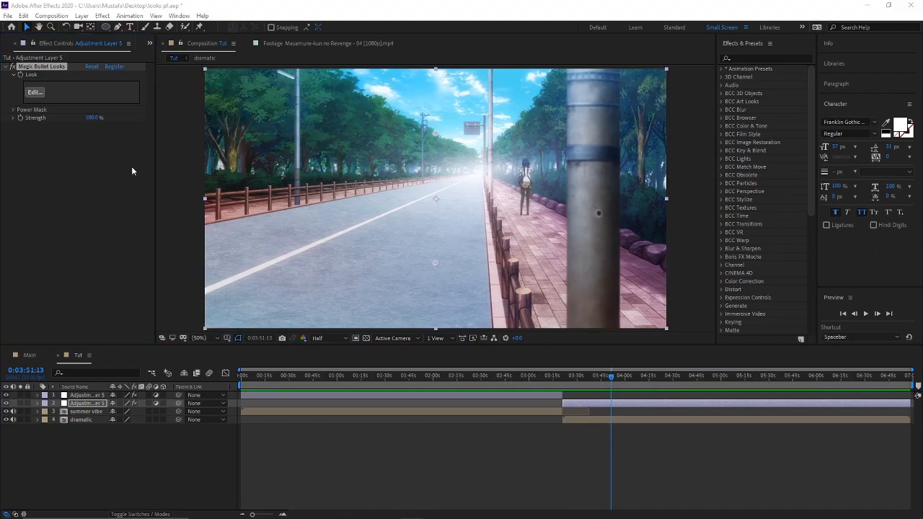
Step: Enter the look editor and add a Color Ranges tool to the Subject stage
left_click(35, 92)
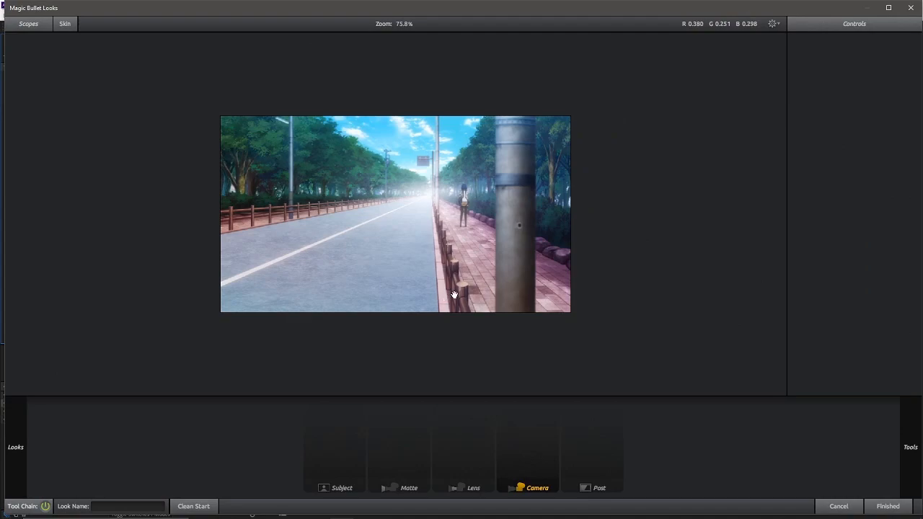
left_click(334, 487)
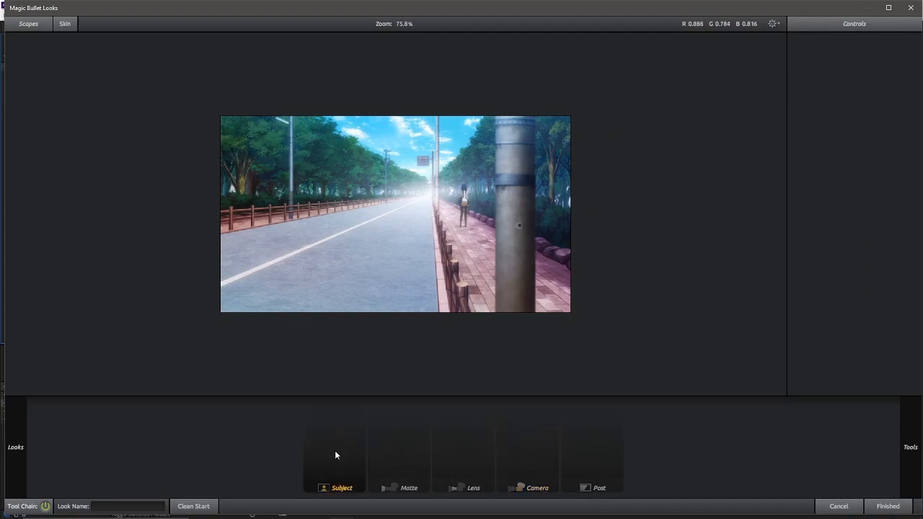
left_click(910, 447)
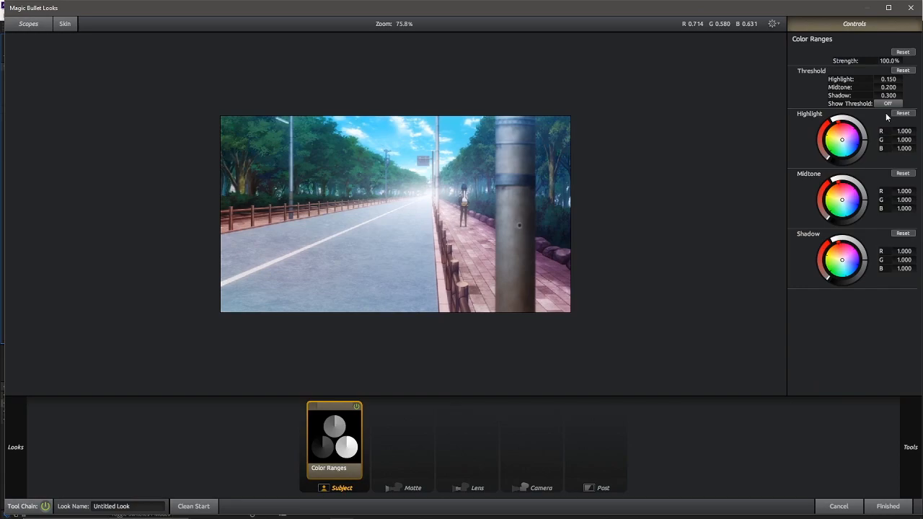
mouse_move(841, 139)
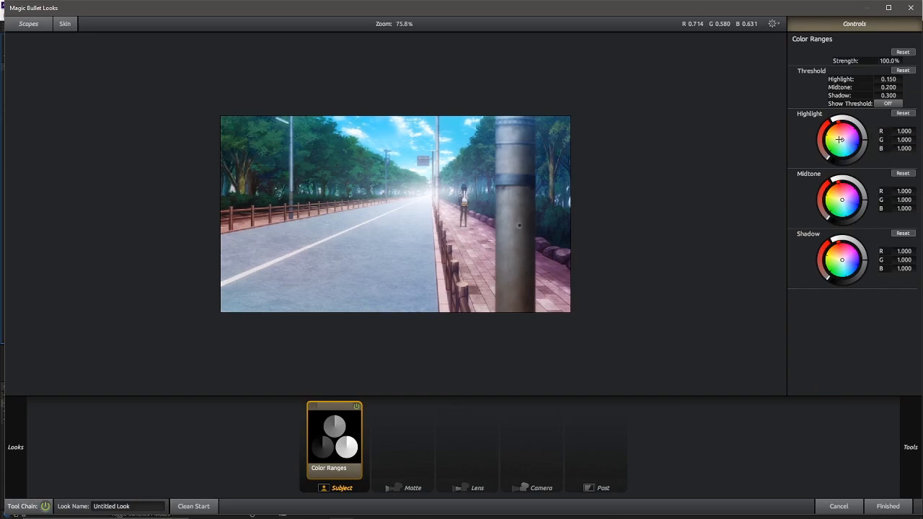
Step: Tint the highlights, overshooting toward red then easing back to a soft warm pink
left_click_drag(842, 140, 831, 138)
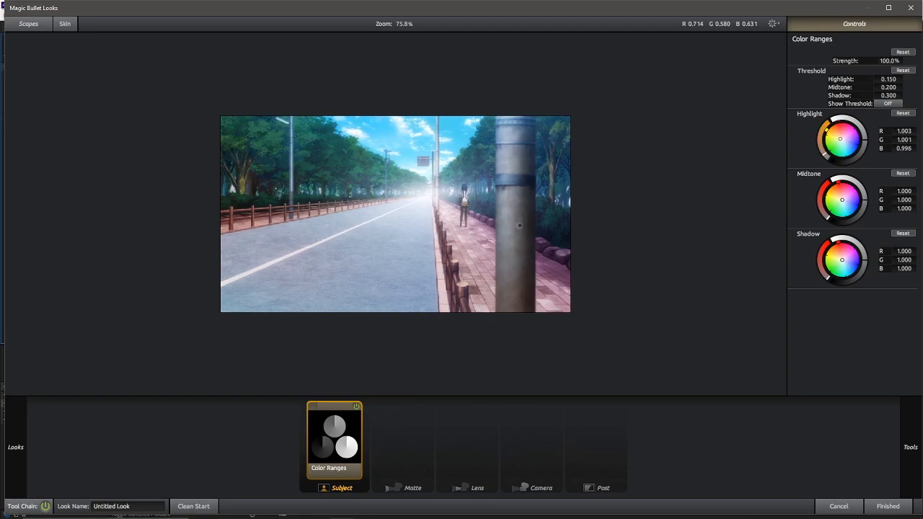
left_click_drag(841, 139, 826, 133)
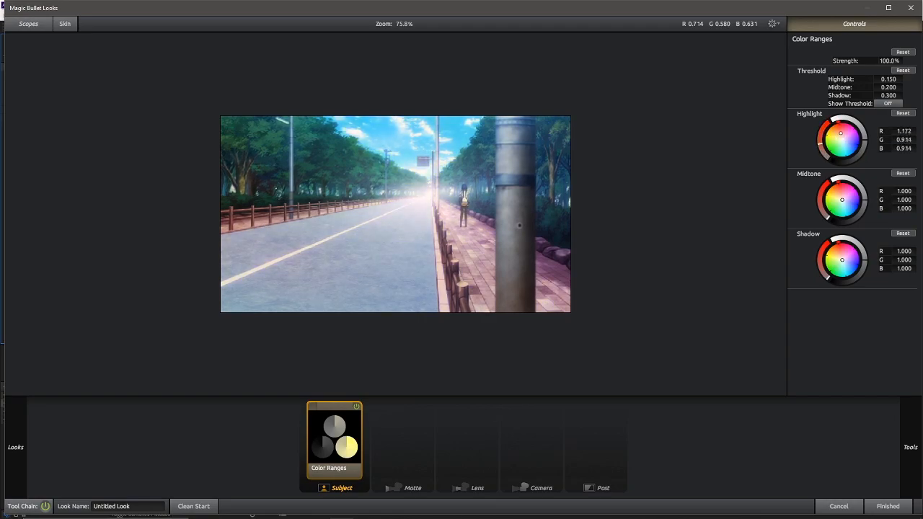
left_click_drag(843, 132, 845, 128)
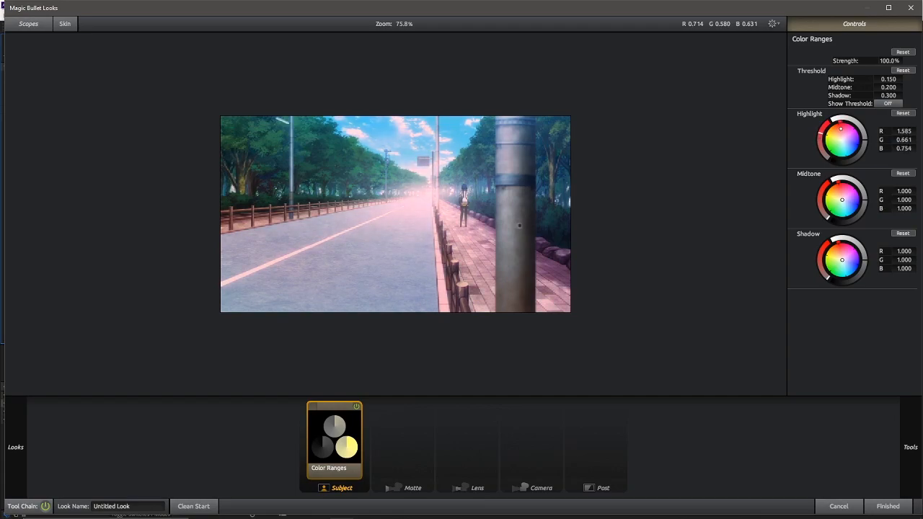
left_click_drag(843, 142, 848, 145)
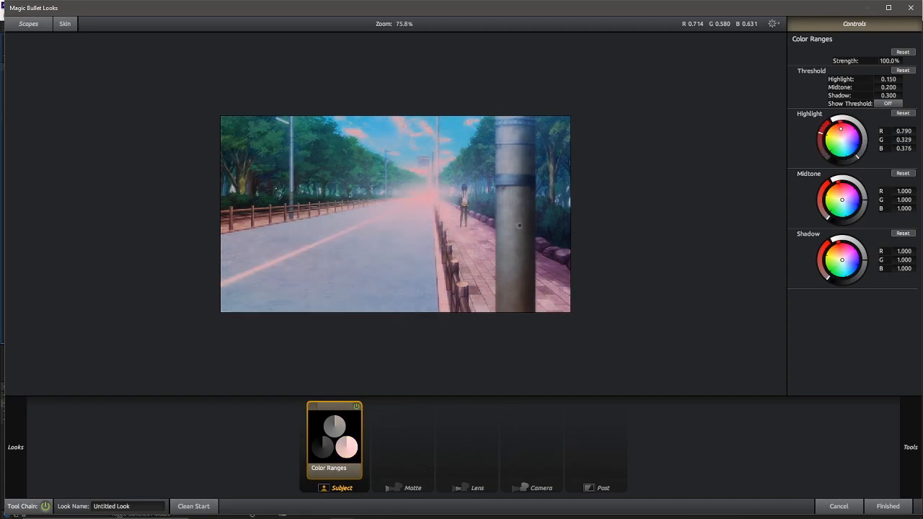
left_click_drag(839, 128, 842, 131)
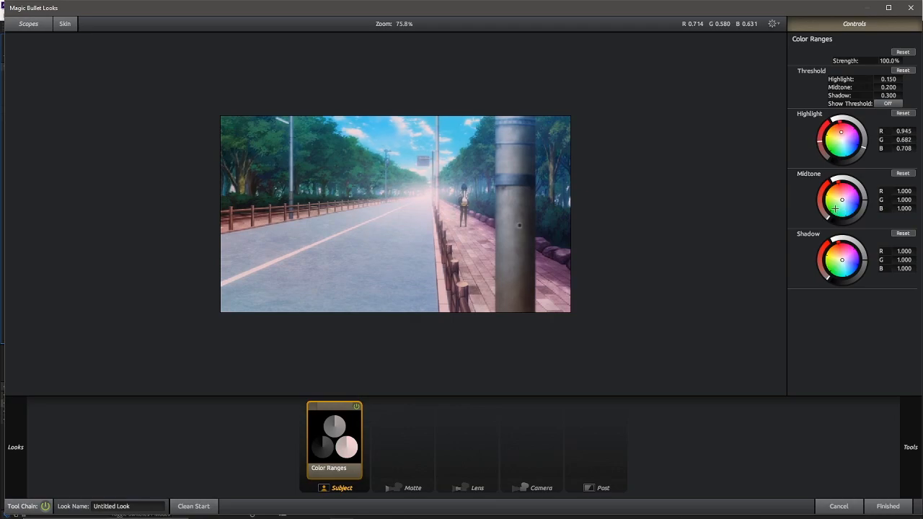
Step: Push the midtones to a moderate warm orange cast
left_click_drag(842, 199, 845, 192)
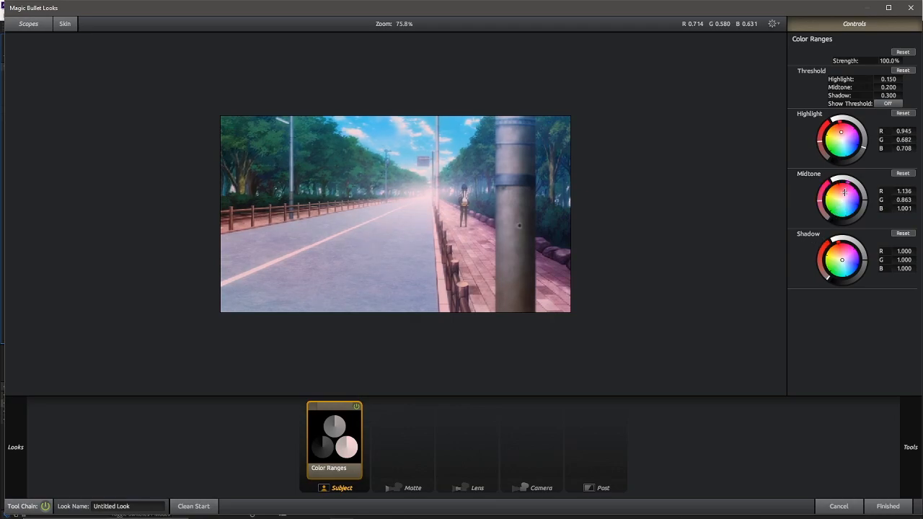
left_click_drag(846, 192, 831, 193)
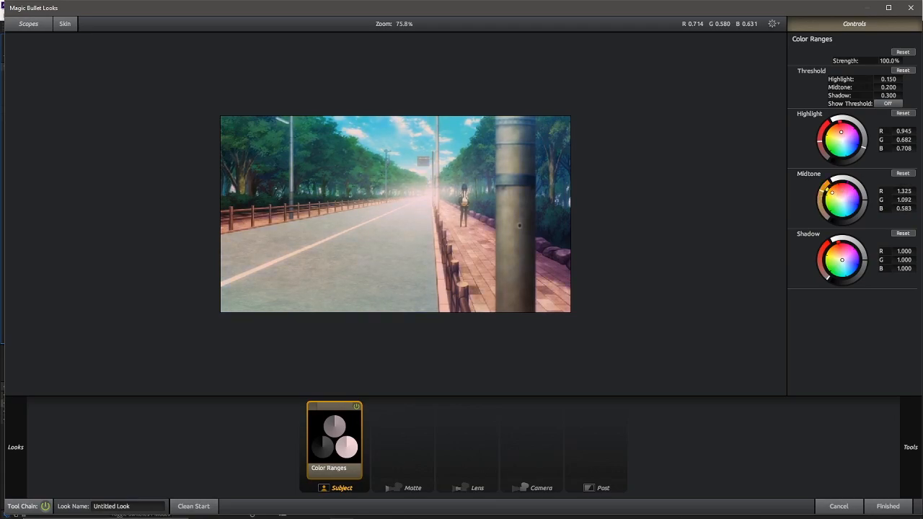
left_click_drag(831, 193, 834, 195)
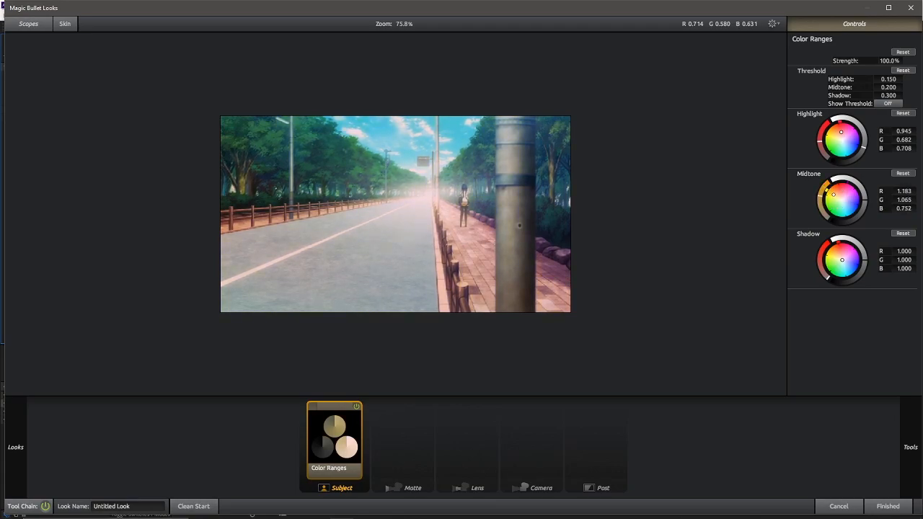
left_click_drag(834, 194, 831, 192)
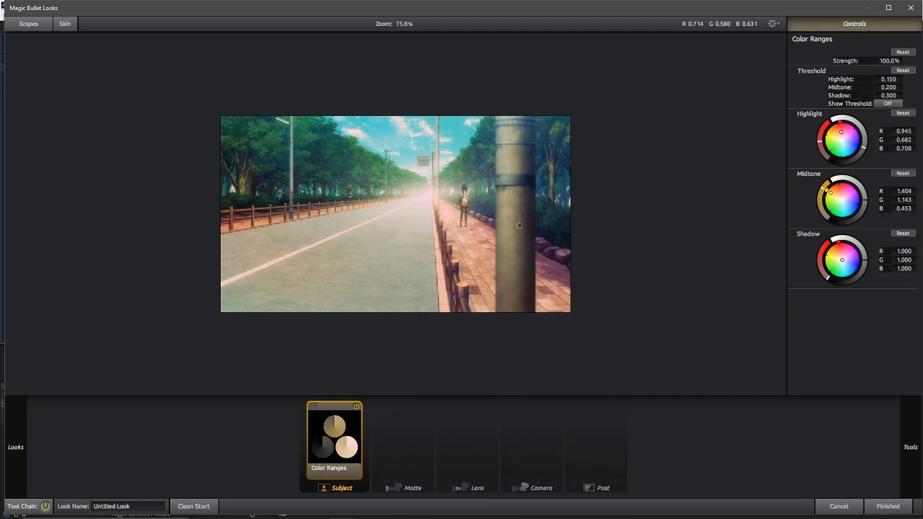
left_click_drag(831, 192, 834, 193)
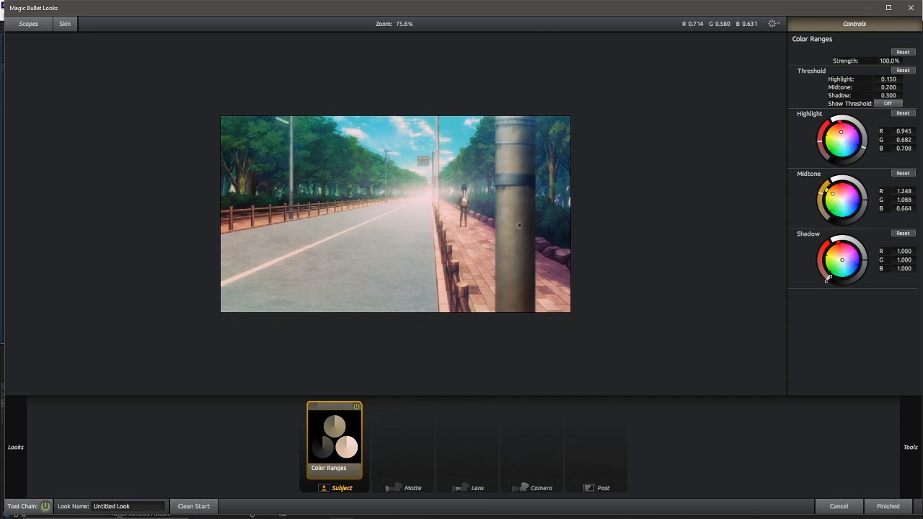
Step: Darken the shadows to a warm near-black
left_click_drag(843, 248, 842, 271)
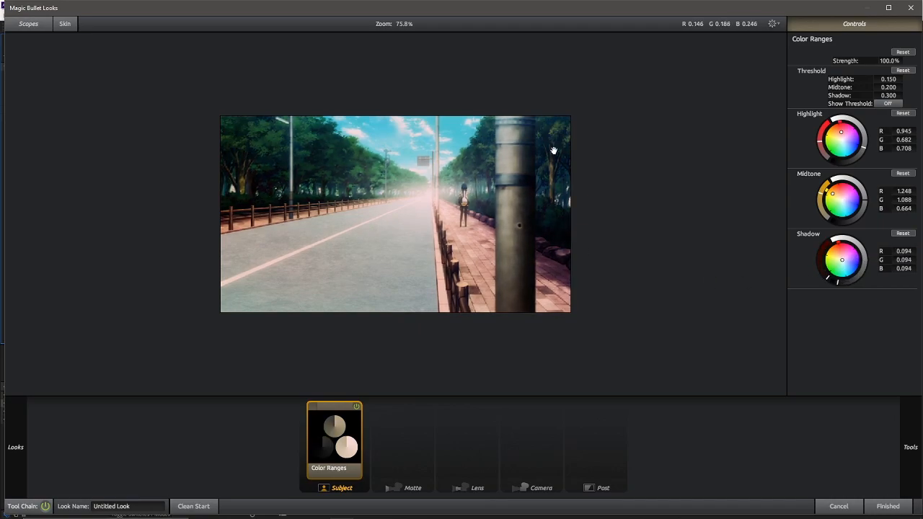
mouse_move(686, 347)
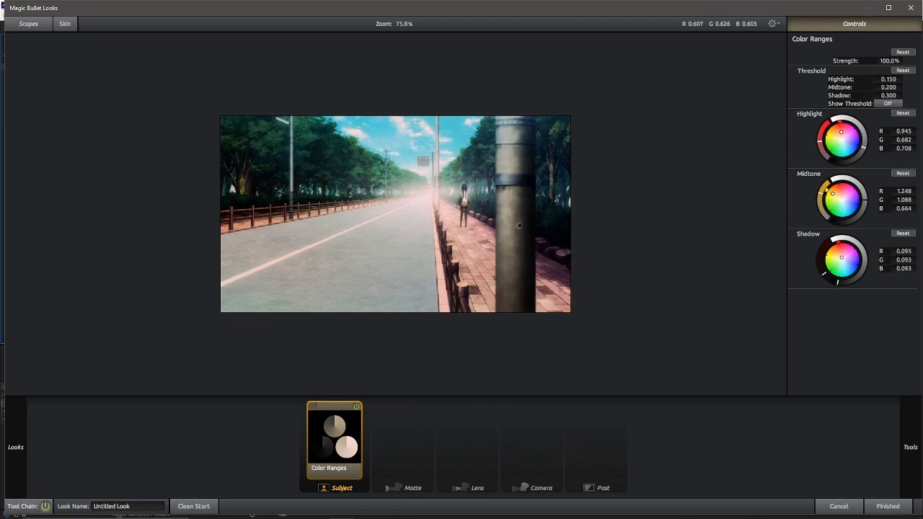
left_click_drag(842, 257, 834, 263)
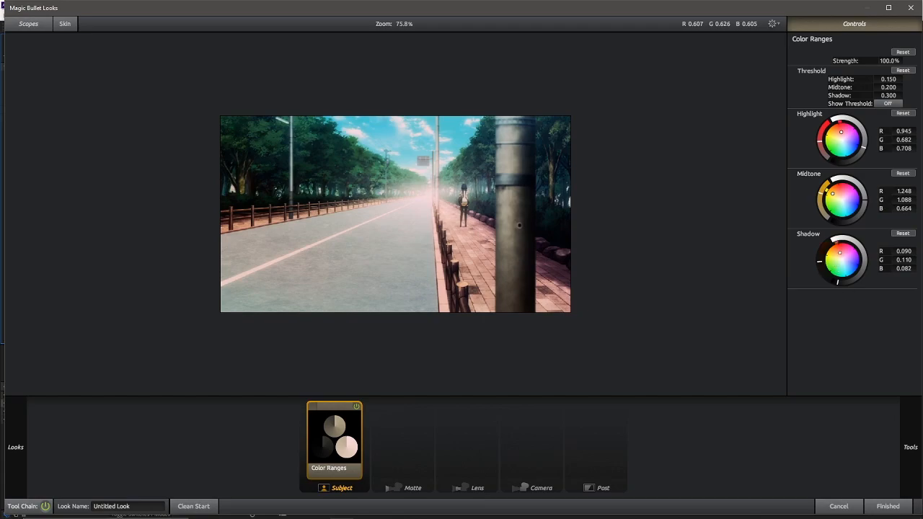
left_click_drag(839, 251, 839, 248)
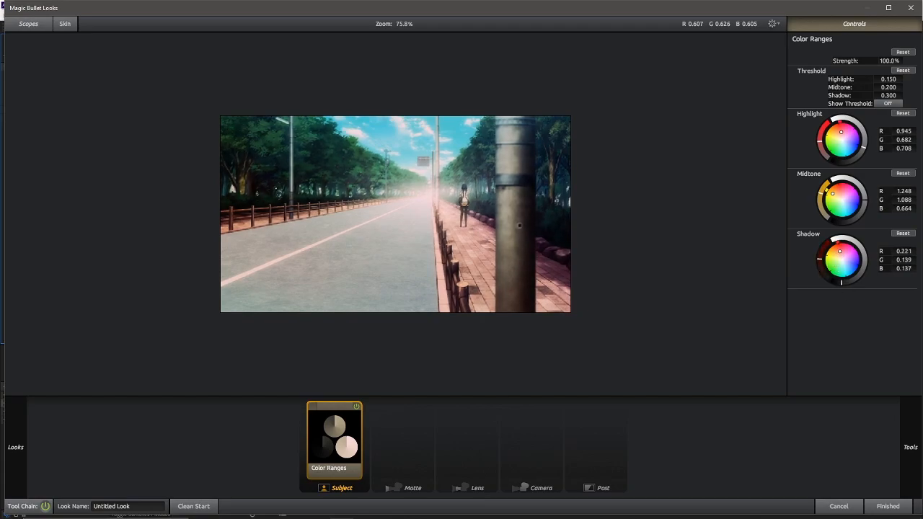
left_click_drag(842, 282, 835, 282)
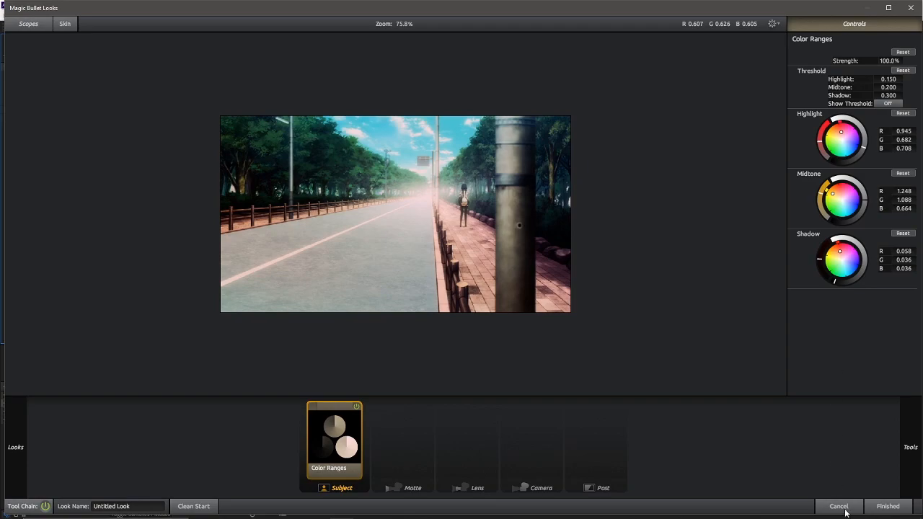
left_click(910, 447)
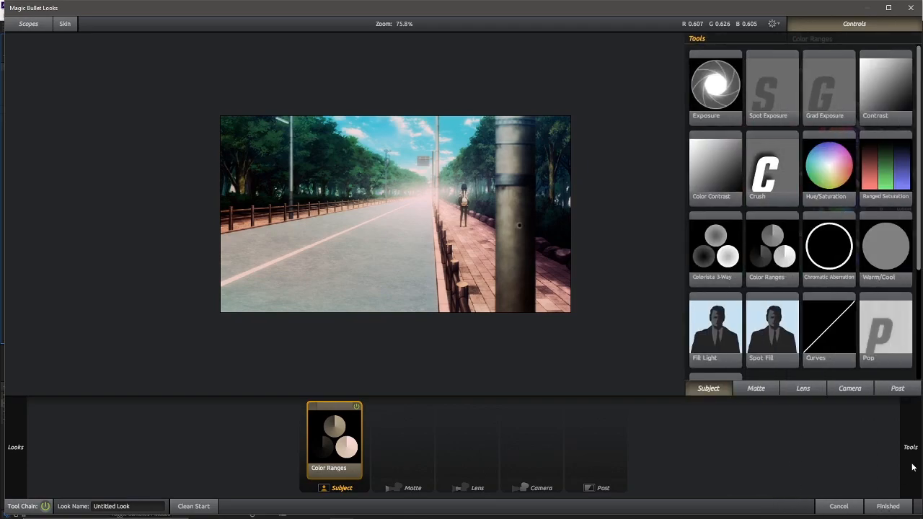
Step: Add a Curves tool after Color Ranges with Highlights about +0.25 and Shadows -0.34
scroll("down", 3)
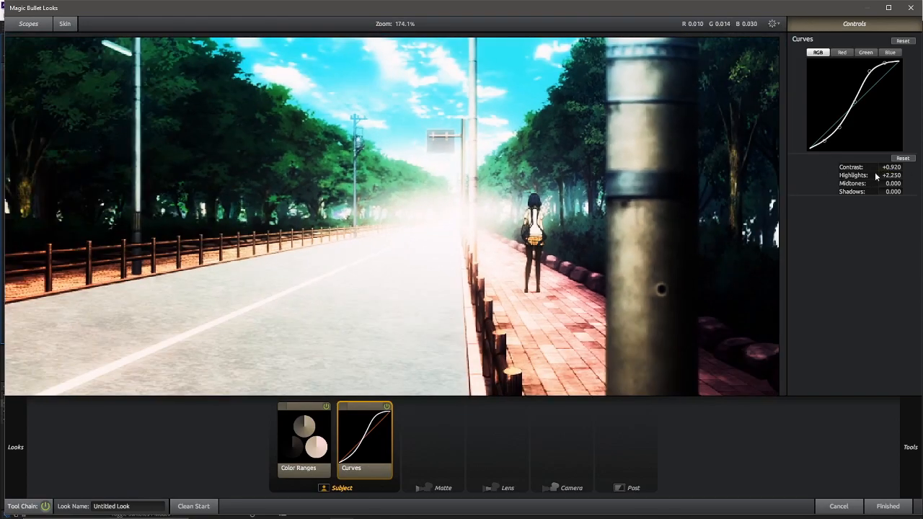
mouse_move(851, 193)
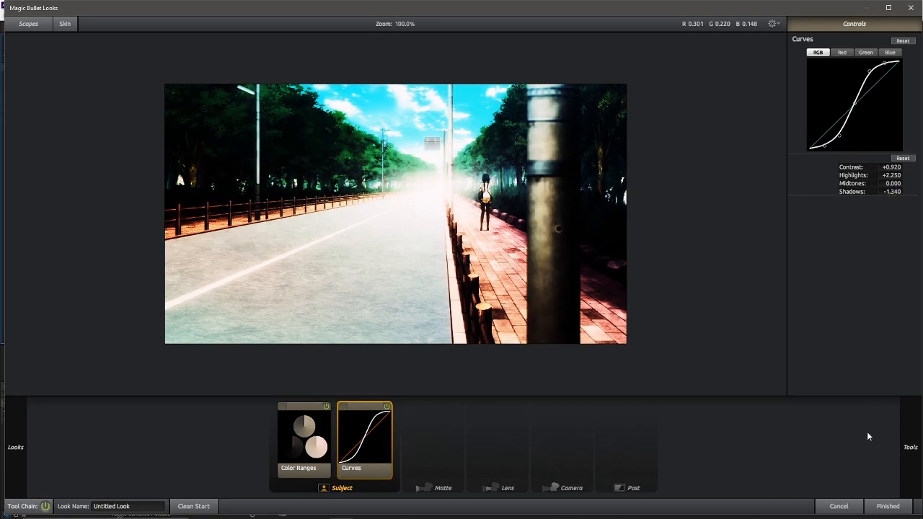
left_click(910, 447)
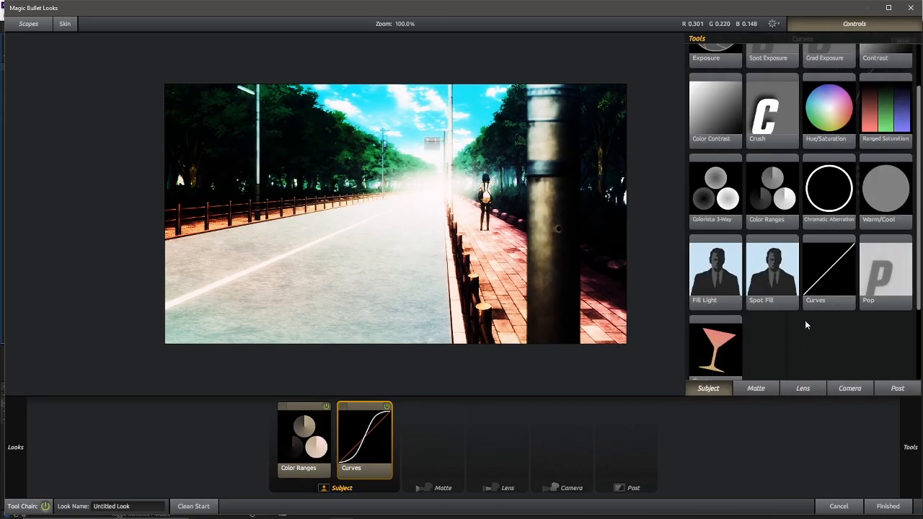
mouse_move(848, 170)
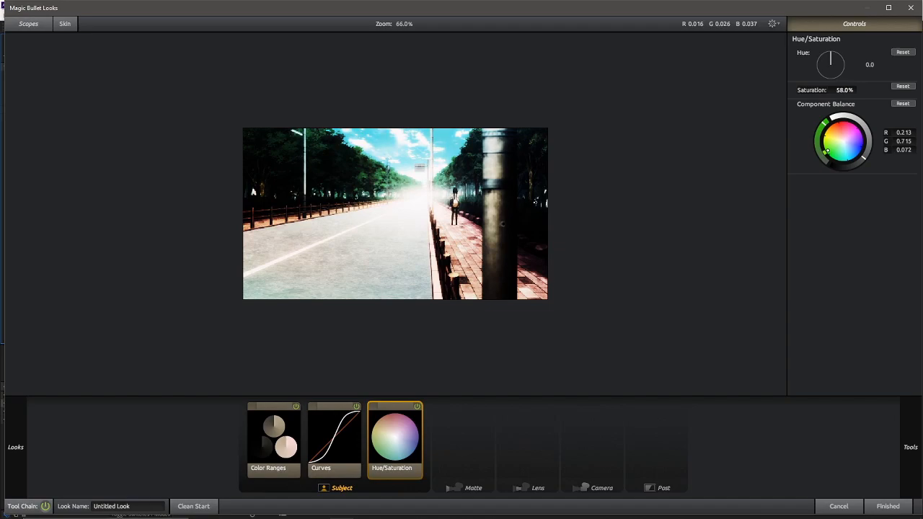
Step: Add a Hue/Saturation tool at 58% saturation and return to the Color Ranges settings
left_click(273, 440)
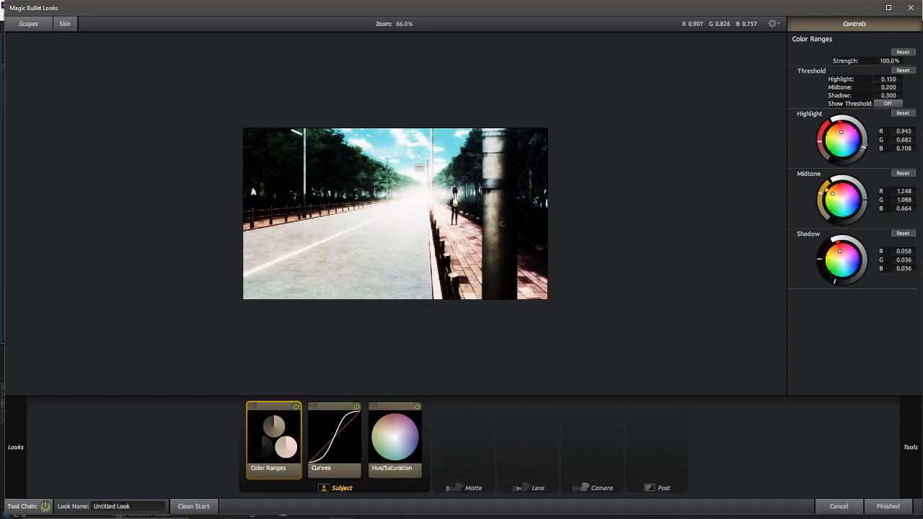
Step: Regrade Color Ranges to brighter neutral highlights (1.293) and warm orange midtones
left_click_drag(841, 133, 863, 147)
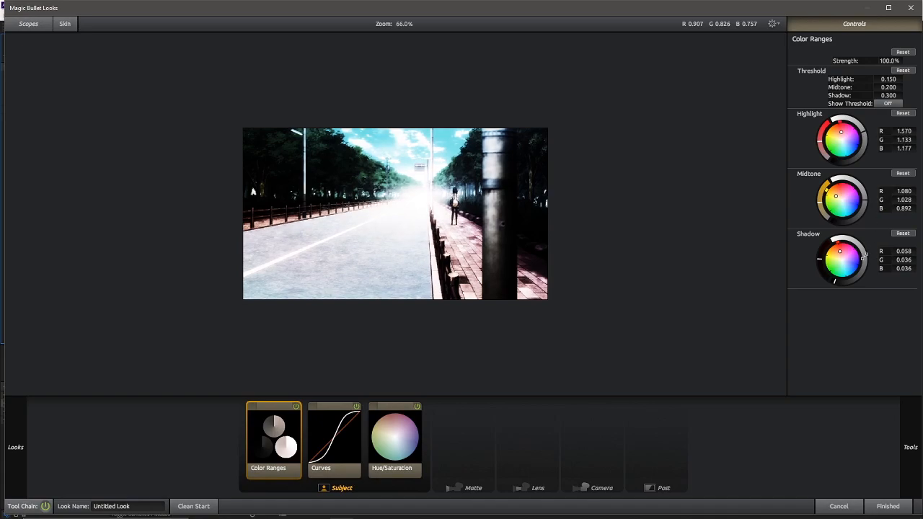
left_click_drag(841, 133, 843, 136)
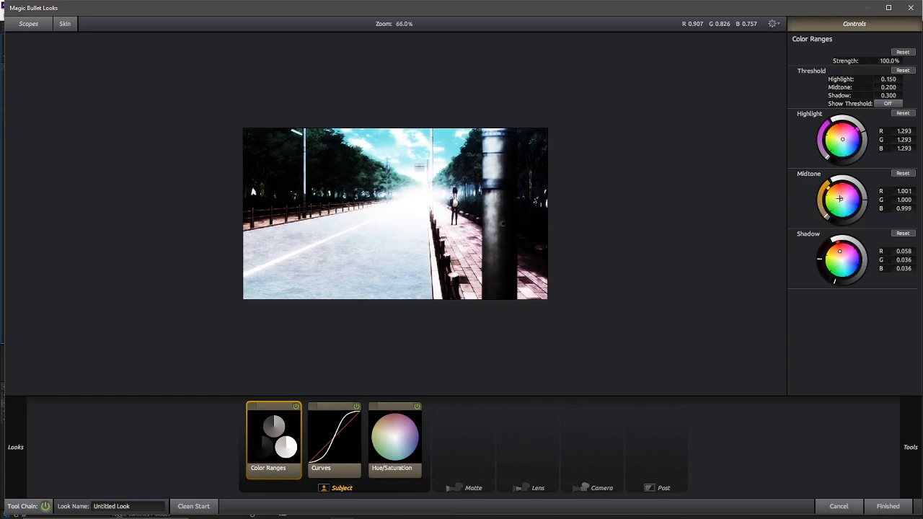
left_click_drag(839, 200, 834, 193)
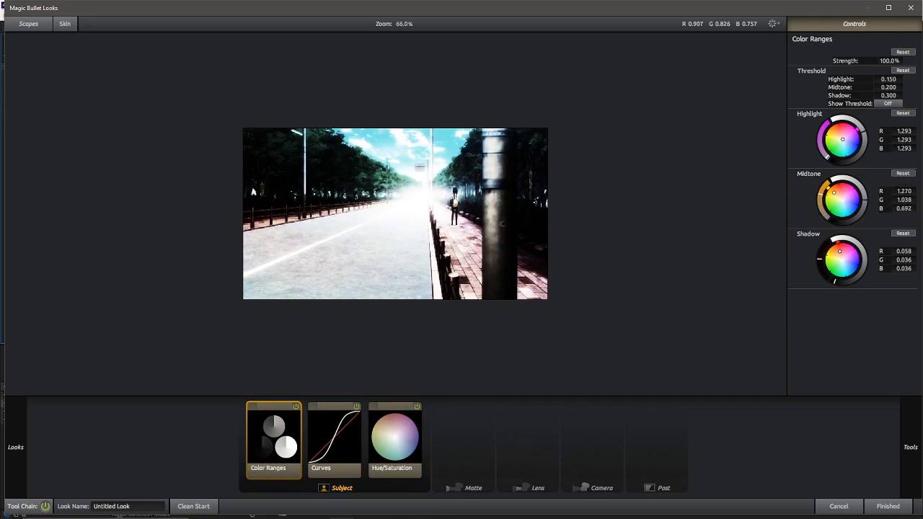
left_click_drag(834, 193, 829, 191)
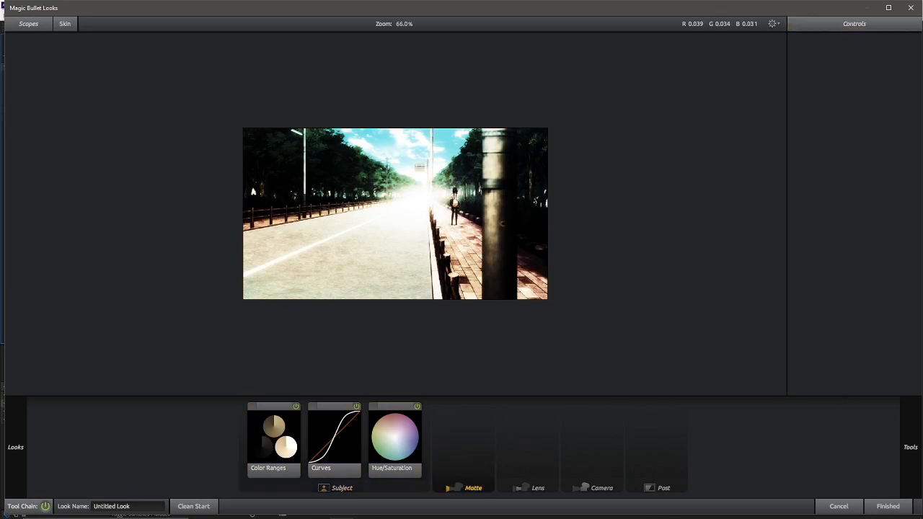
Step: Browse the Matte, Lens, Subject and Post tool tabs and add Diffusion from the Matte tab
left_click(910, 447)
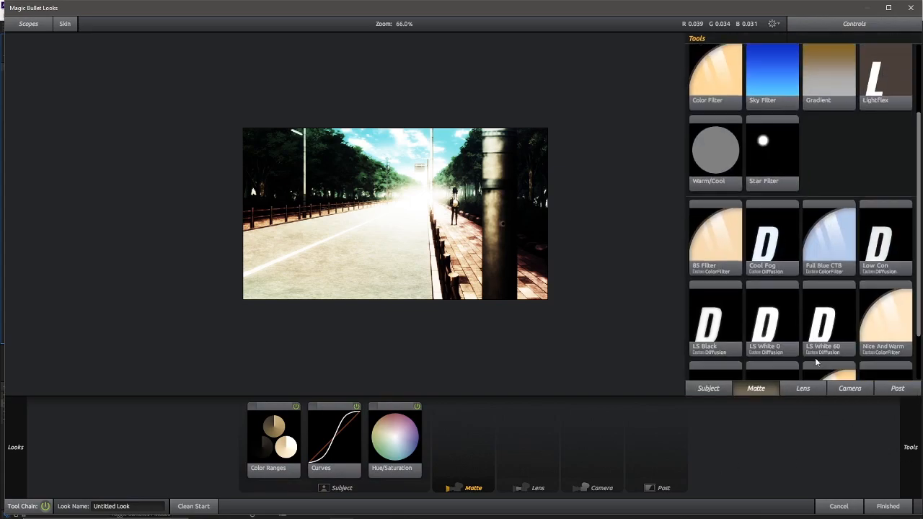
left_click(802, 388)
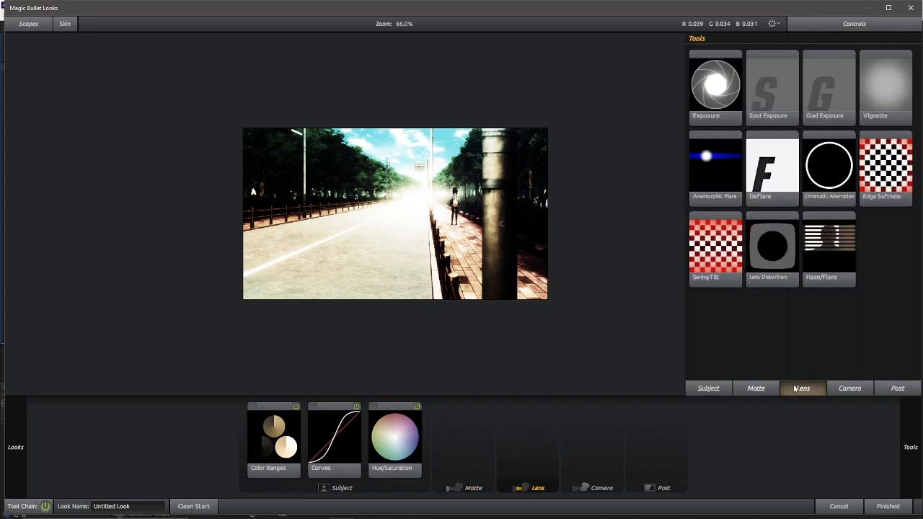
left_click(708, 388)
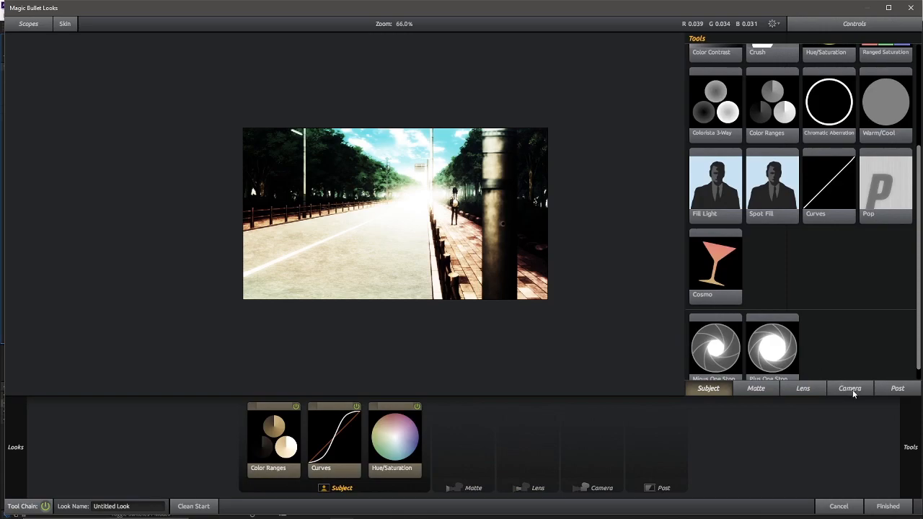
left_click(897, 388)
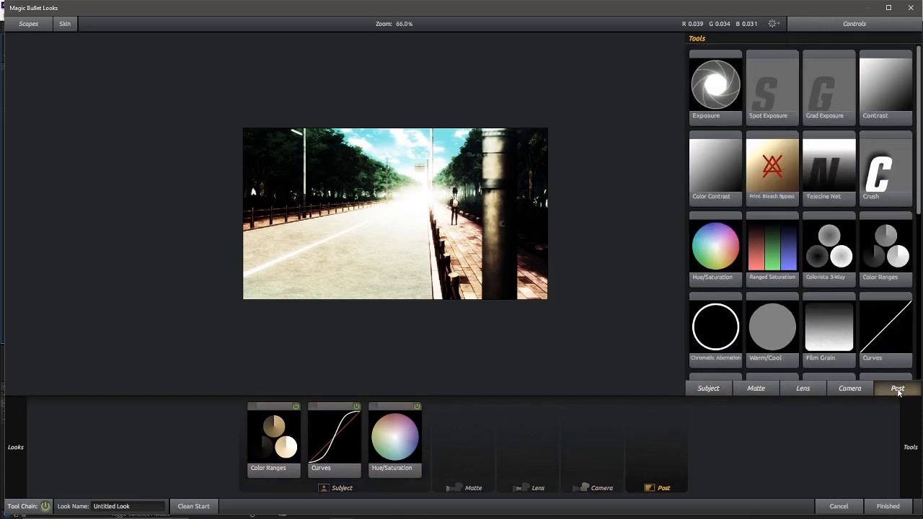
left_click(756, 388)
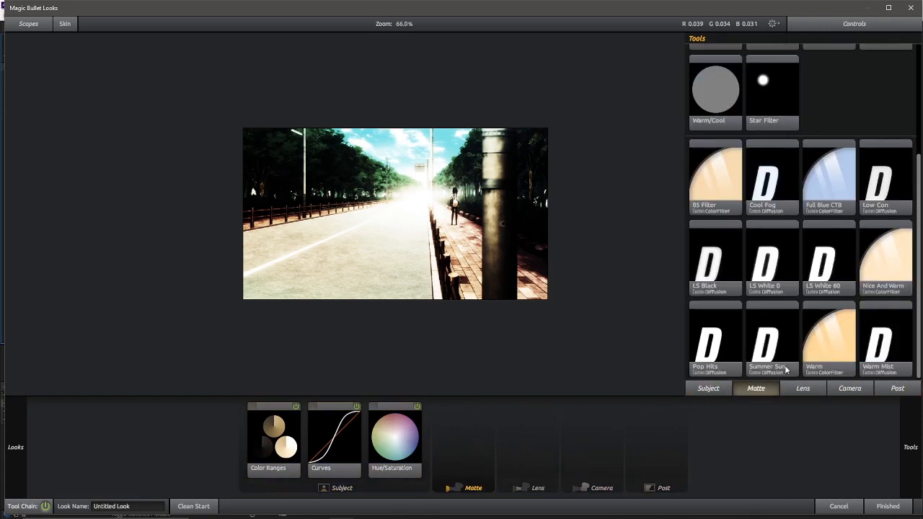
double_click(767, 339)
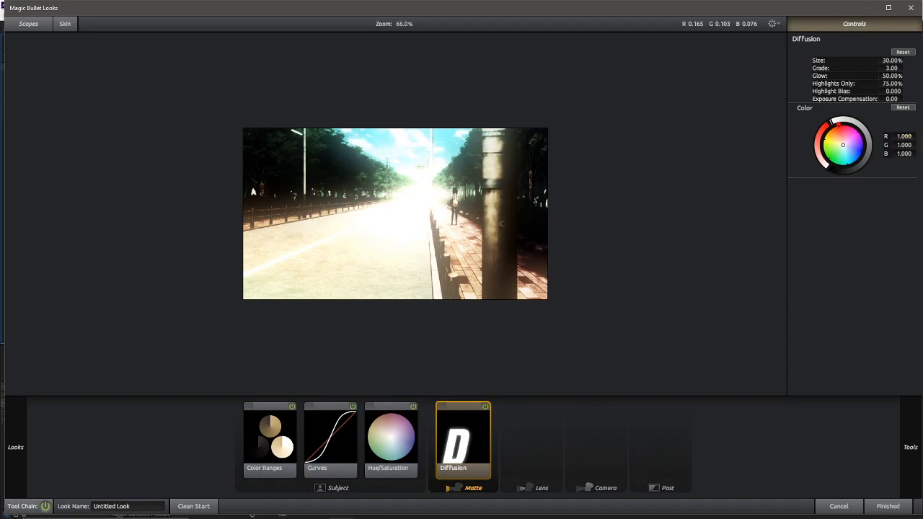
Step: Reduce the Diffusion size, lower its Grade to 1.57 and tint its glow pinkish violet
left_click_drag(893, 61, 874, 61)
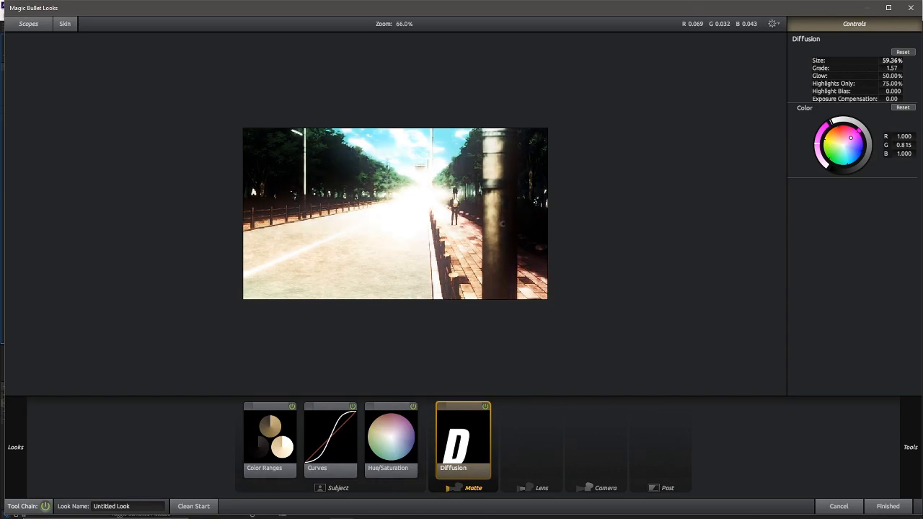
left_click_drag(893, 60, 873, 60)
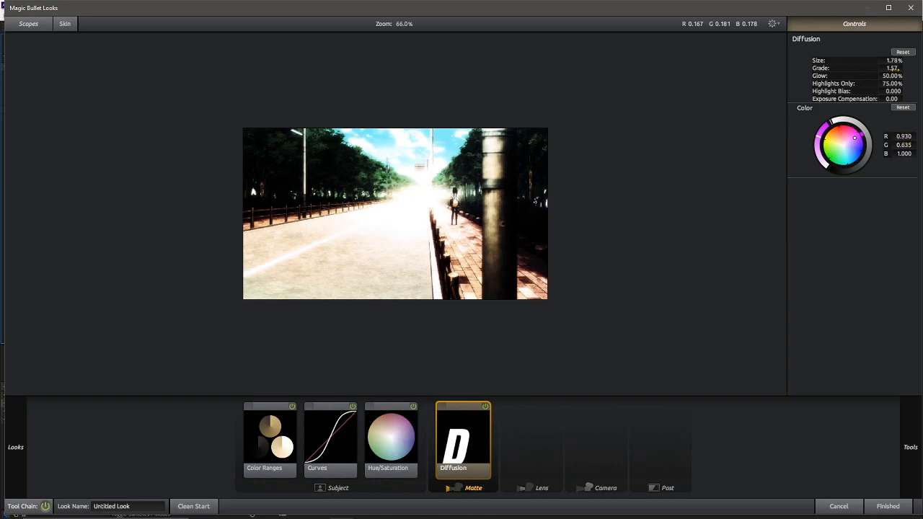
mouse_move(632, 434)
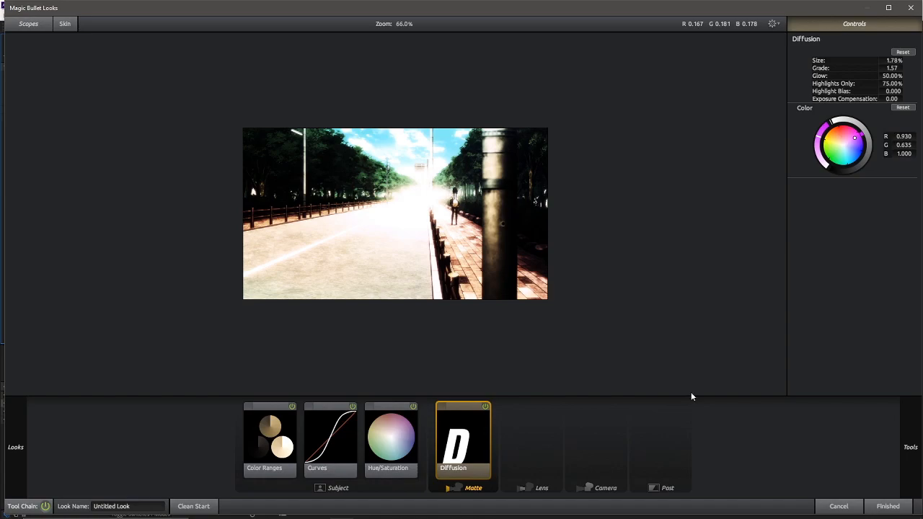
Step: Browse the tools list and add a Contrast tool from the Subject tab
left_click(911, 447)
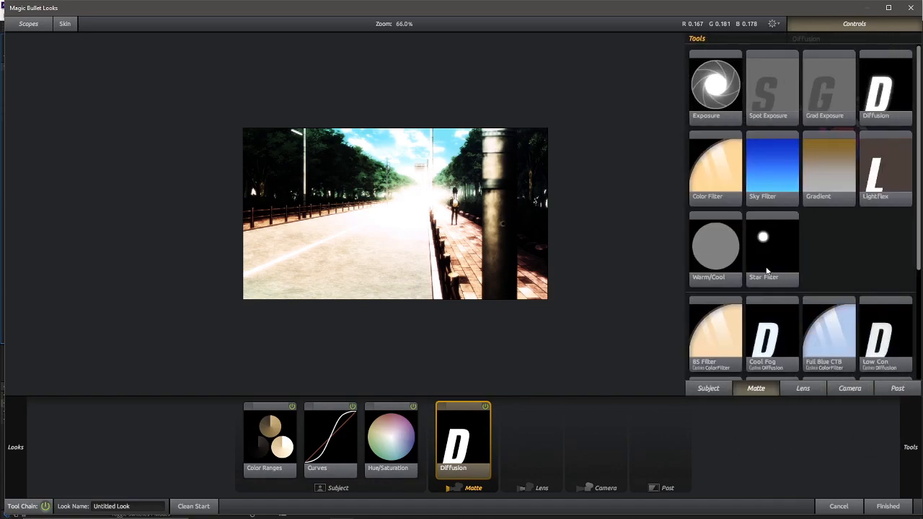
scroll("down", 3)
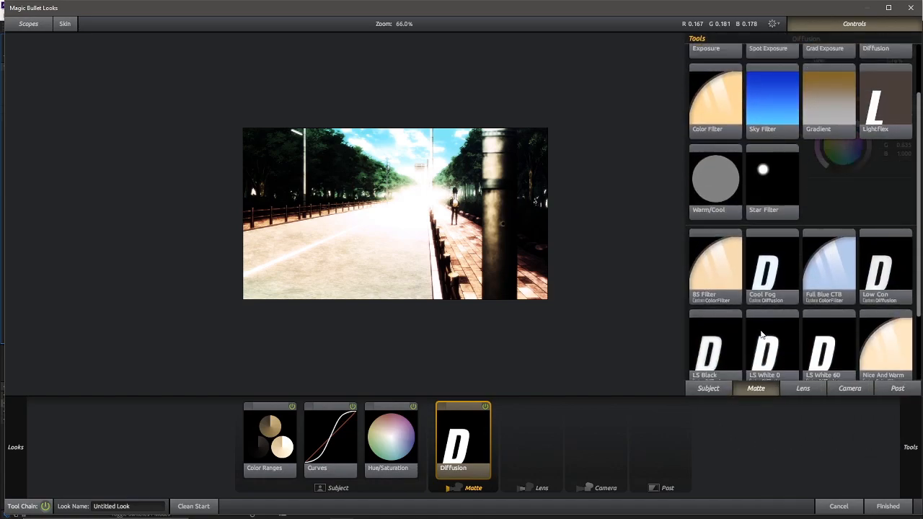
scroll("up", 3)
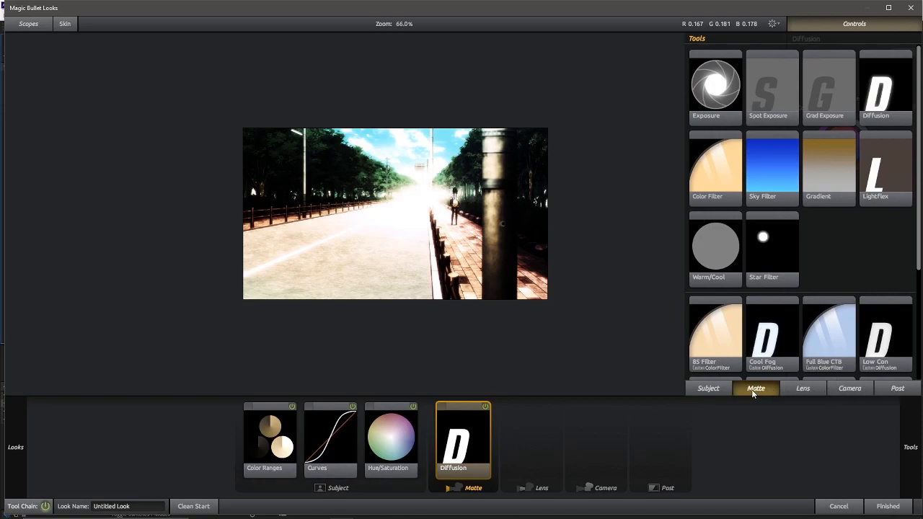
scroll("down", 3)
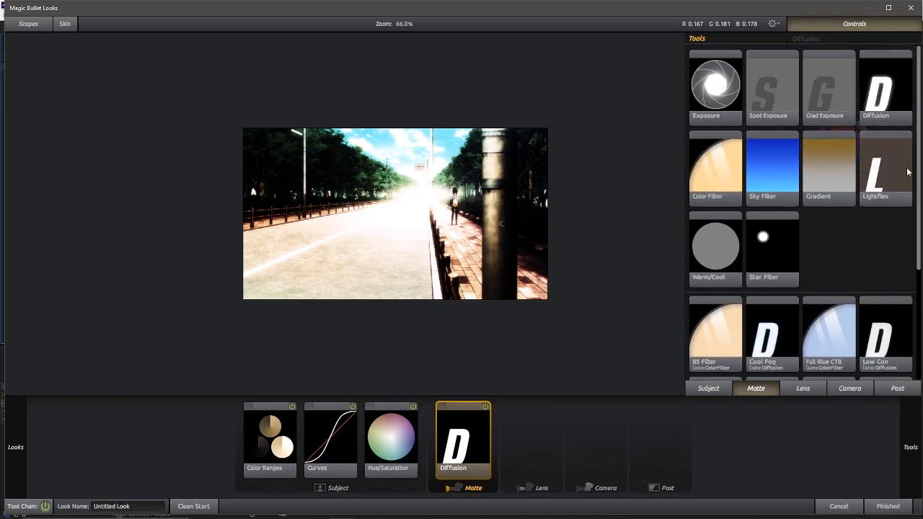
left_click(708, 388)
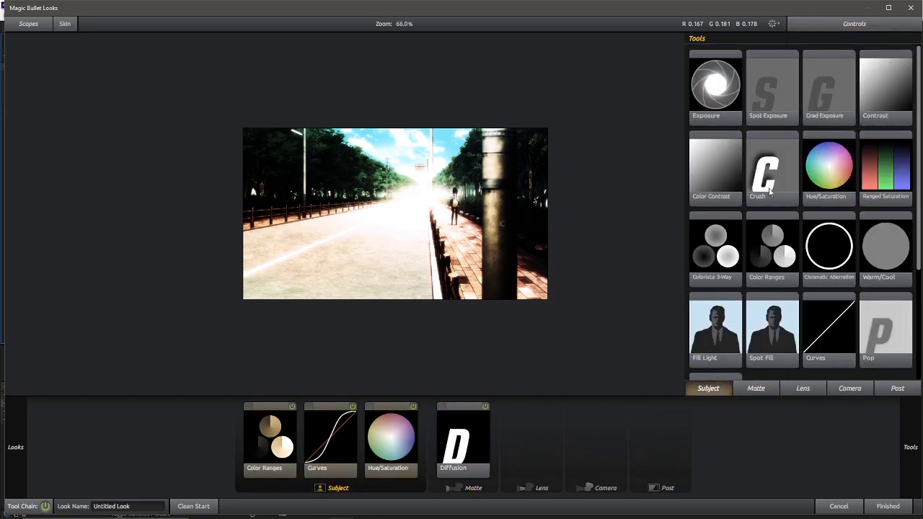
scroll("down", 3)
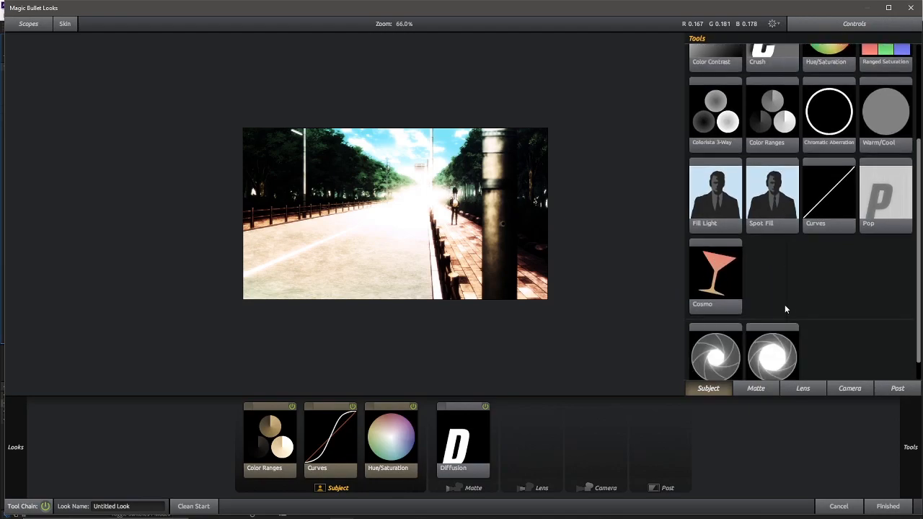
scroll("up", 3)
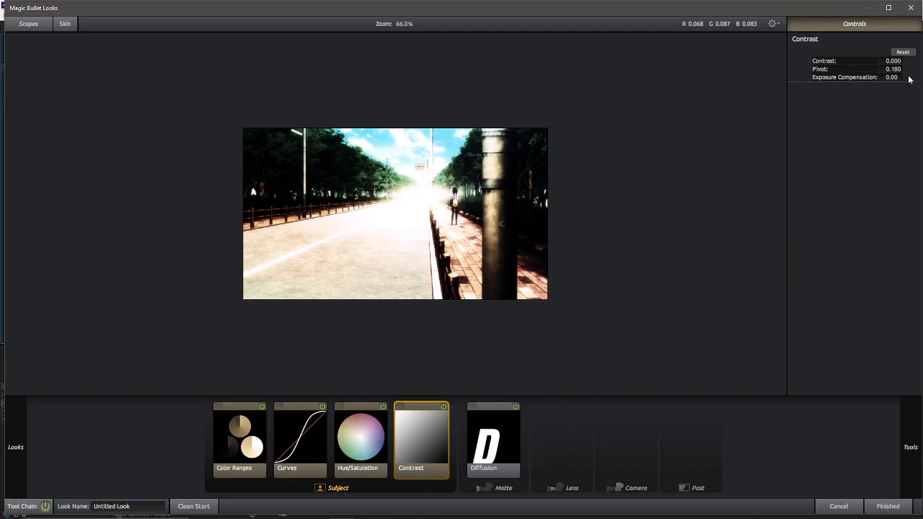
Step: Set Contrast to -0.400 with Exposure Compensation +0.50
left_click_drag(893, 61, 902, 61)
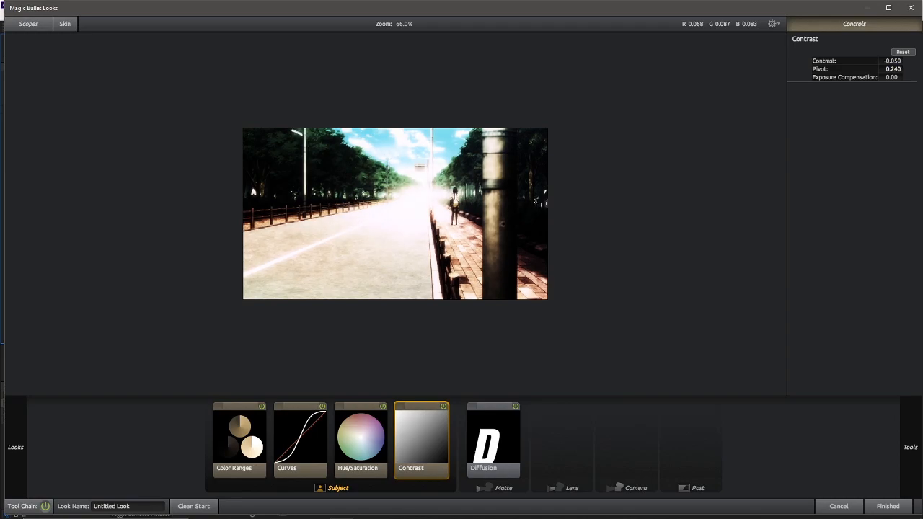
left_click_drag(892, 77, 866, 78)
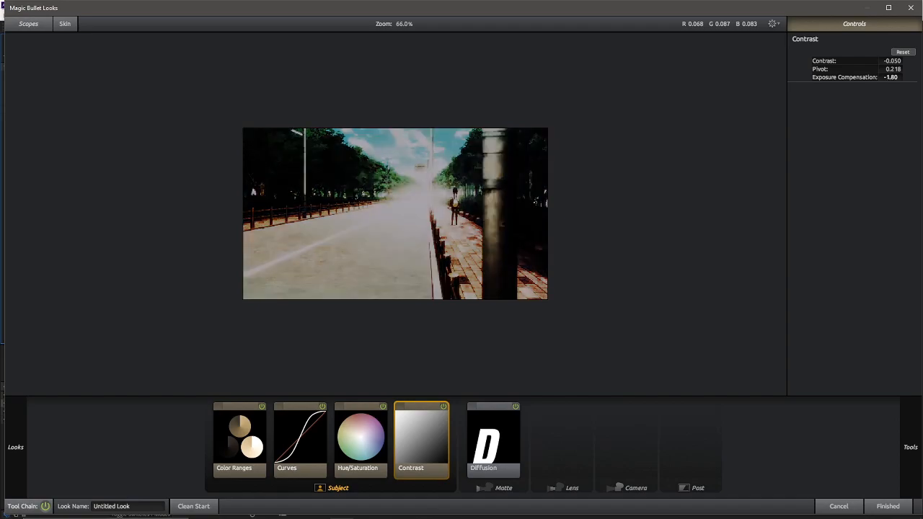
left_click_drag(891, 78, 908, 78)
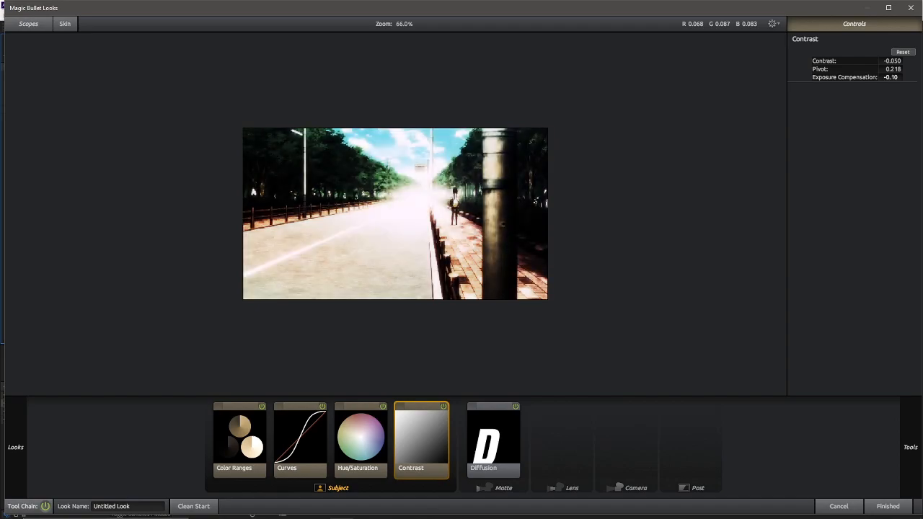
left_click_drag(890, 78, 890, 78)
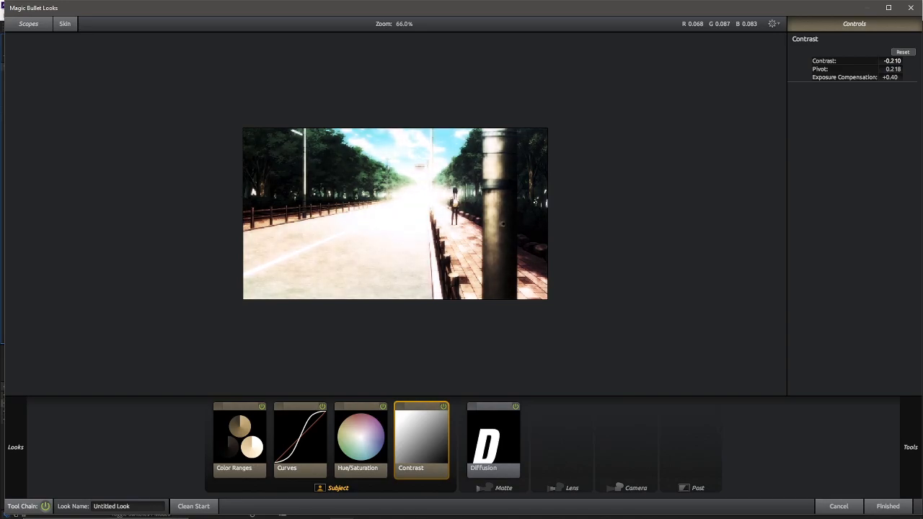
left_click_drag(892, 60, 865, 60)
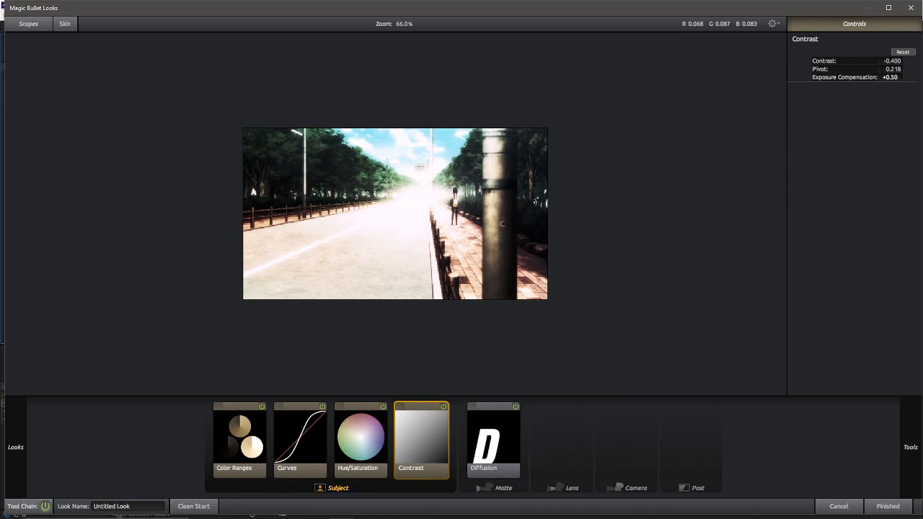
left_click(360, 440)
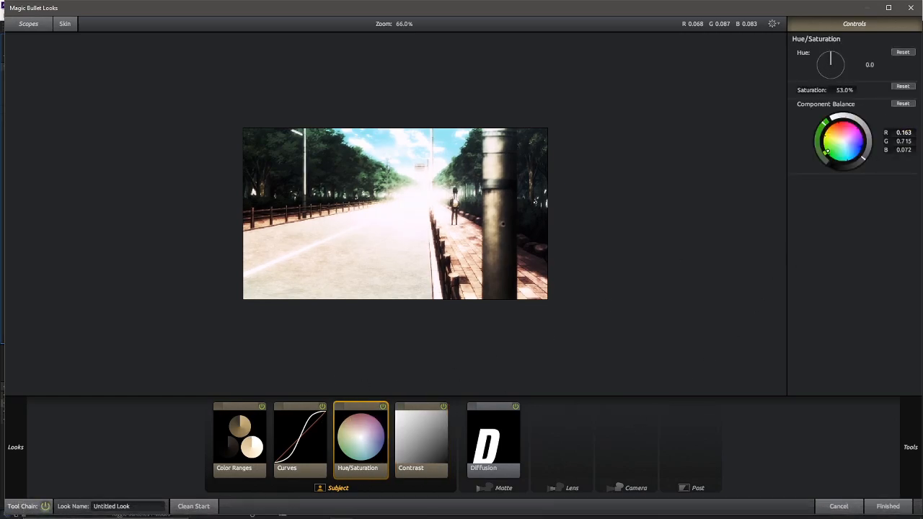
Step: Shift the Hue/Saturation balance toward red, settle saturation at 51% and lower Contrast to -0.530
left_click_drag(828, 152, 825, 147)
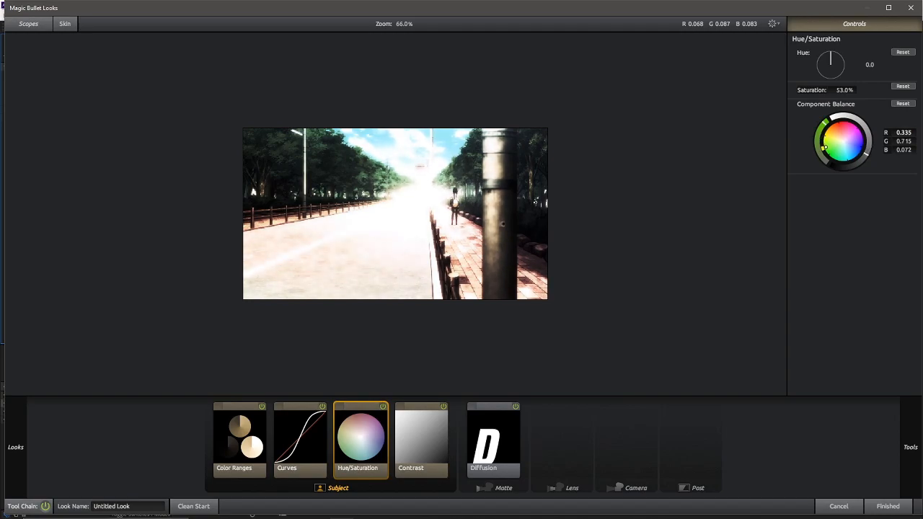
left_click(300, 440)
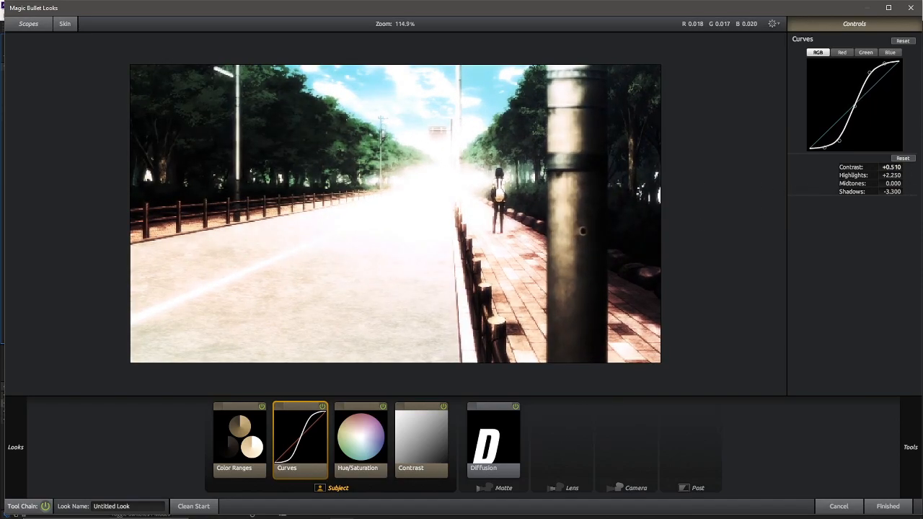
left_click(360, 440)
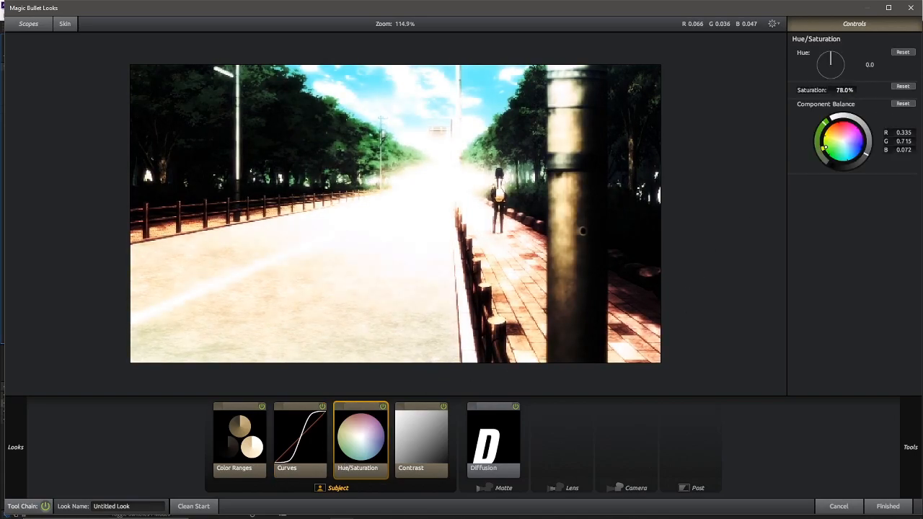
left_click_drag(851, 89, 829, 90)
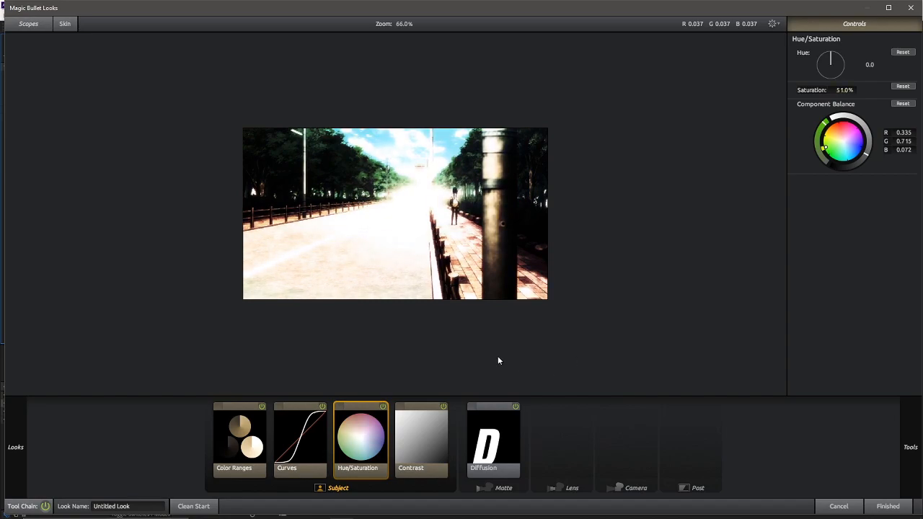
left_click(421, 440)
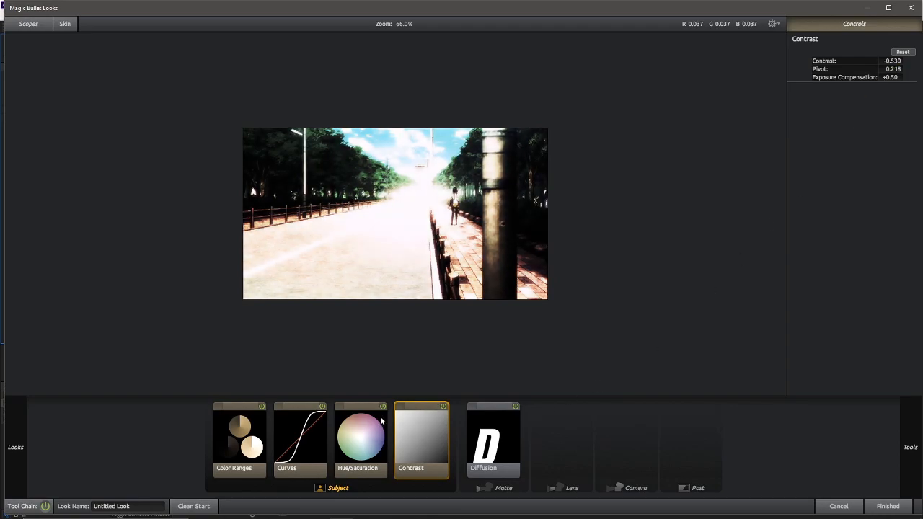
Step: In Color Ranges, pull the Midtone wheel toward orange to warm the grade
left_click(239, 440)
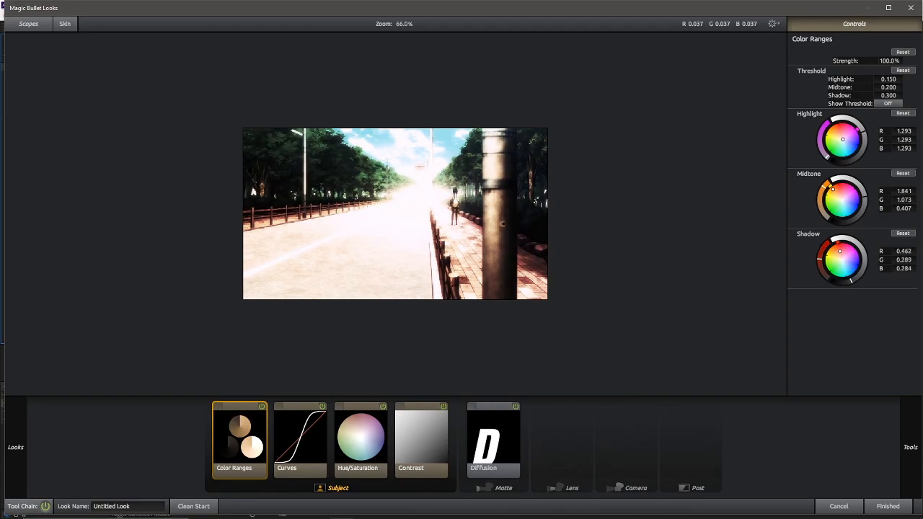
left_click_drag(839, 251, 840, 281)
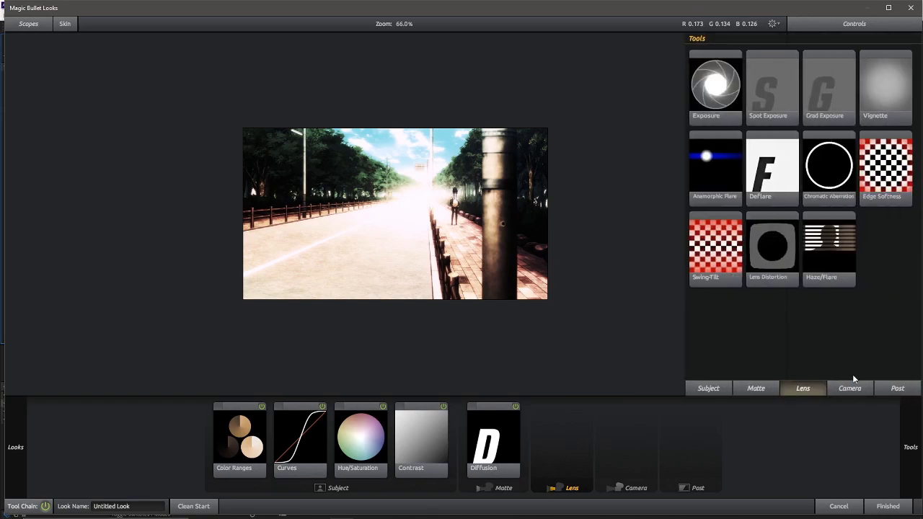
Step: Add a Vignette to the Lens stage and shrink its radius for a tighter circle
left_click(850, 388)
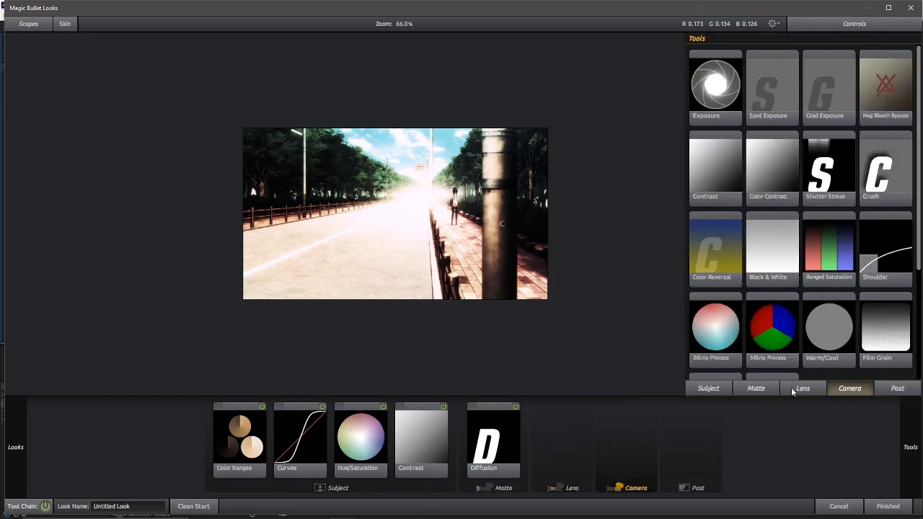
left_click(802, 388)
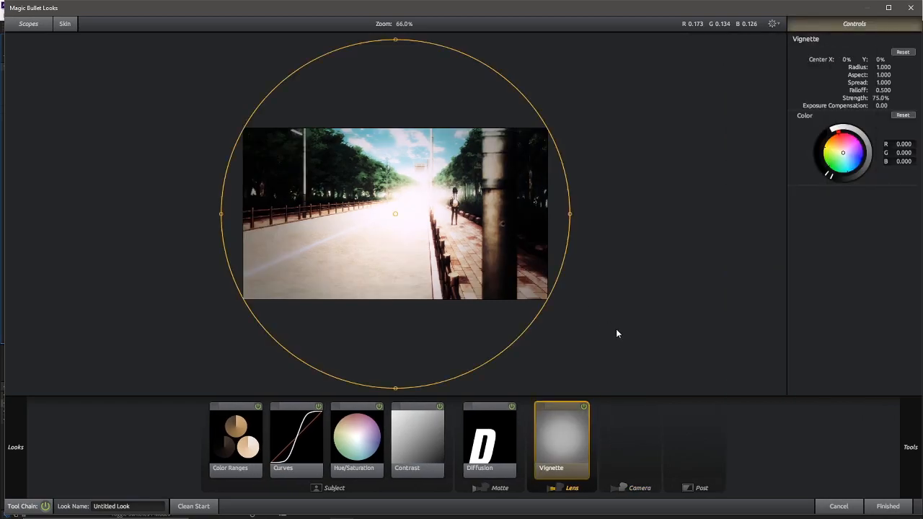
left_click(584, 407)
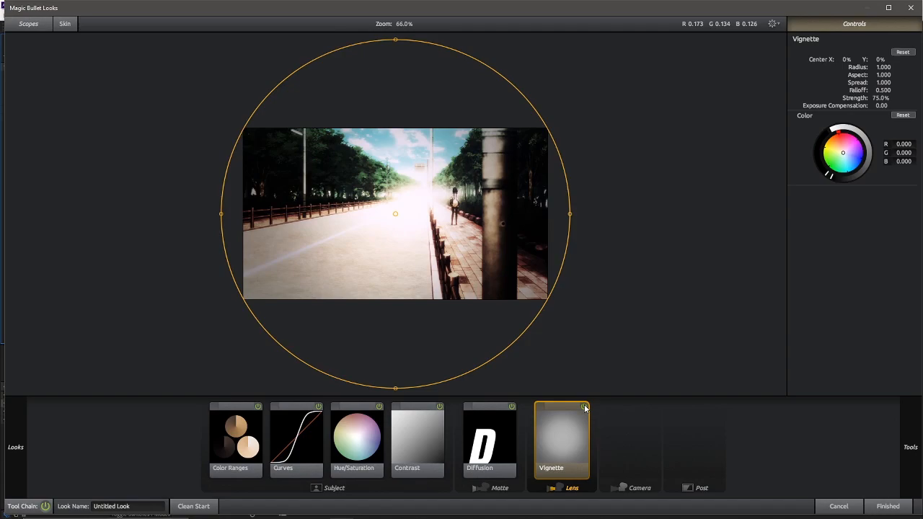
mouse_move(877, 124)
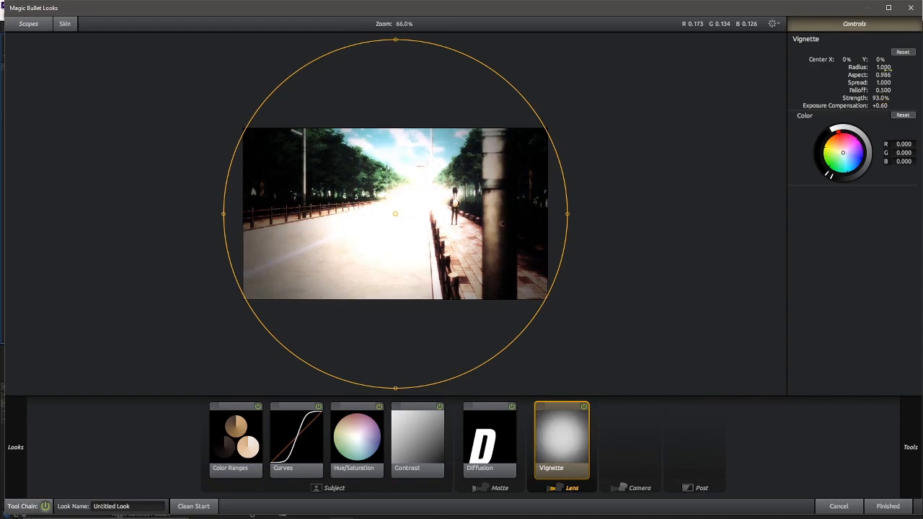
left_click_drag(566, 214, 508, 214)
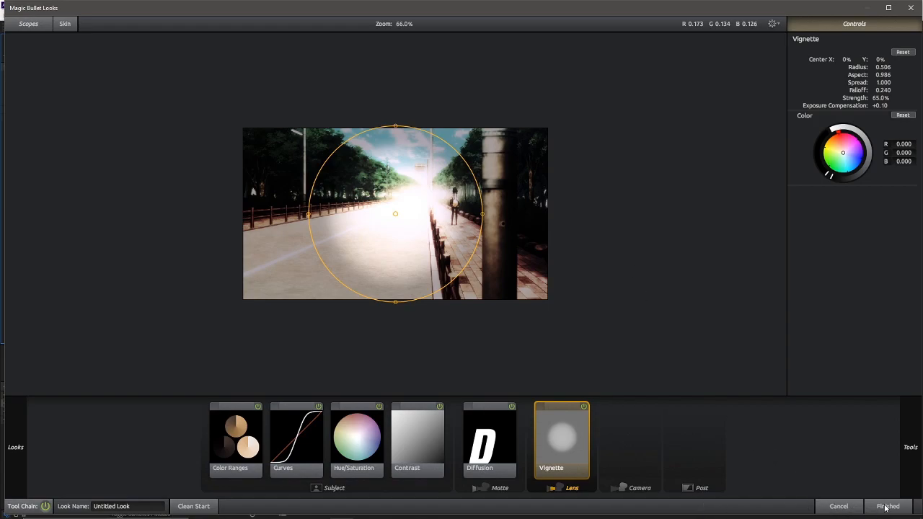
Step: Finish the Magic Bullet look, review the adjustment layers and select the dramatic layer
left_click(888, 506)
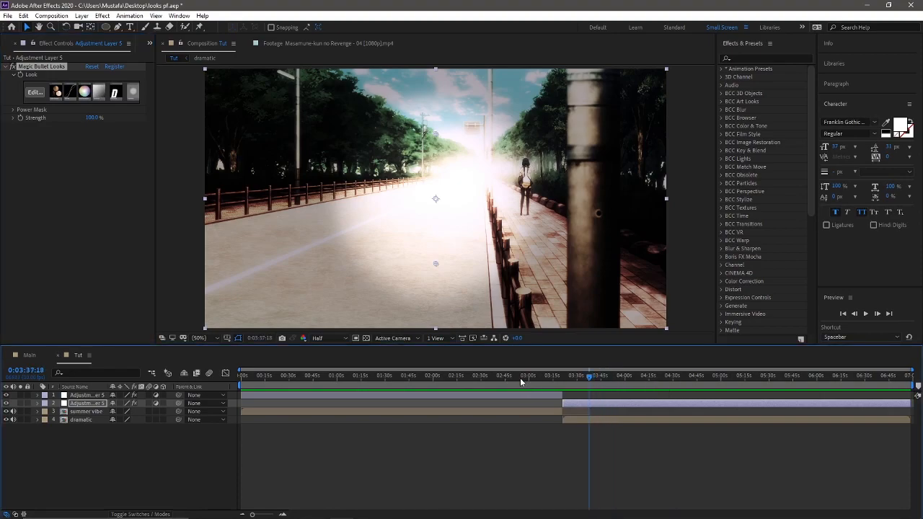
left_click(8, 404)
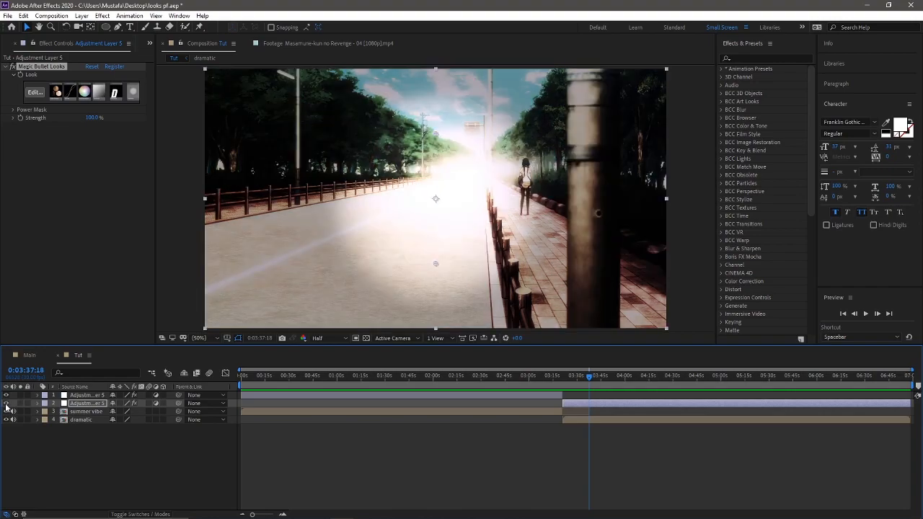
left_click(564, 375)
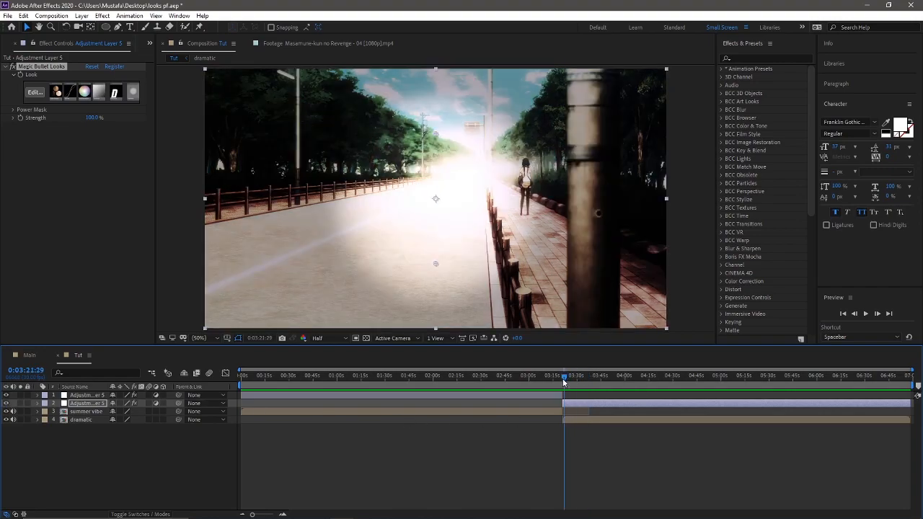
left_click(363, 375)
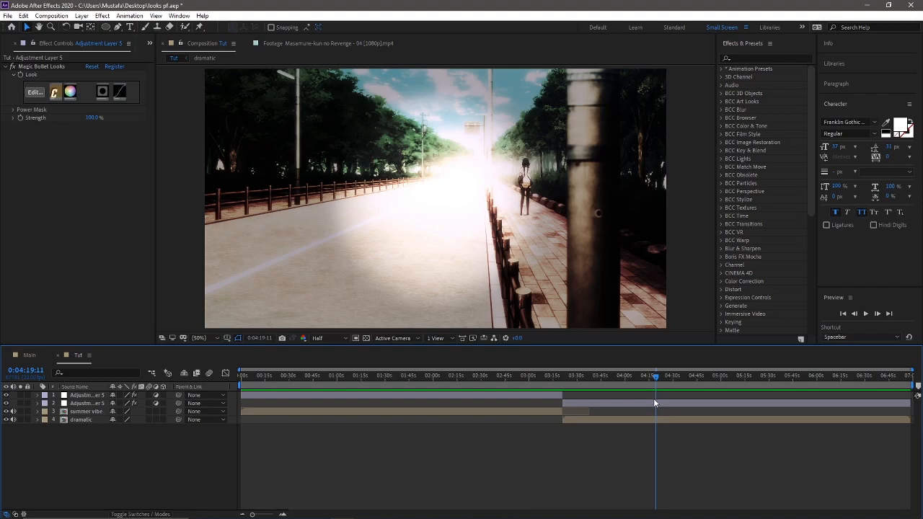
mouse_move(447, 397)
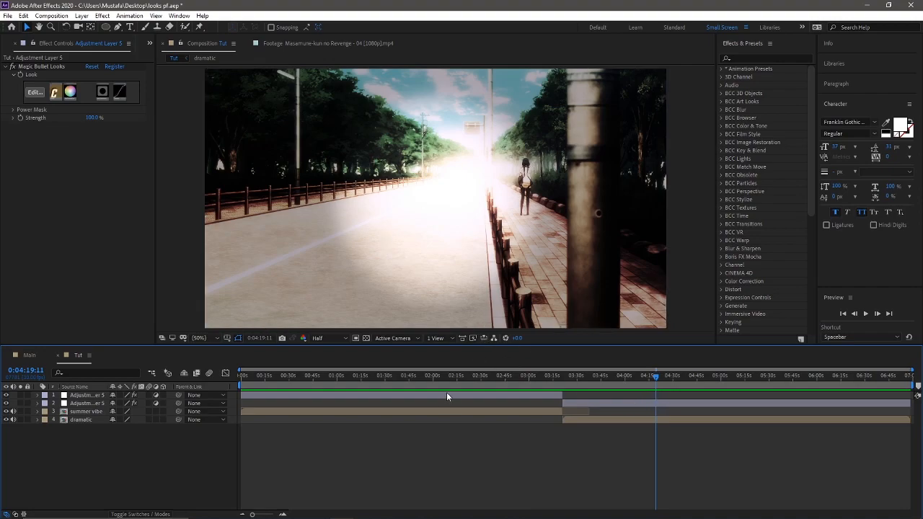
left_click(594, 375)
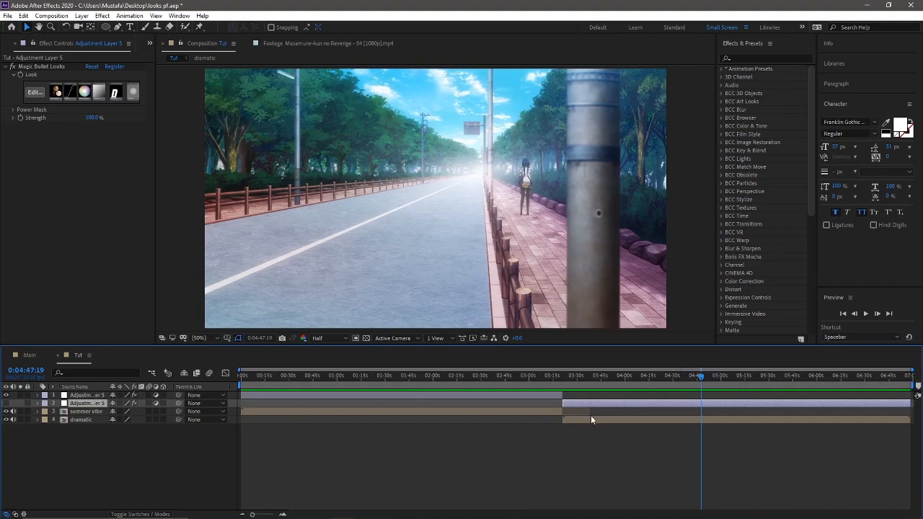
left_click(80, 420)
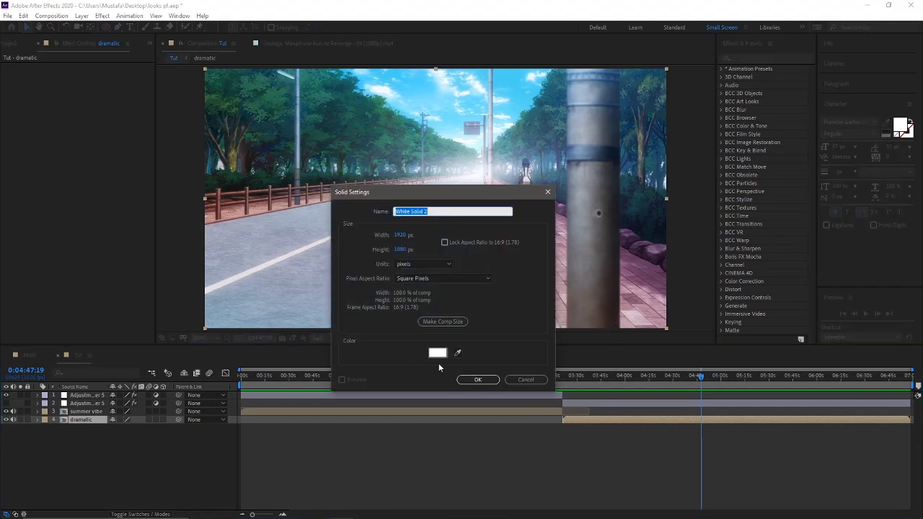
Step: Create a new black solid layer for the manual vignette
left_click(439, 352)
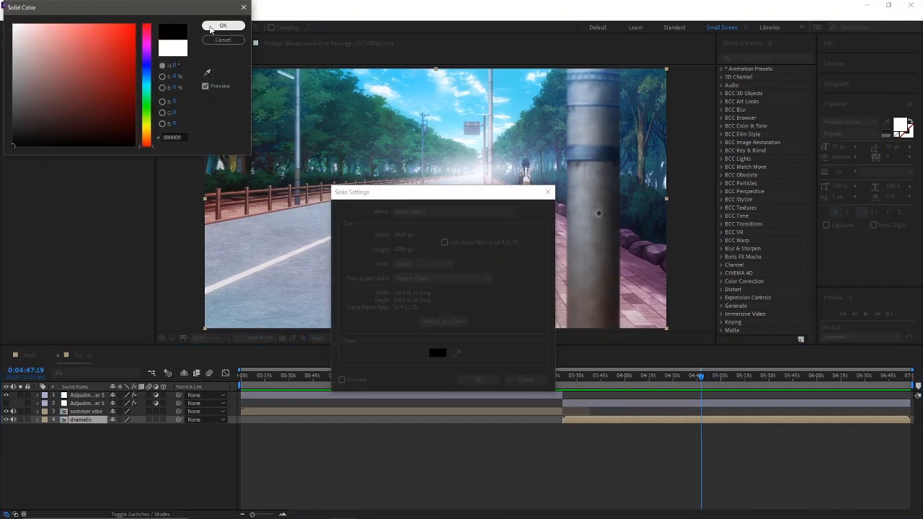
left_click(223, 26)
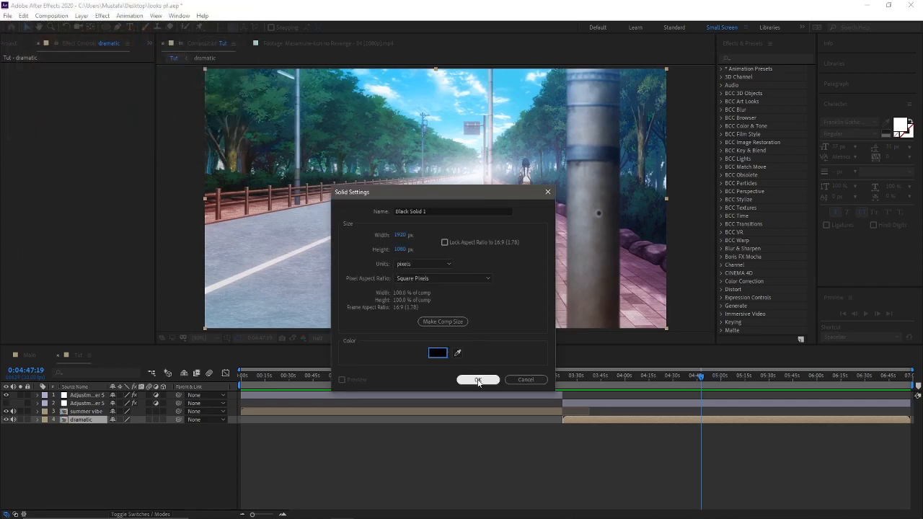
left_click(477, 380)
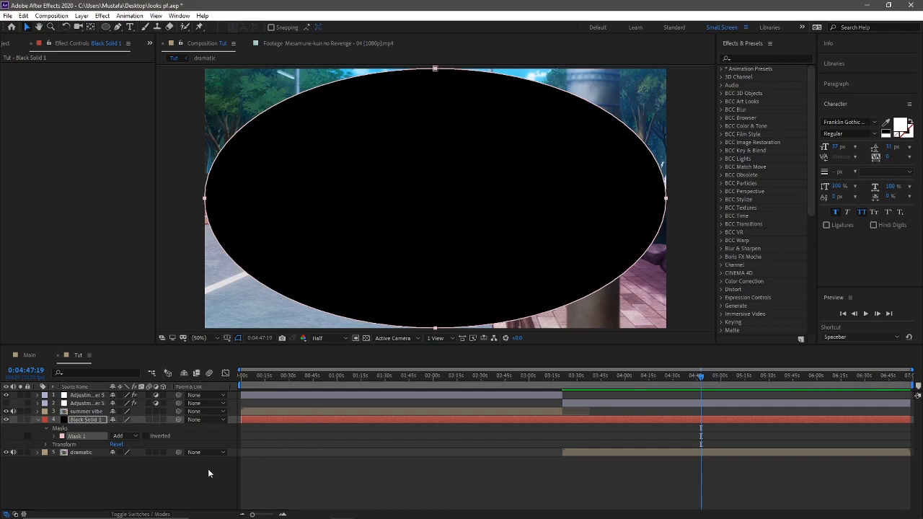
Step: Invert the elliptical mask and feather its edge to darken the frame corners
left_click(52, 427)
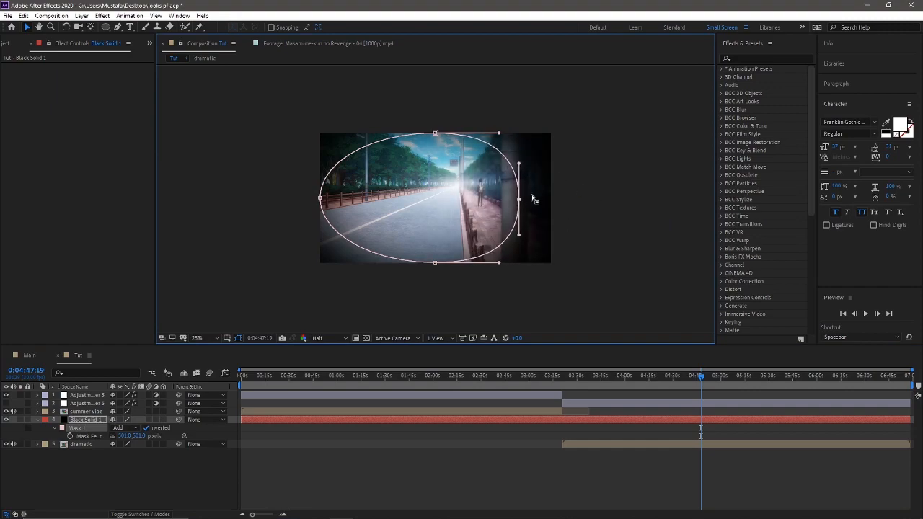
left_click_drag(518, 199, 551, 199)
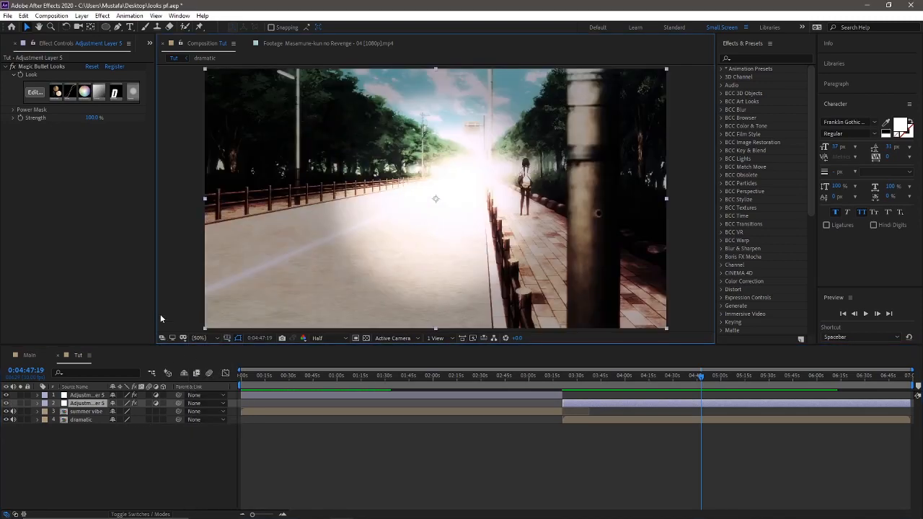
left_click(346, 375)
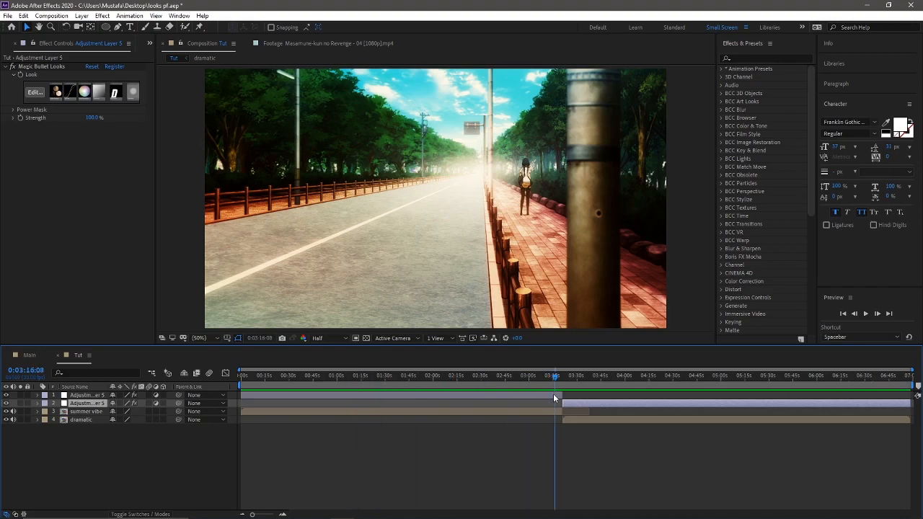
left_click(541, 375)
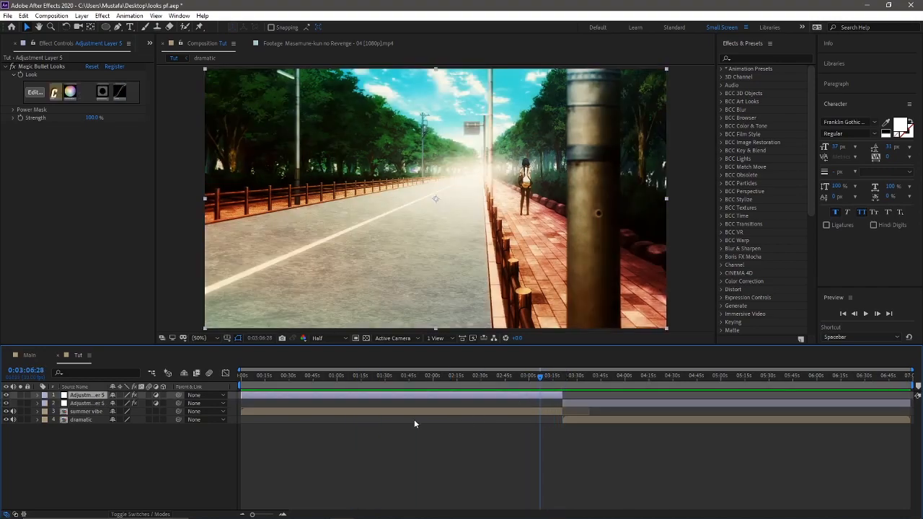